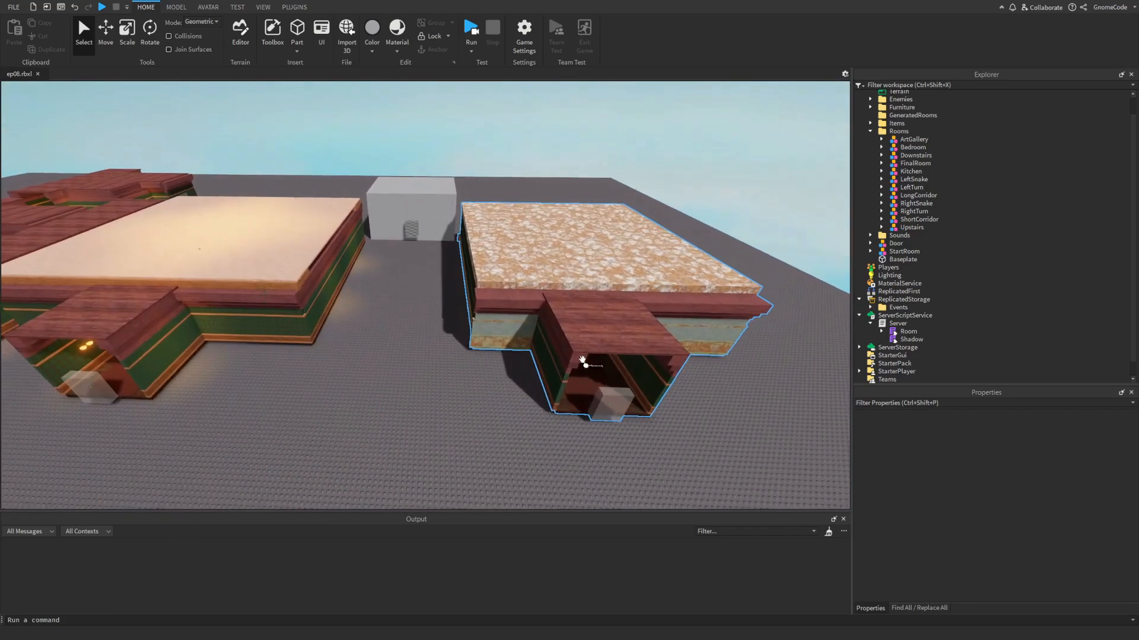
Select the Kitchen model, then rename RoomInfo's duplicate FinalRoom key to "Kitchen" with weight 0
click(911, 171)
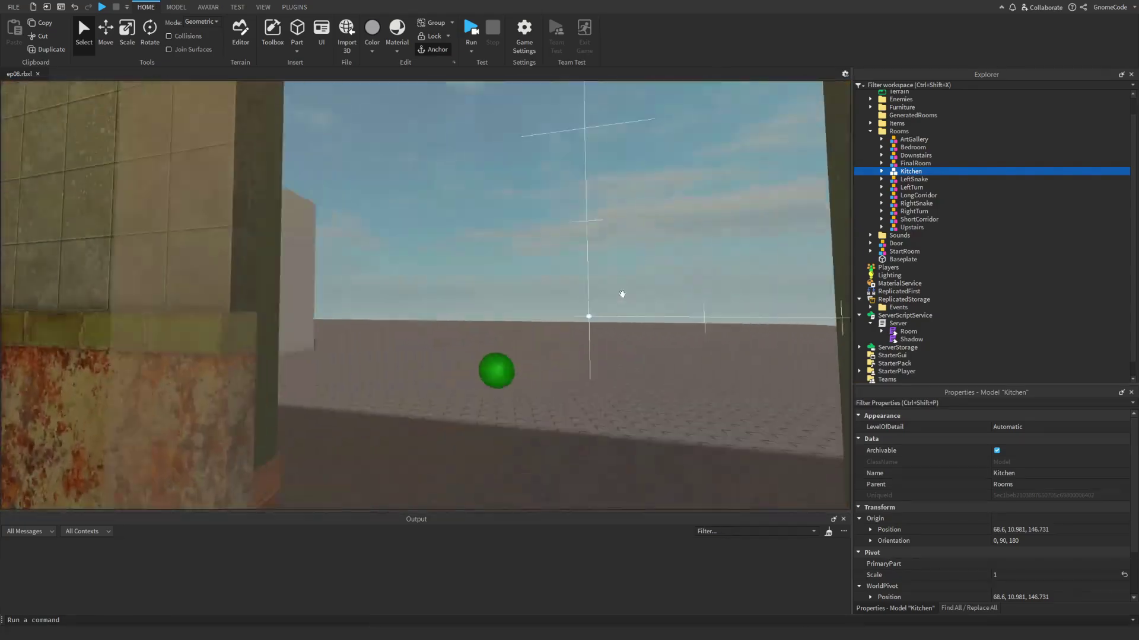
click(915, 162)
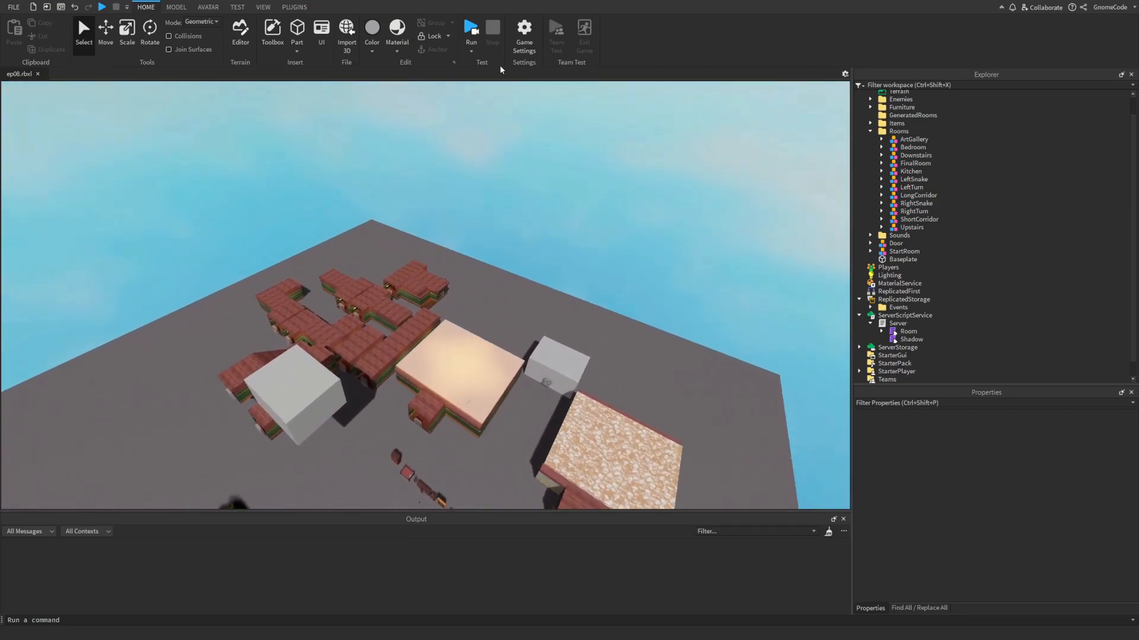
click(470, 28)
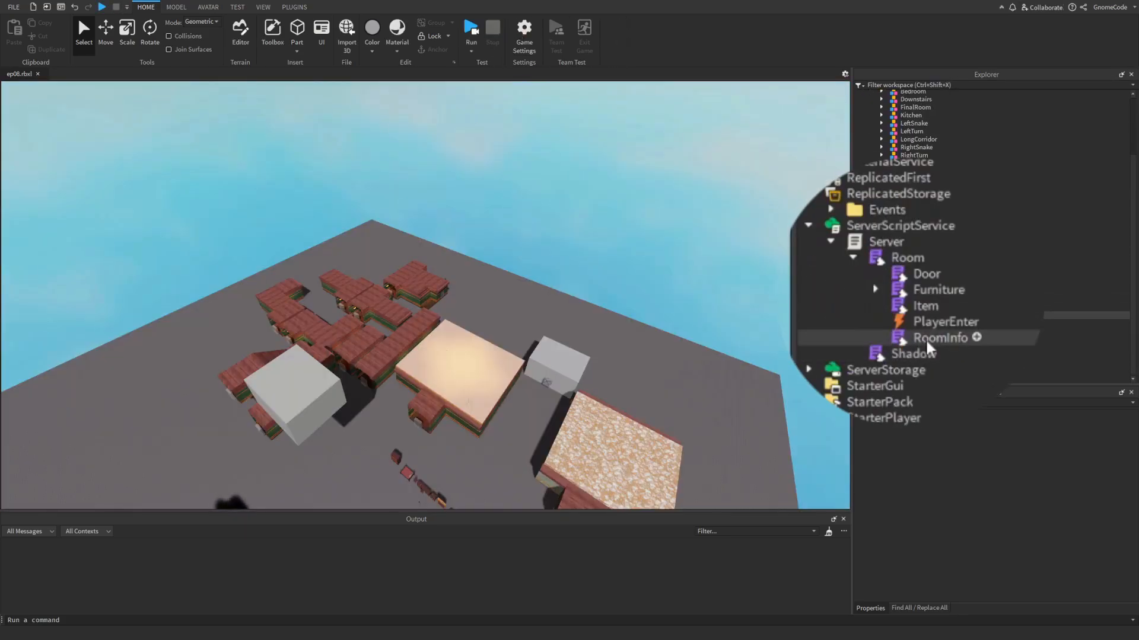
click(911, 115)
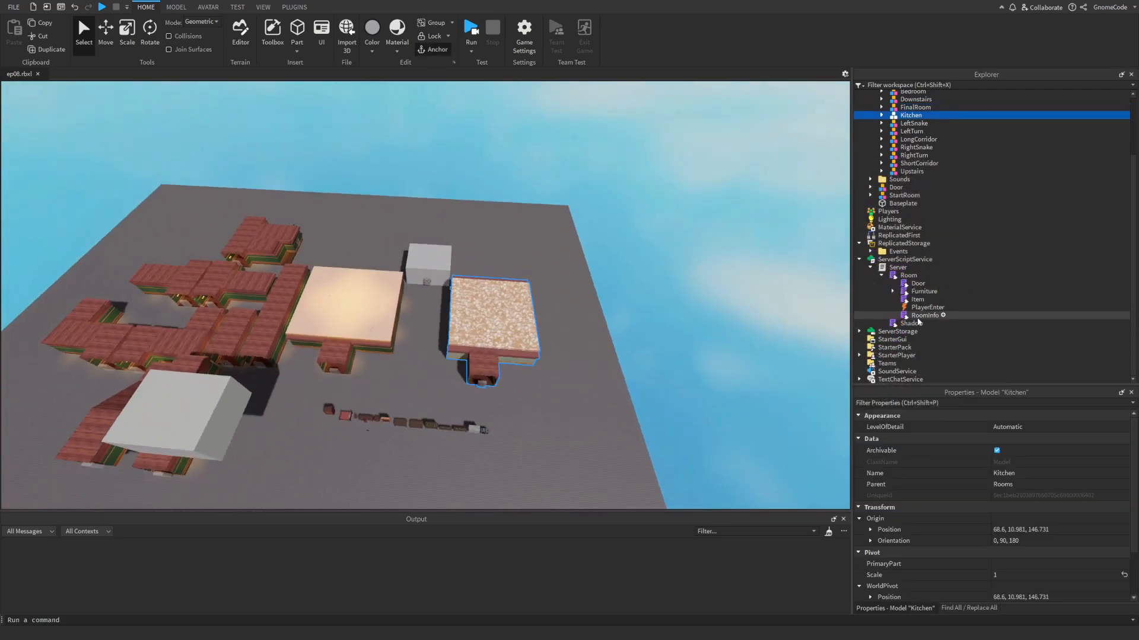
double_click(925, 316)
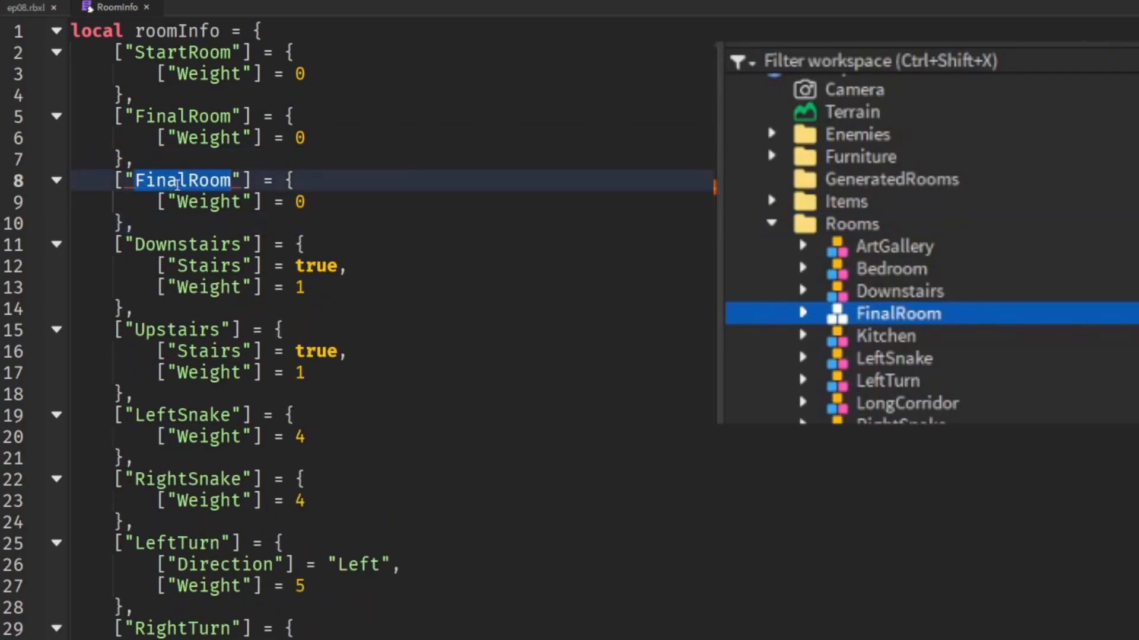
text(Kitchen)
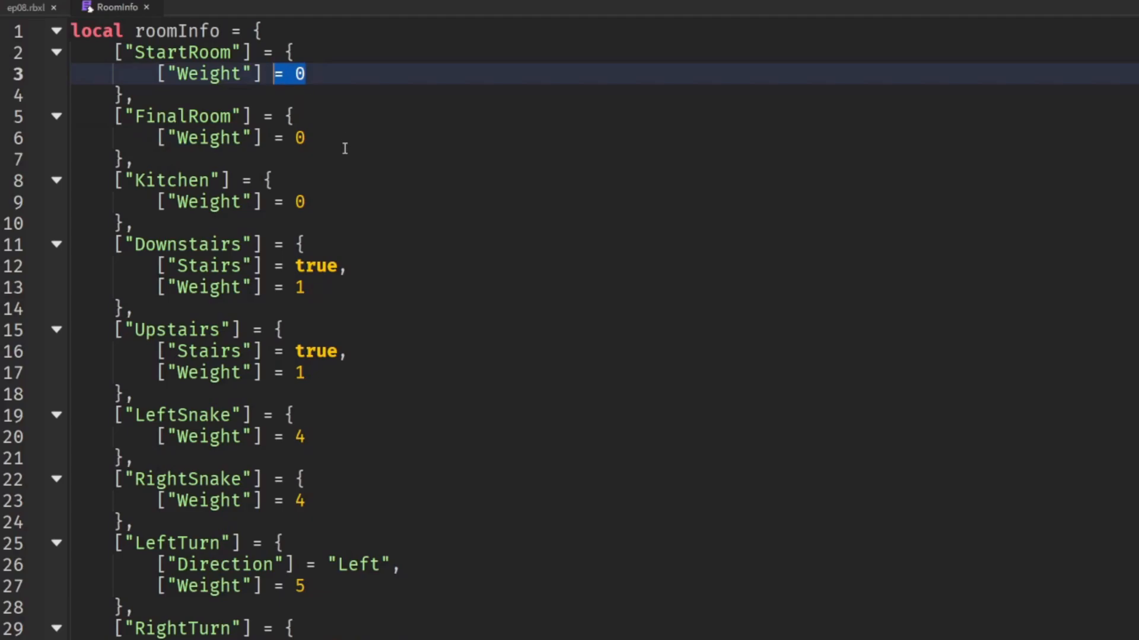
mouse_move(172, 18)
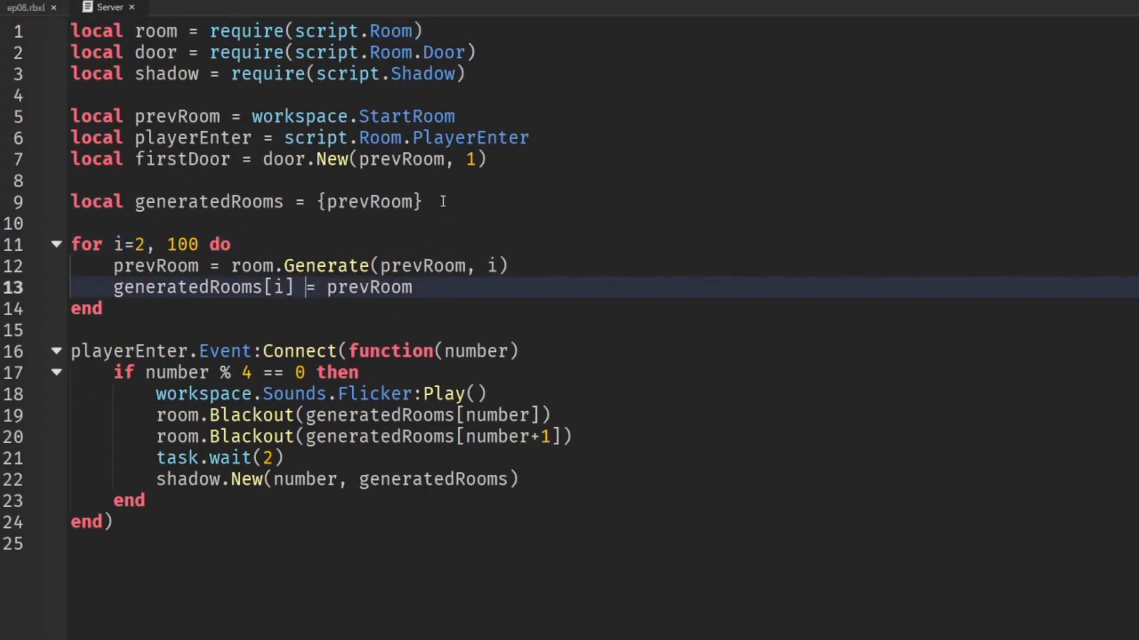
Add local maxRooms = 25 and use it as the generation loop's limit
key(Enter)
text(local m)
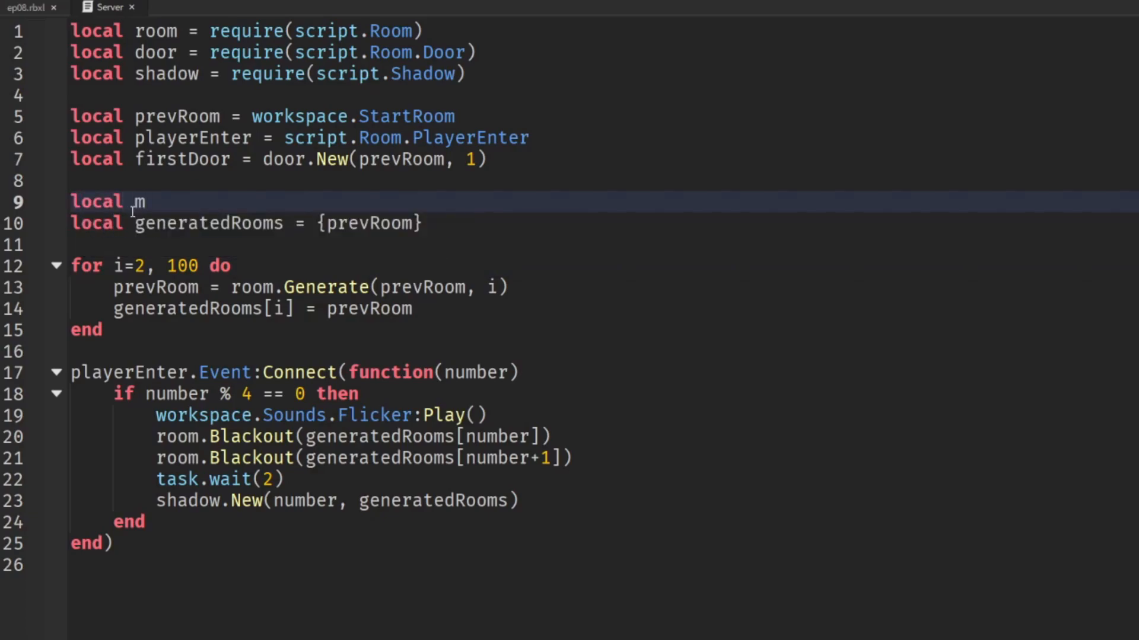
text(axRoom)
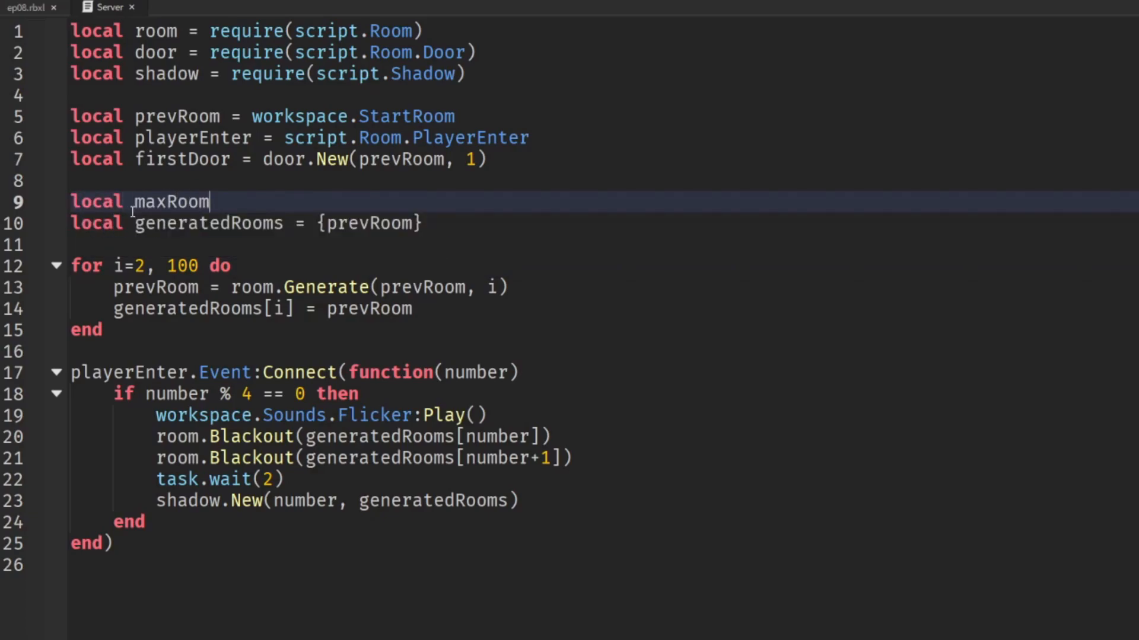
text(s = 100)
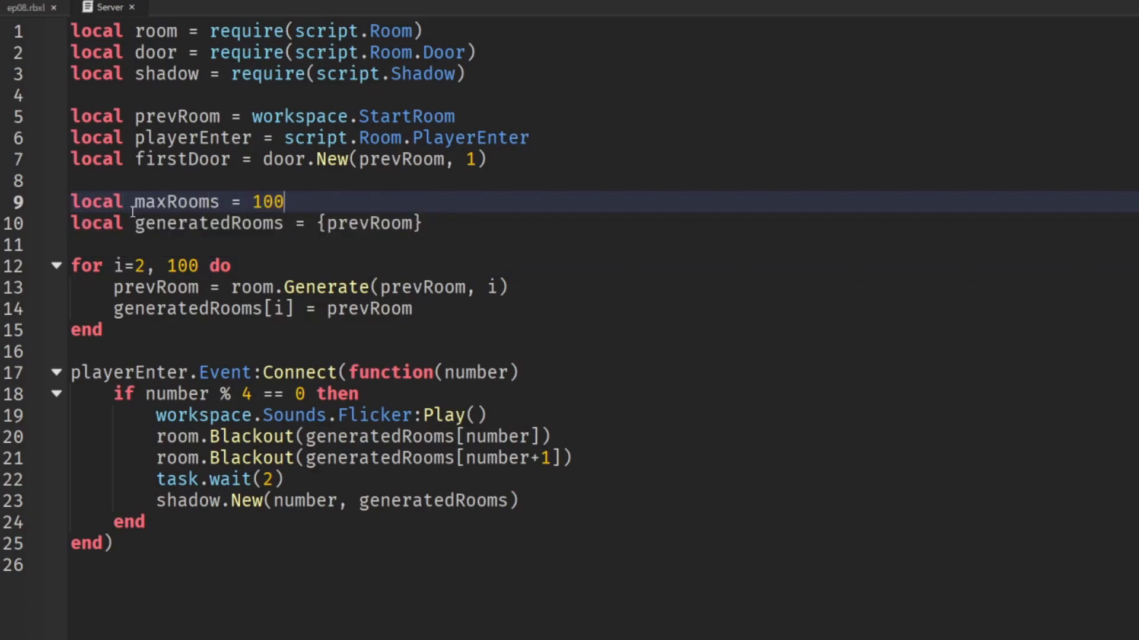
double_click(267, 201)
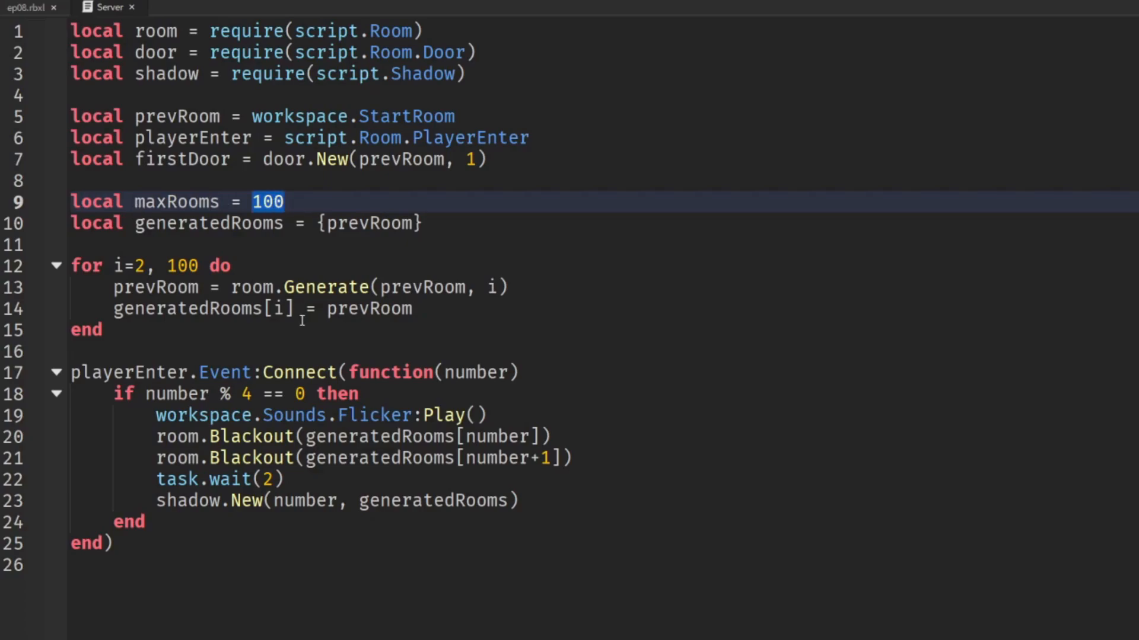
text(25)
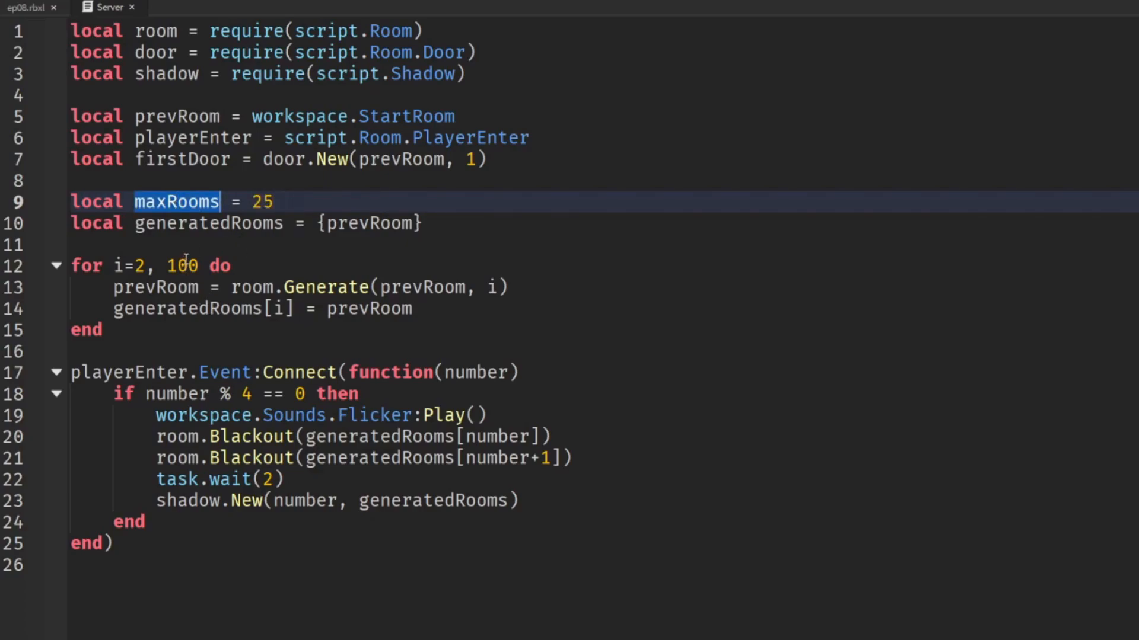
text(maxRooms)
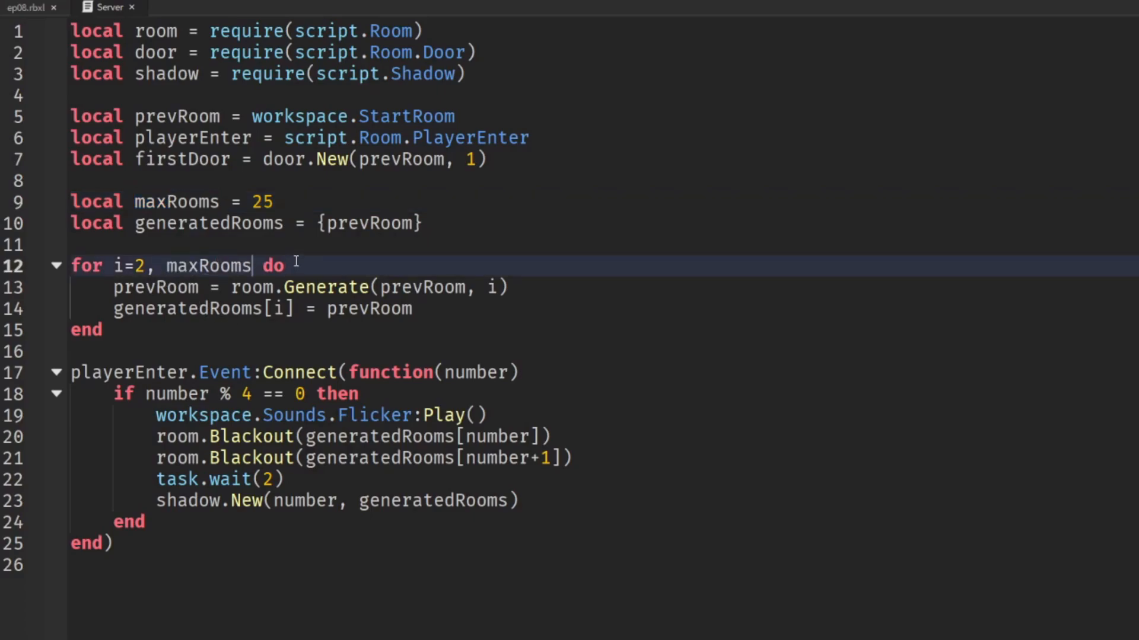
Store the start room as generatedRooms[0] = prevRoom and begin the loop at index 1
double_click(137, 266)
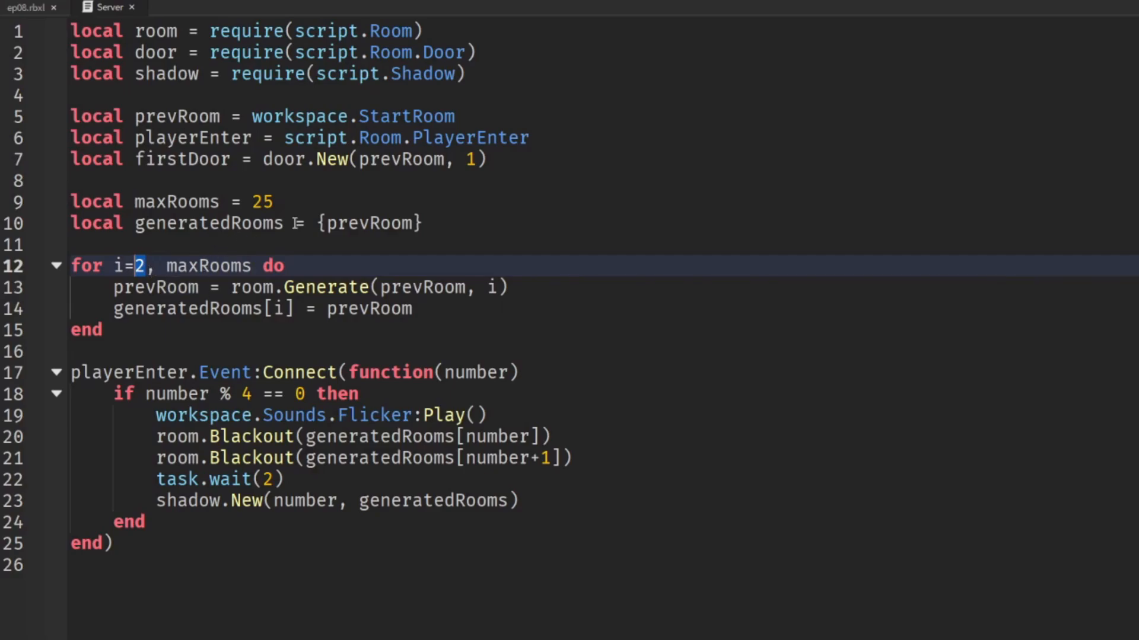
double_click(368, 223)
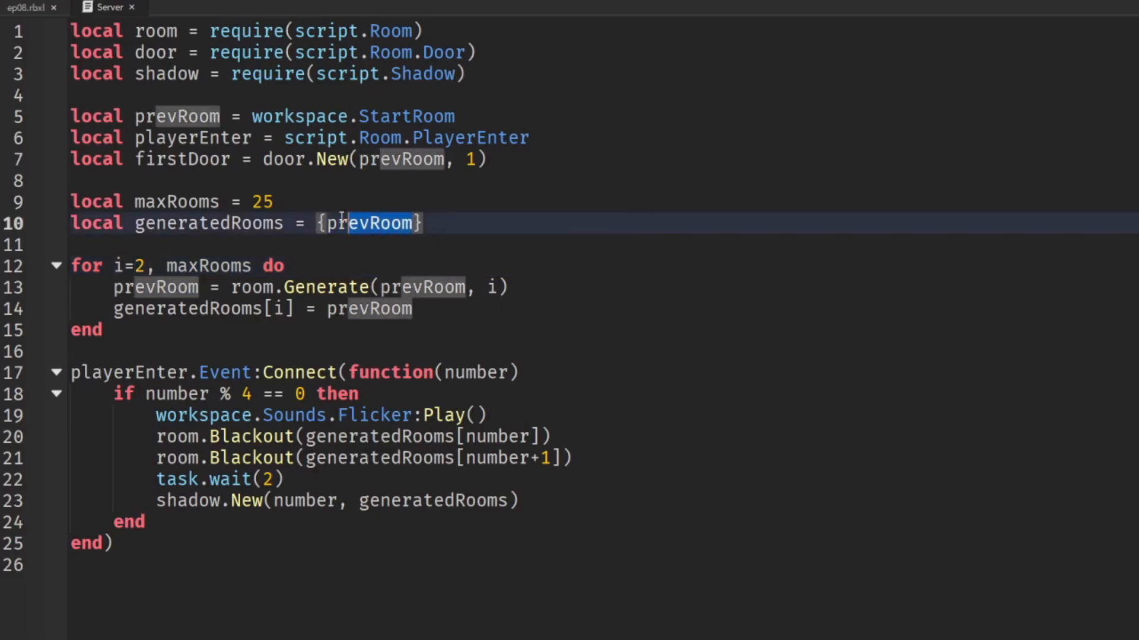
click(28, 7)
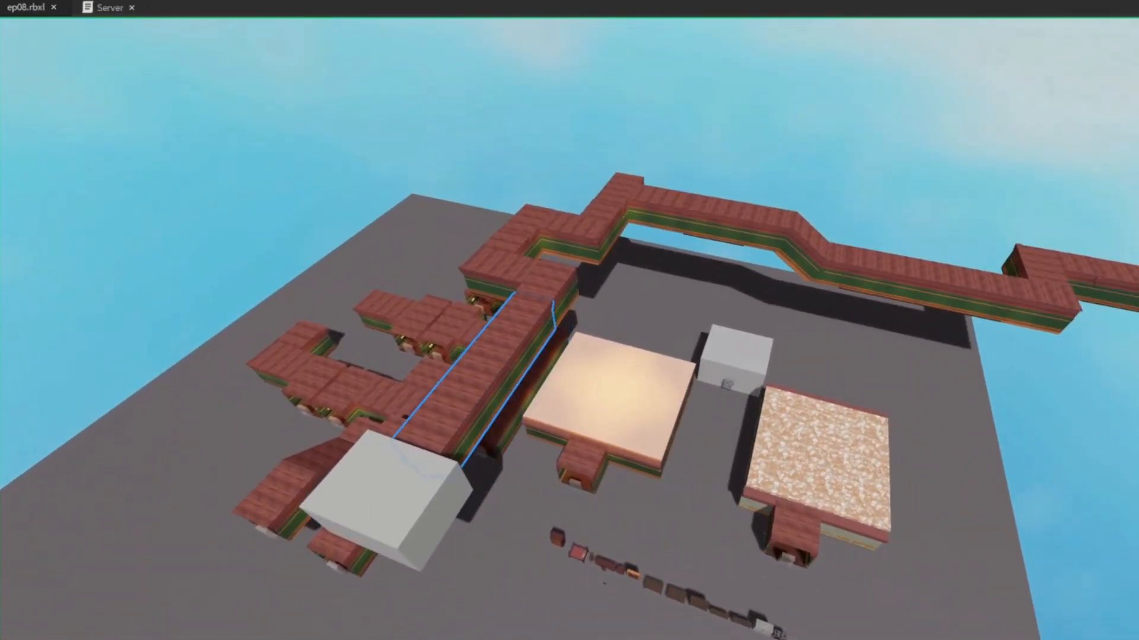
click(111, 8)
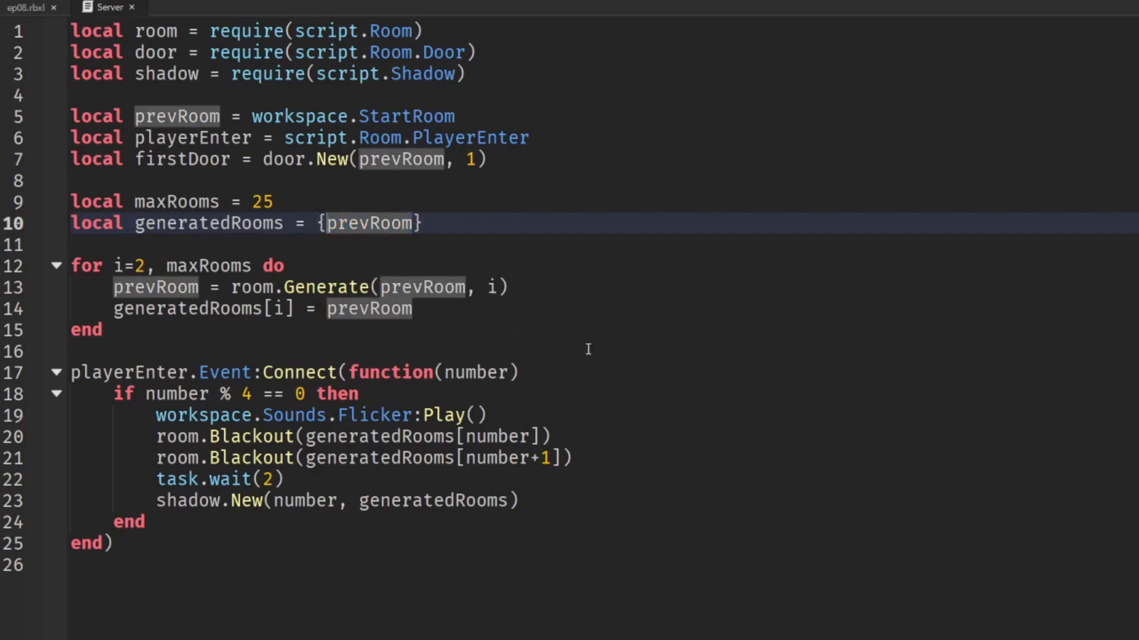
text([0] =)
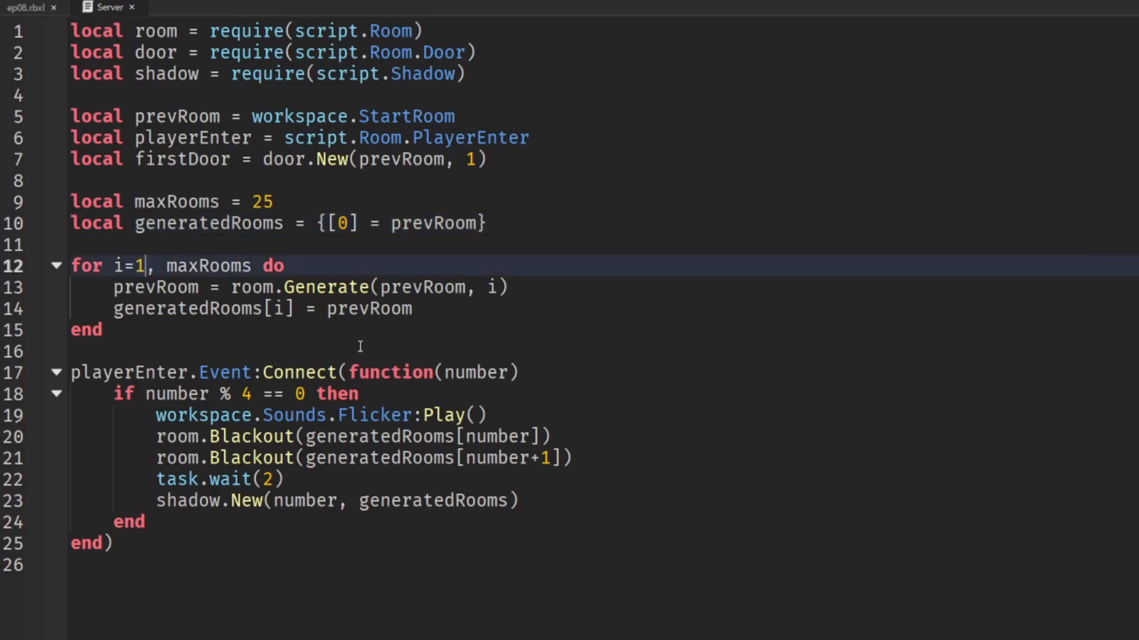
click(413, 308)
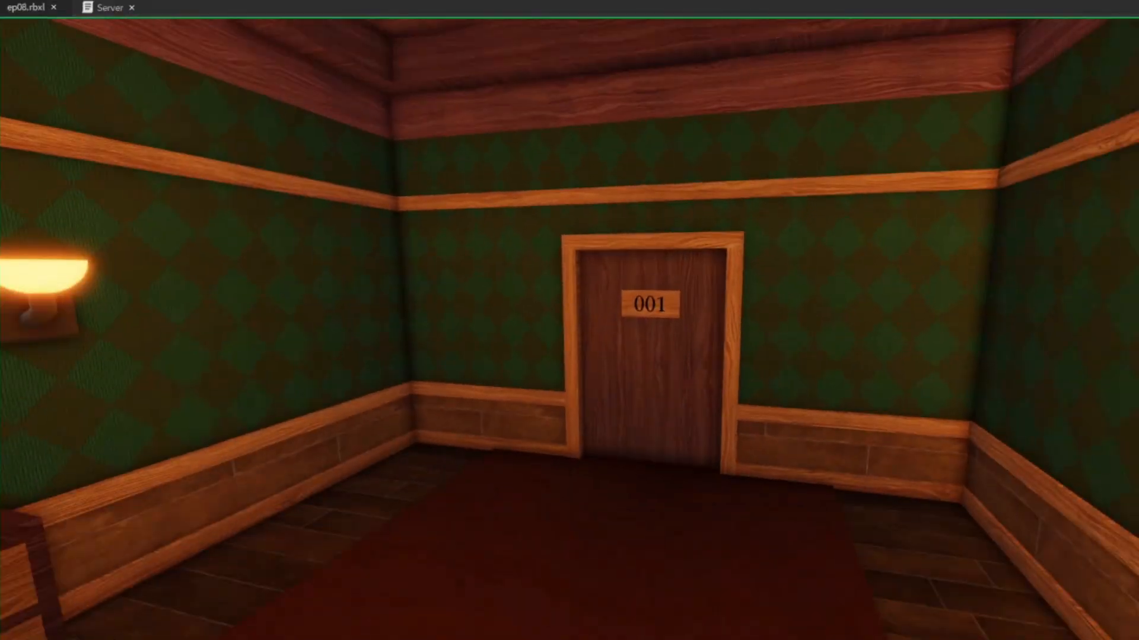
Playtest the room chain, view the Room module's Generate function, then stop the test
click(106, 7)
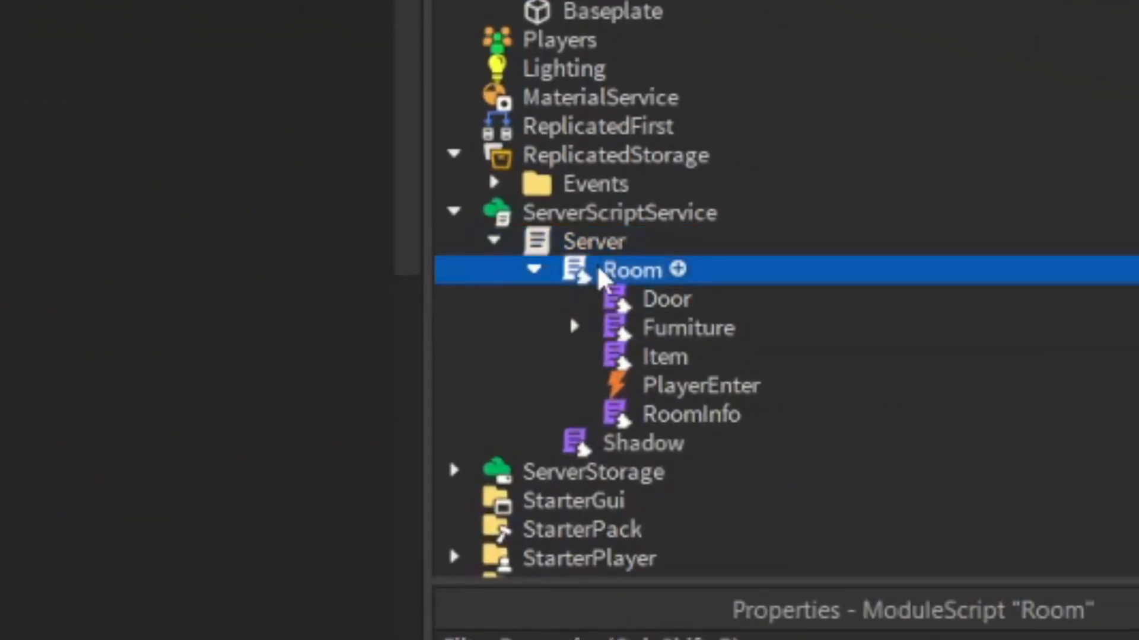
double_click(632, 270)
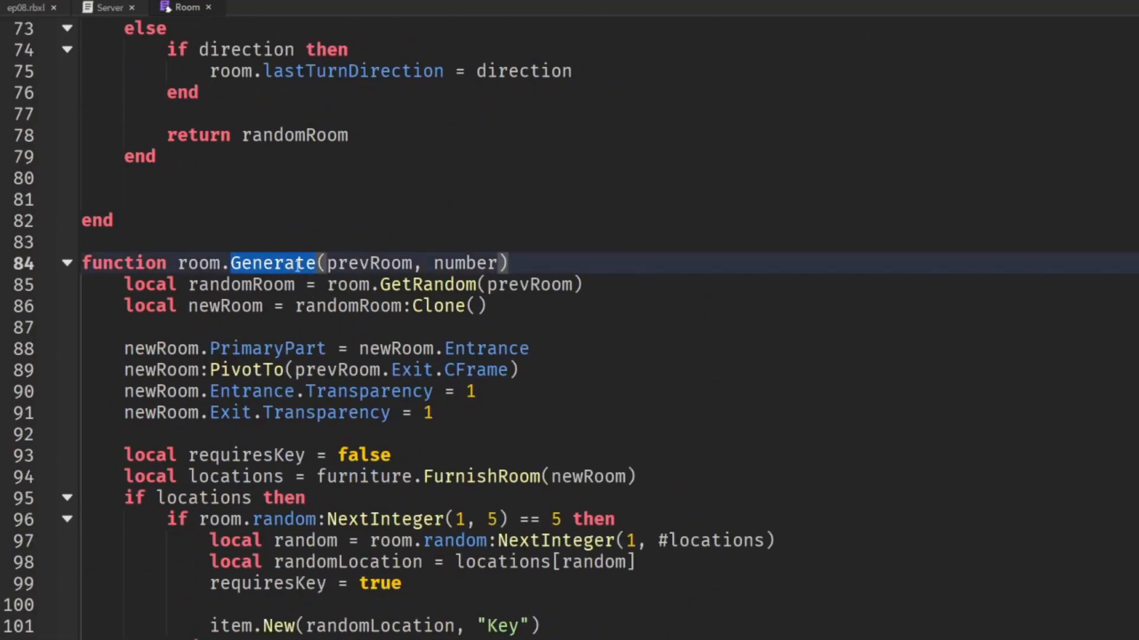
scroll(down, 3)
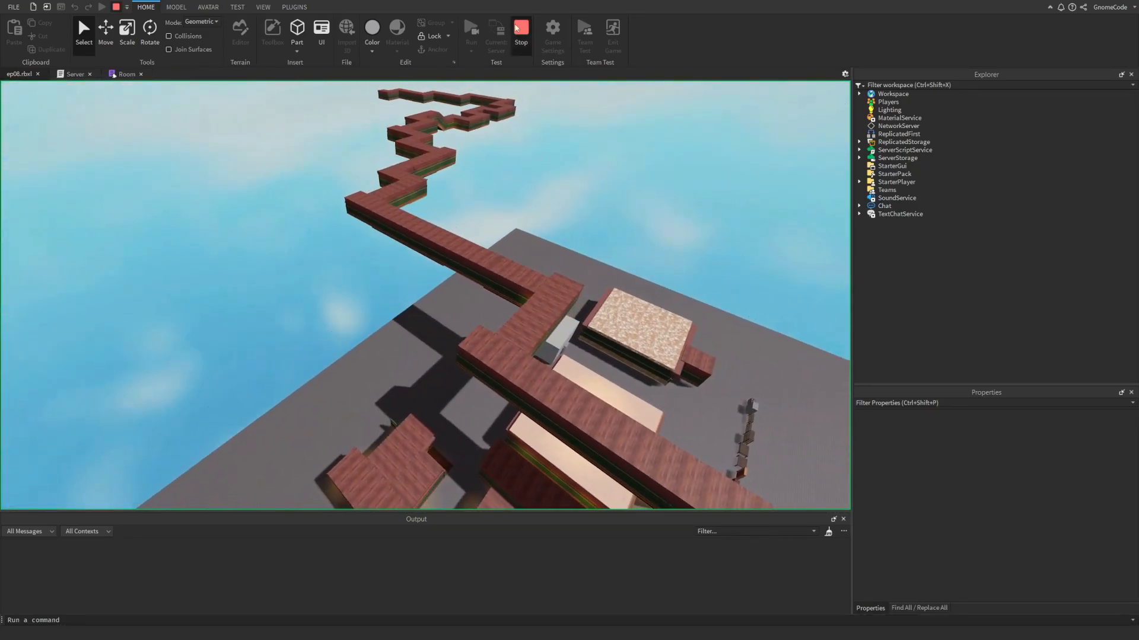
click(522, 29)
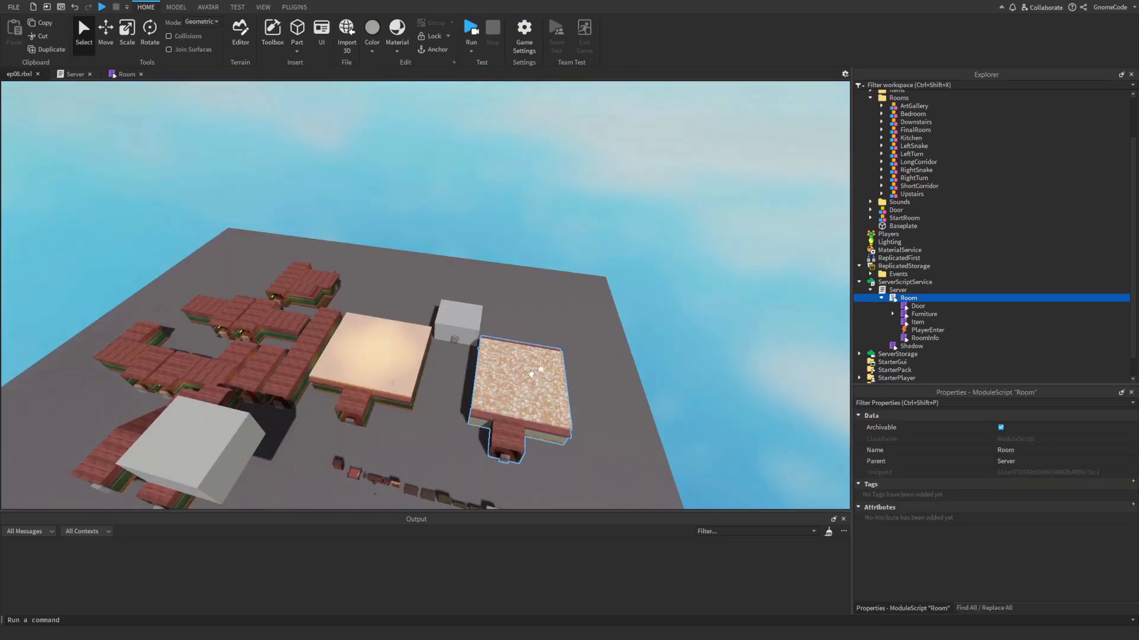
click(911, 137)
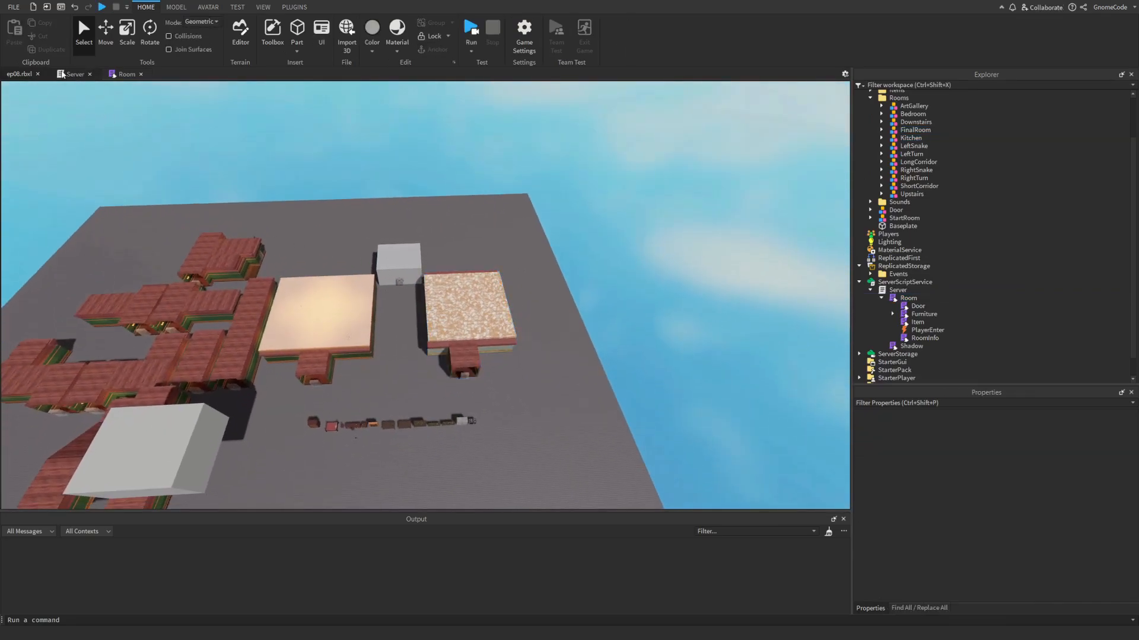
click(73, 73)
text(l)
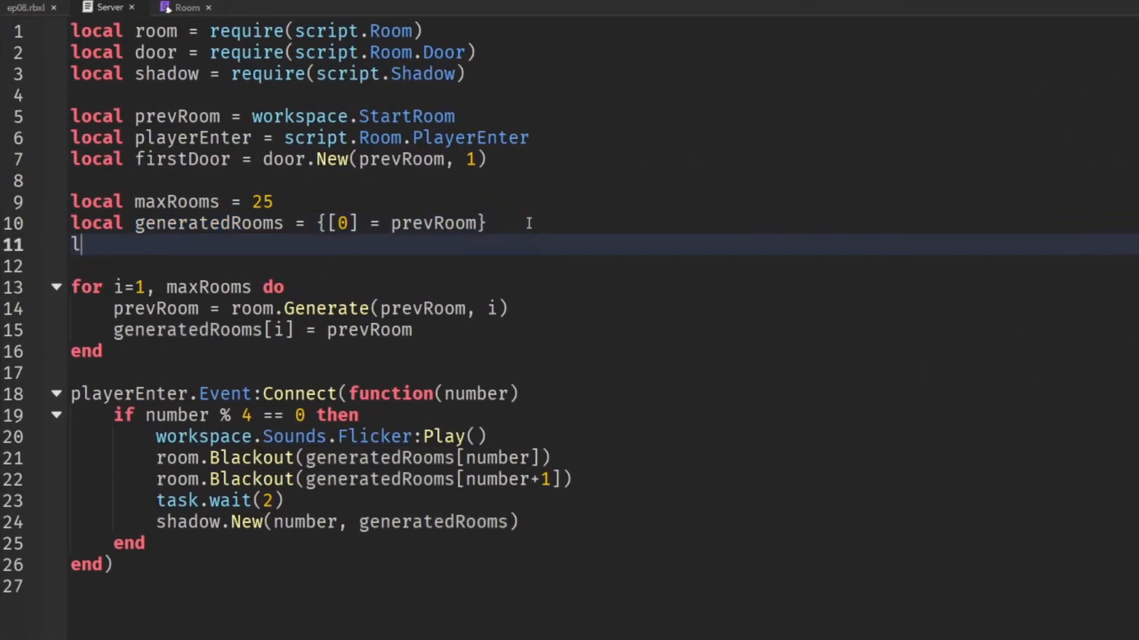
Add a specificRooms table with [5] = "Kitchen" and [maxRooms] = "FinalRoom"
text(ocal specific)
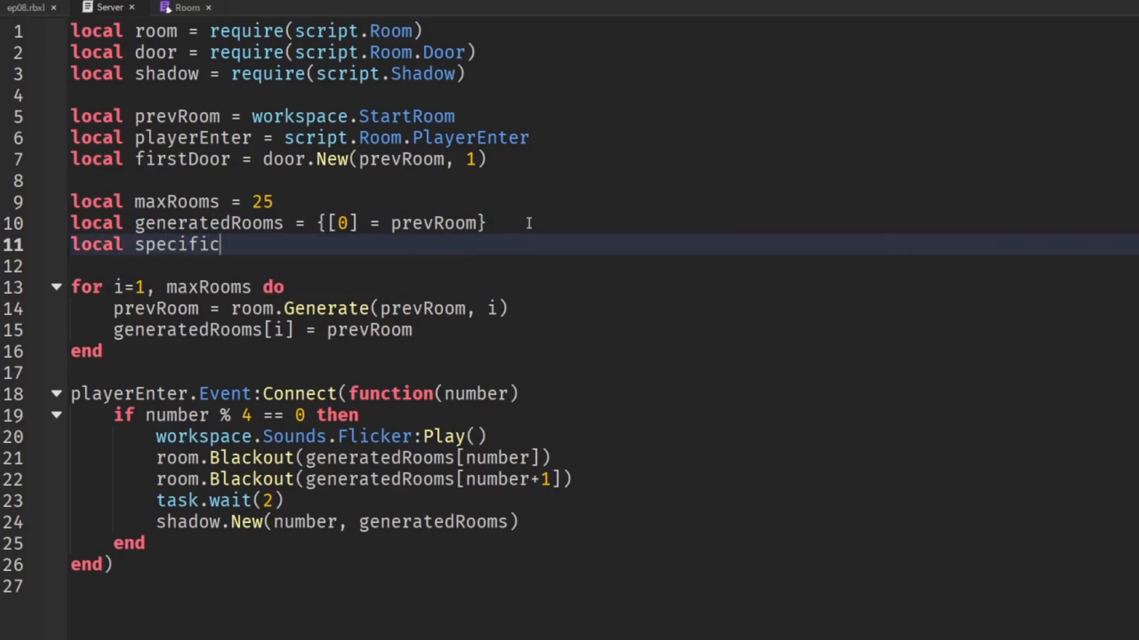
text(Rooms = {})
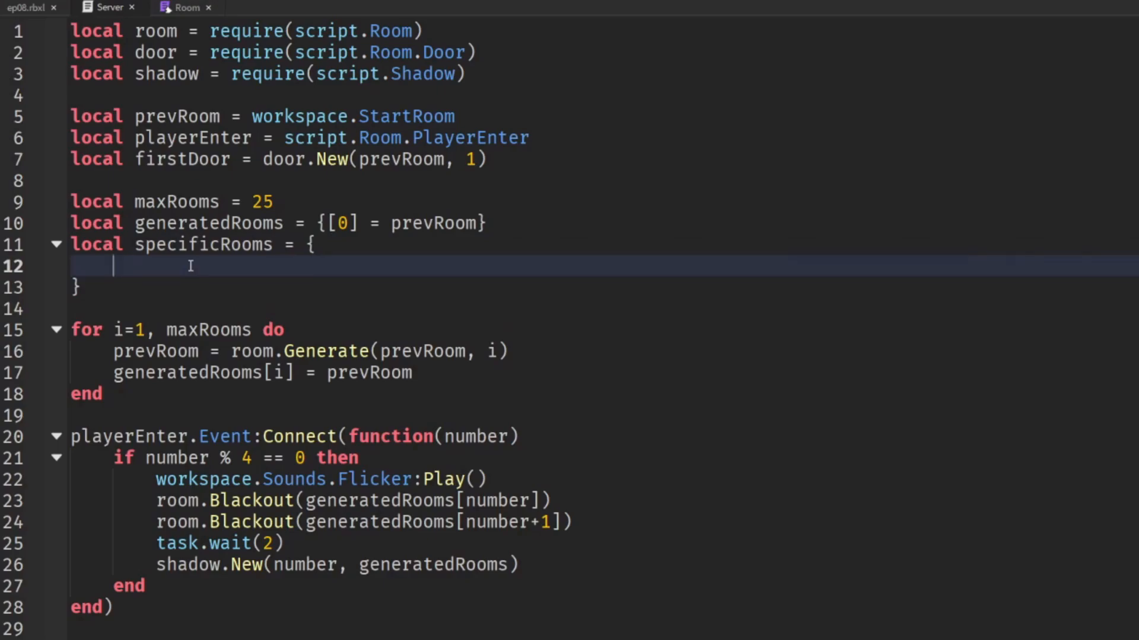
text([])
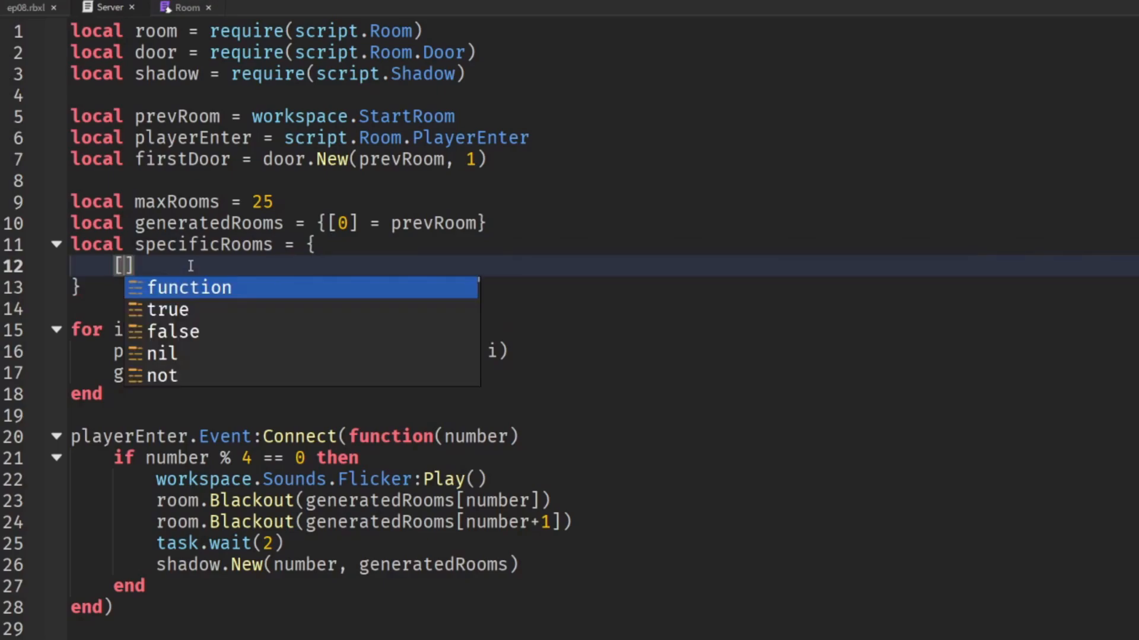
text(5)
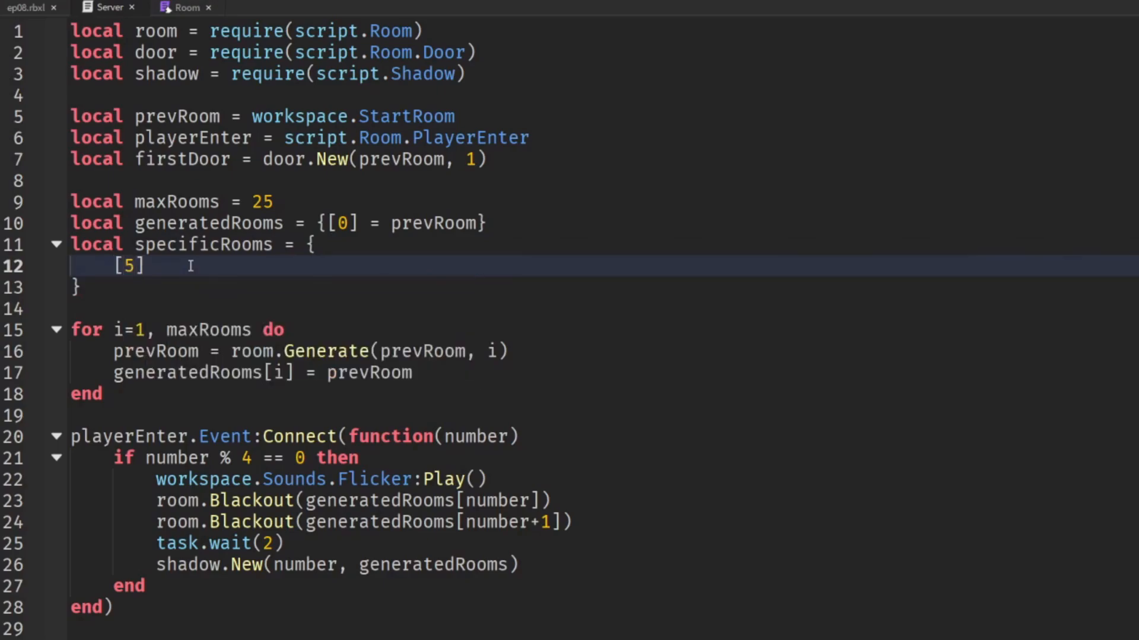
text(=)
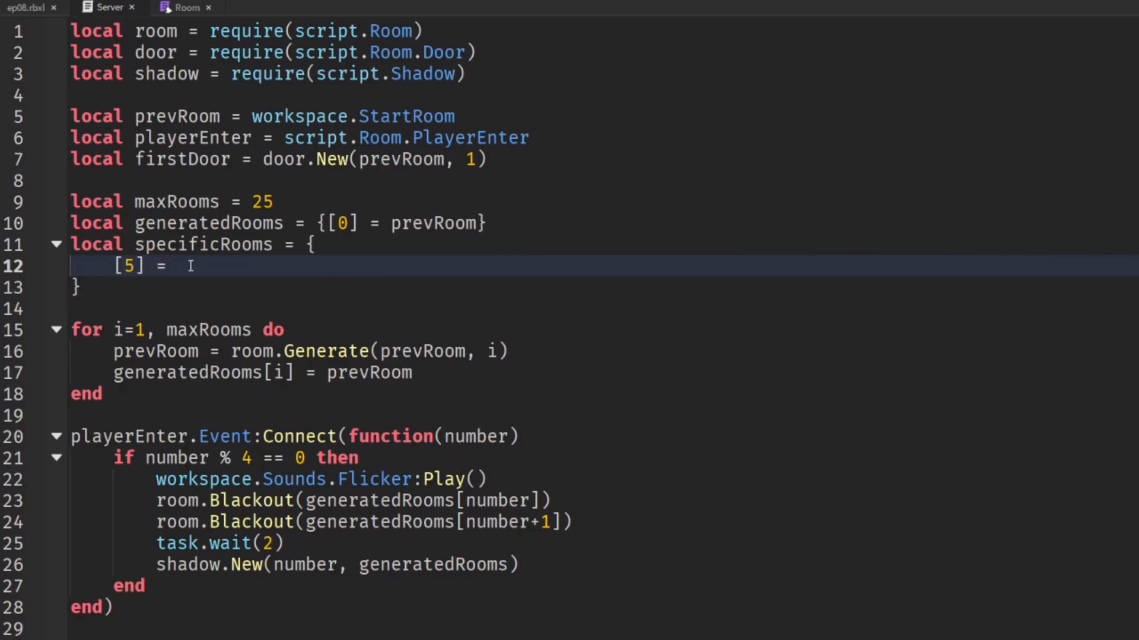
text(")
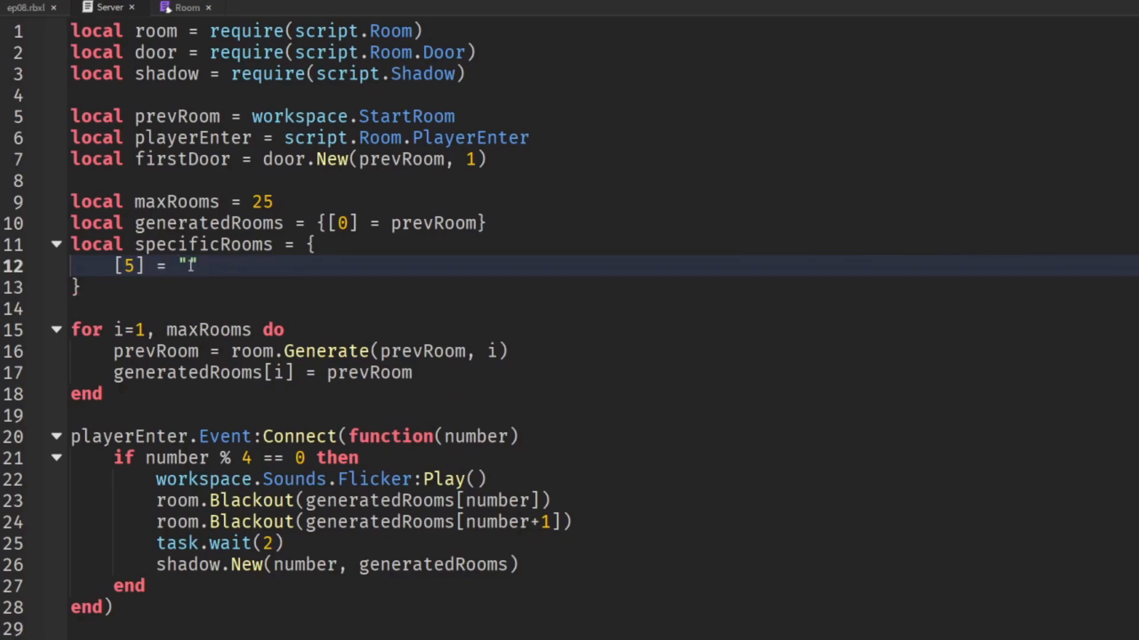
text(Kitchen)
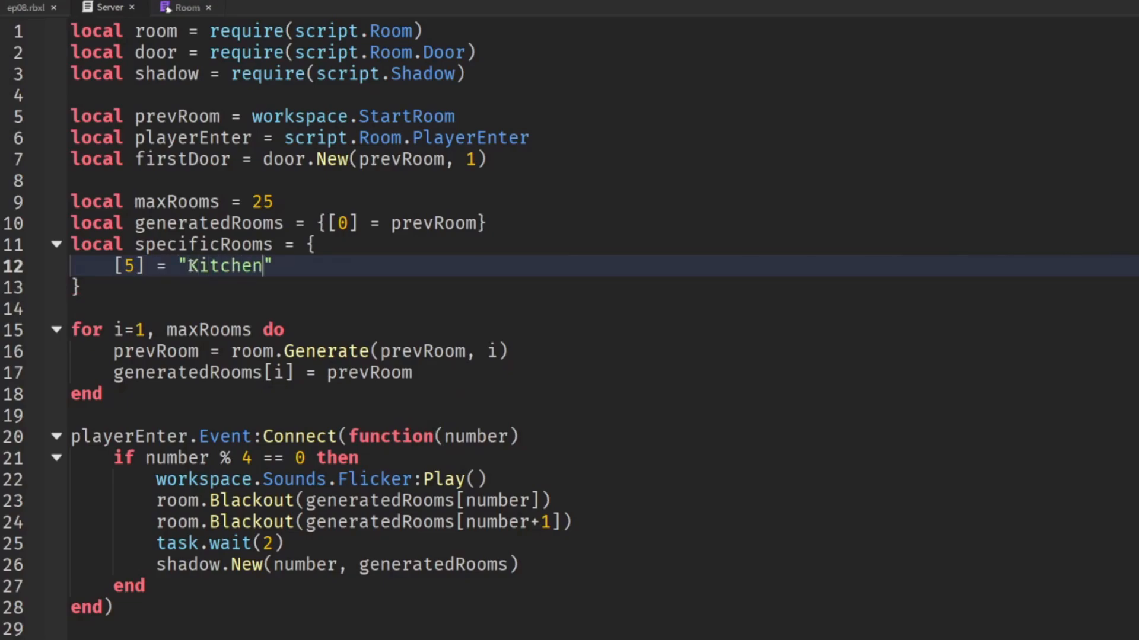
text(,\n)
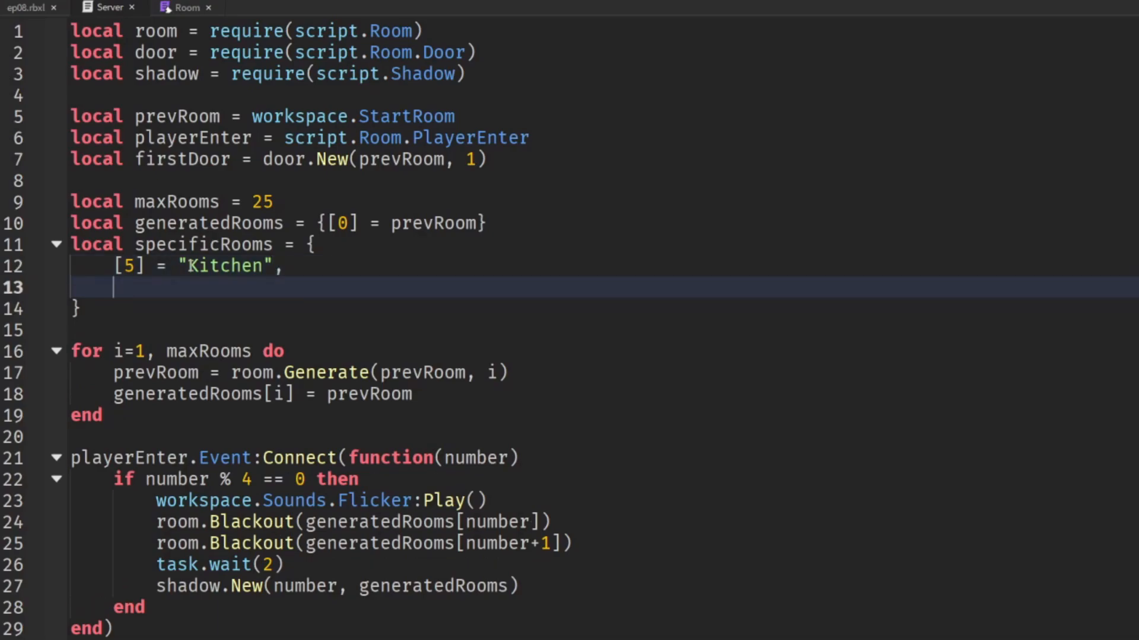
double_click(175, 201)
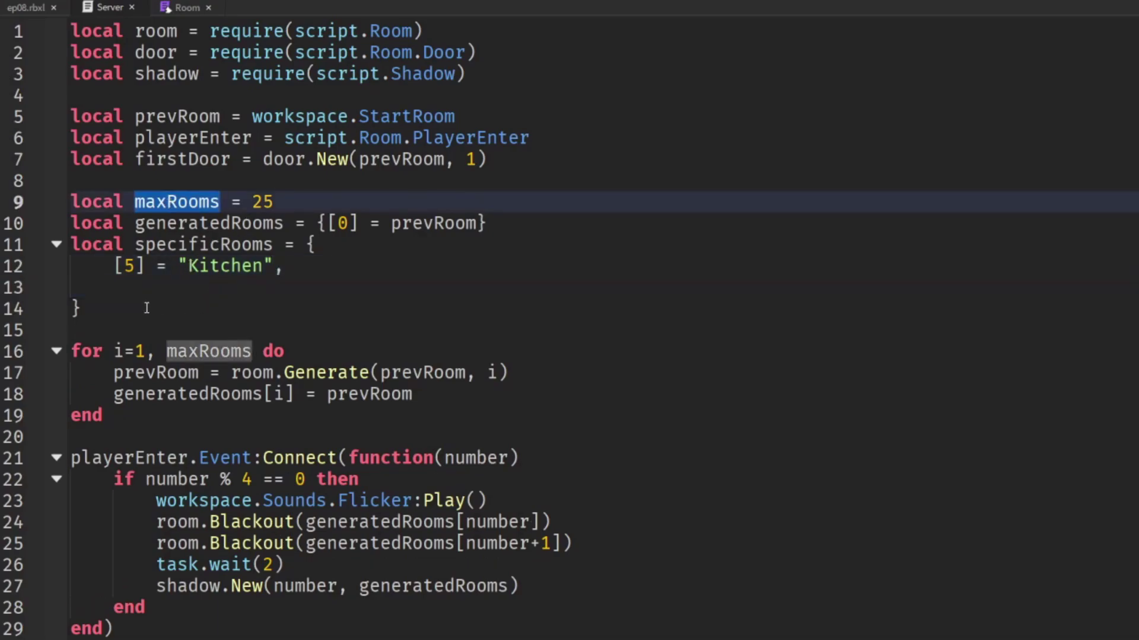
text([maxRooms])
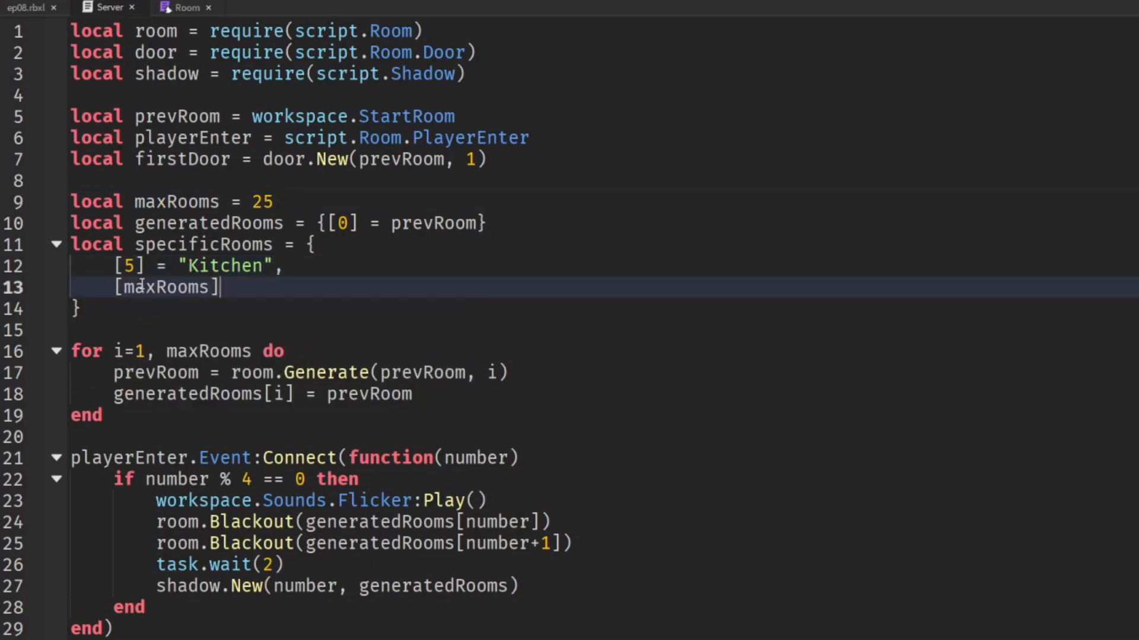
text(= "FinalR")
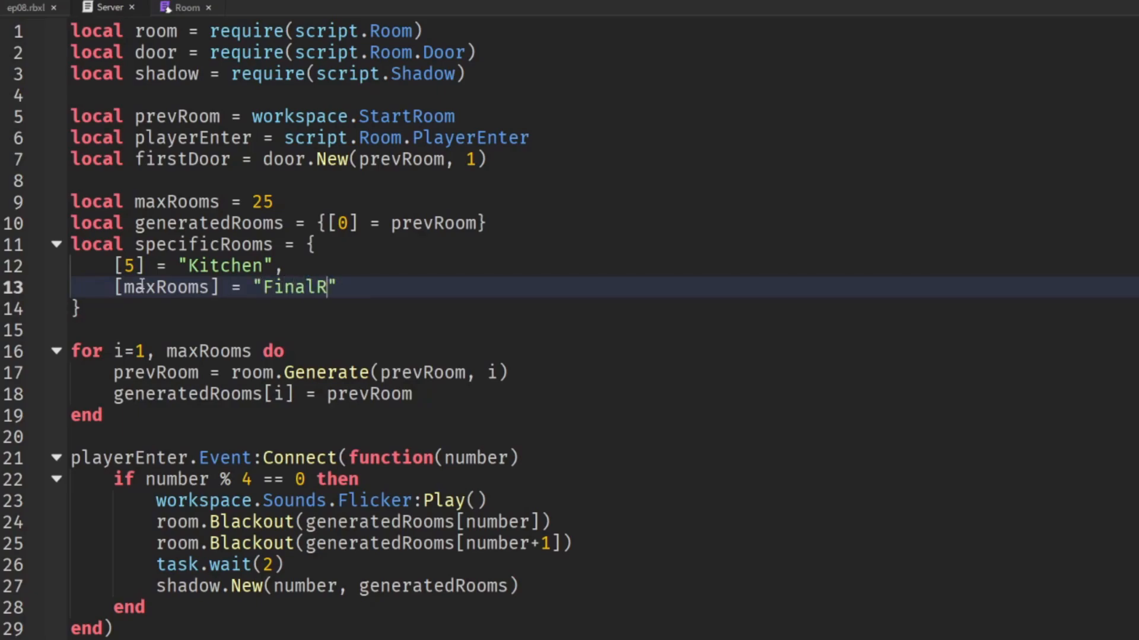
text(oom)
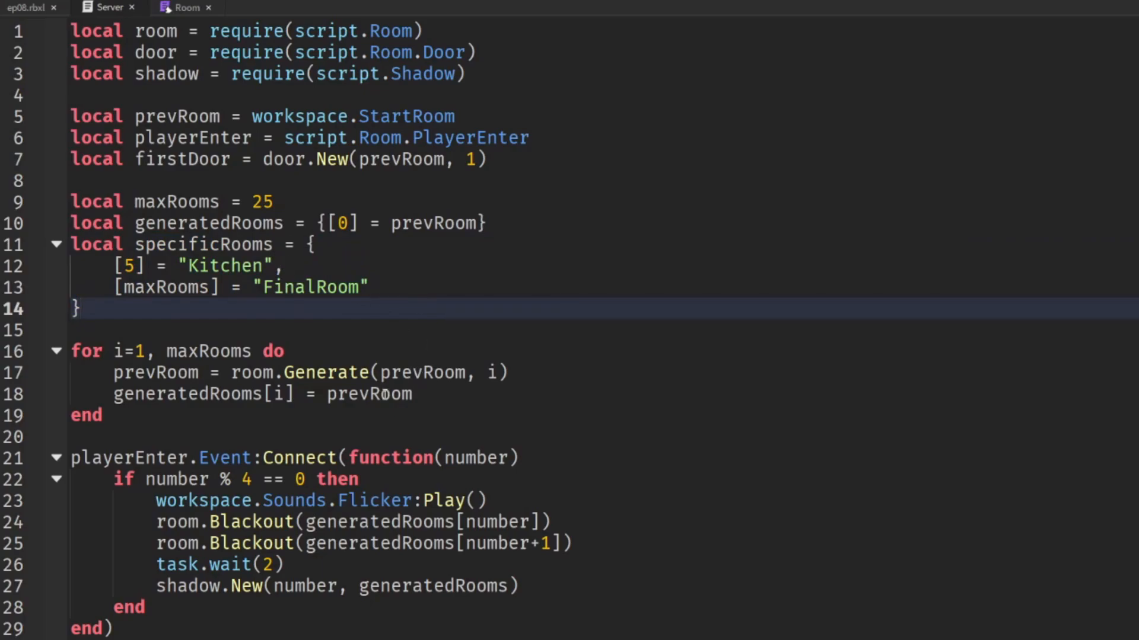
Pass specificRooms[i] as a second argument to room.Generate
double_click(200, 244)
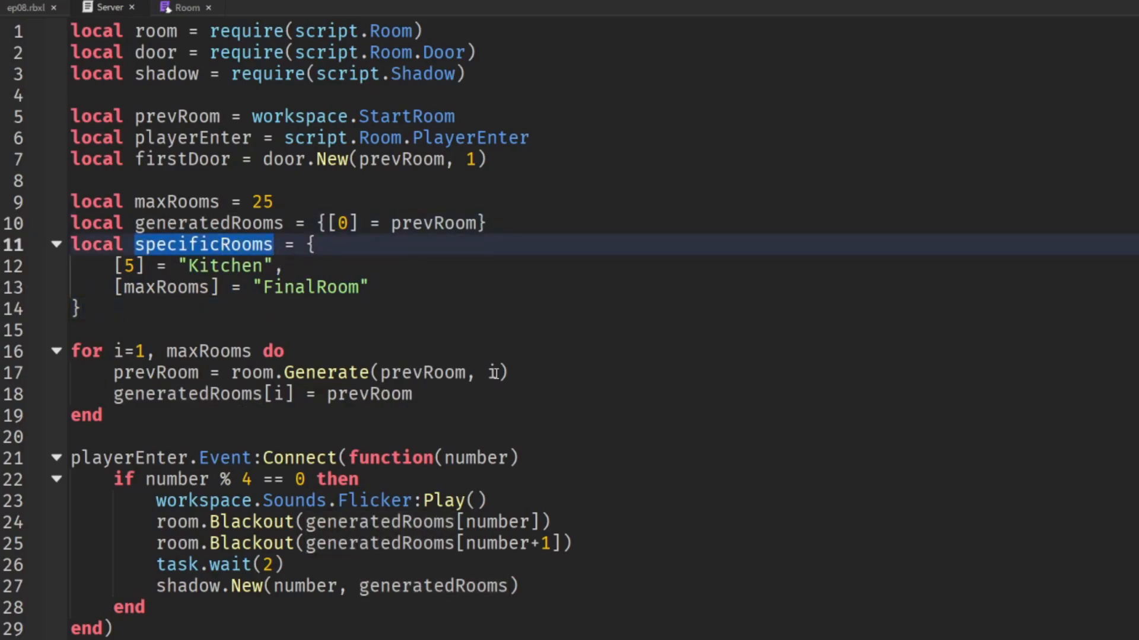
double_click(303, 372)
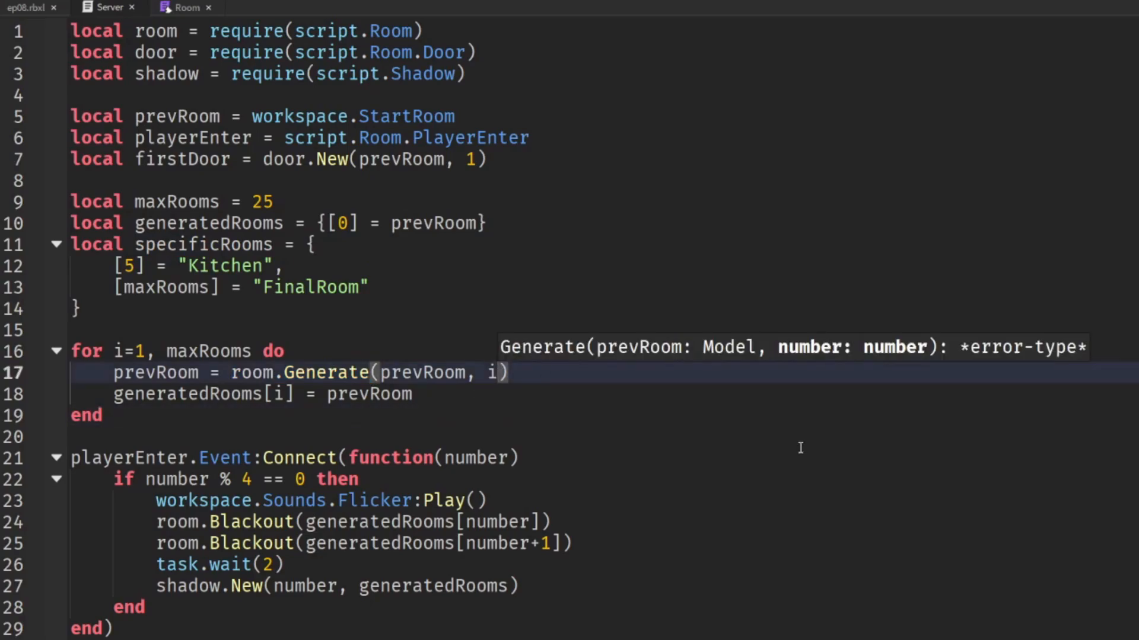
text(, specificRooms[i)
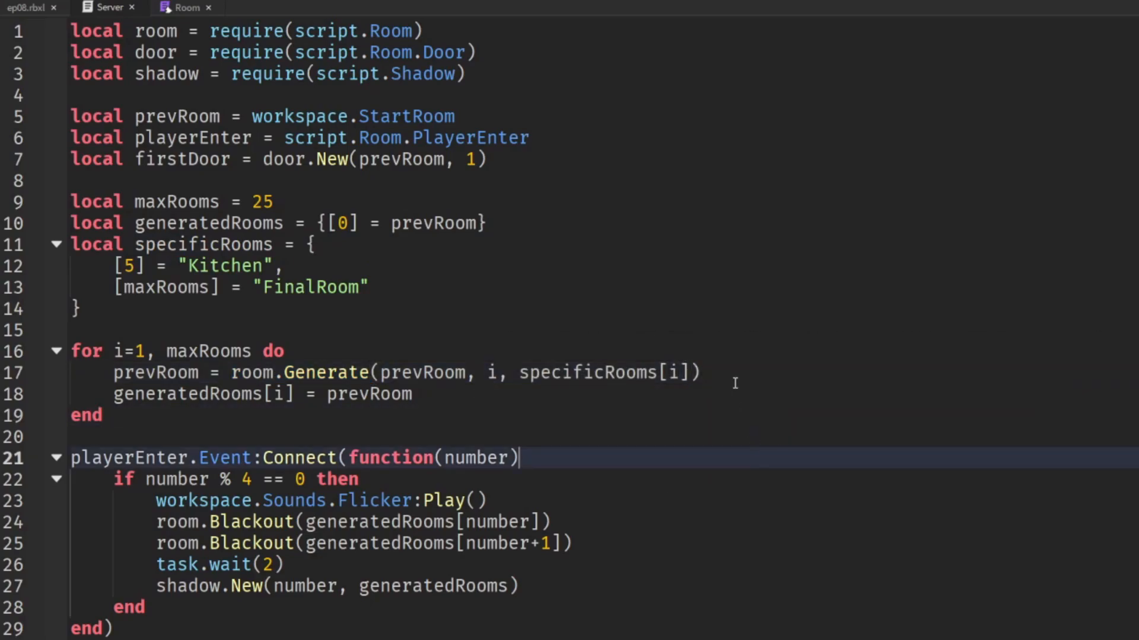
click(413, 394)
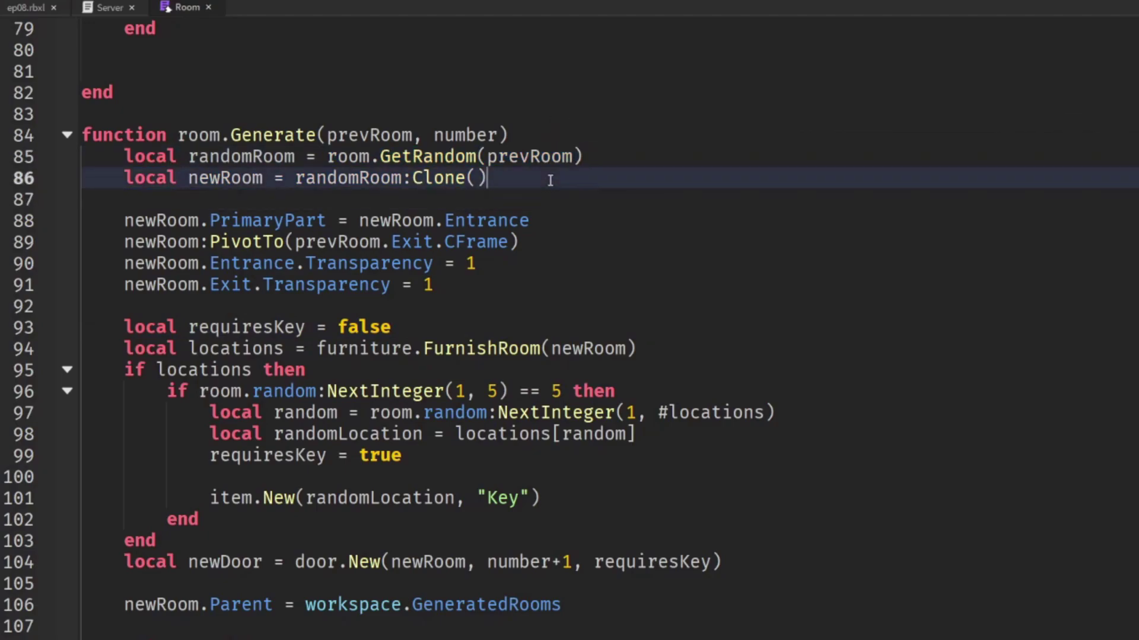
Give room.Generate a specificRoomName parameter and clone workspace.Rooms[specificRoomName] when it exists
click(497, 135)
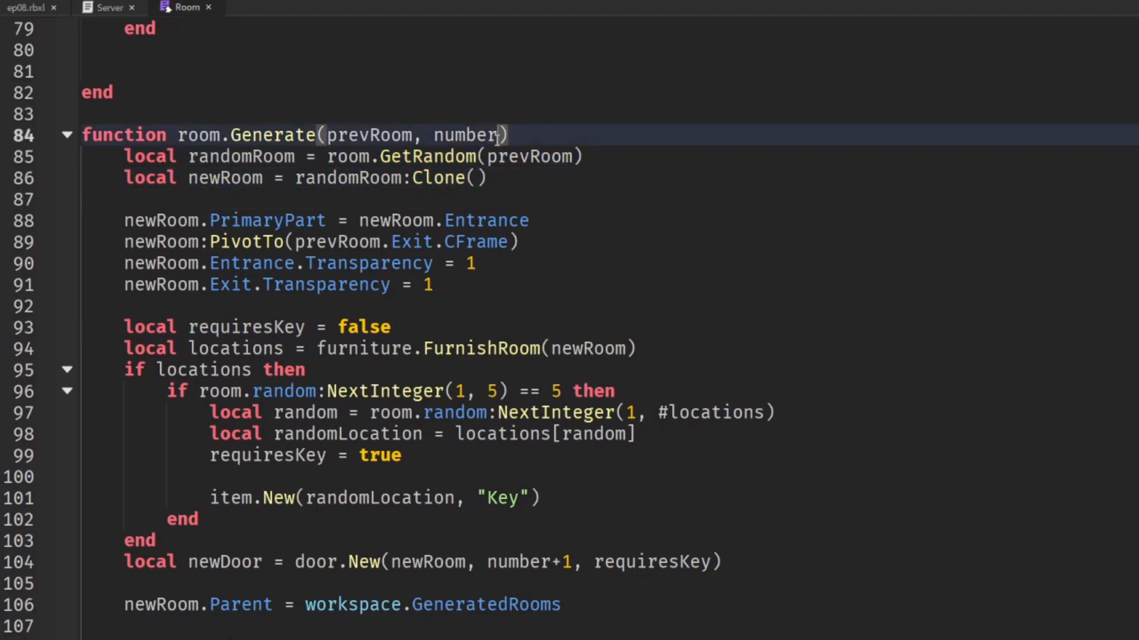
text(, specificR)
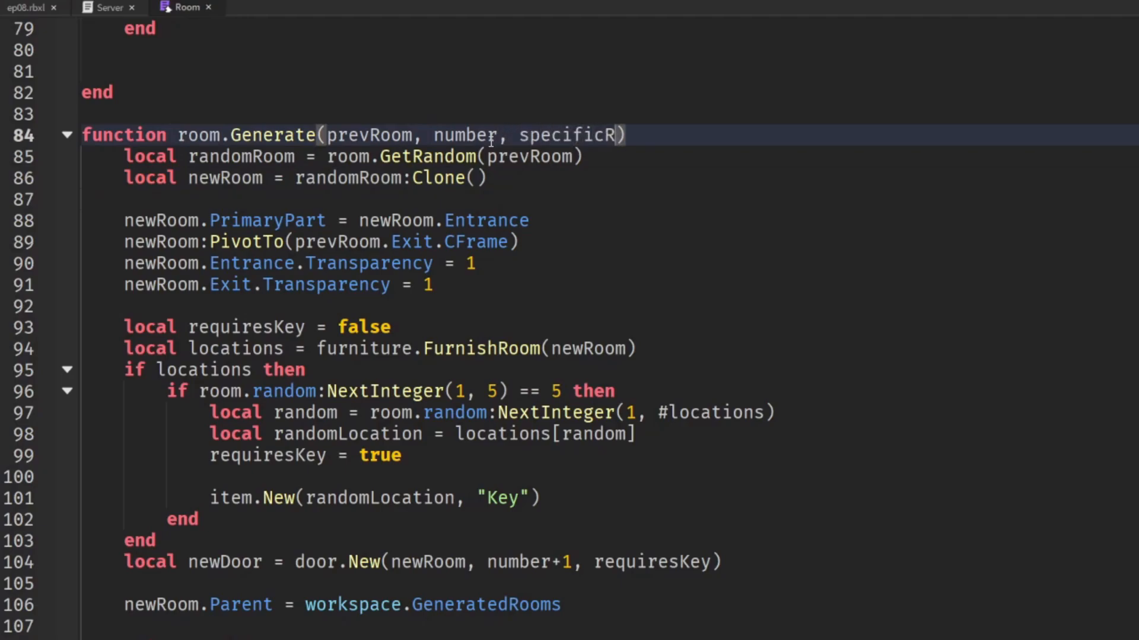
text(oomName)
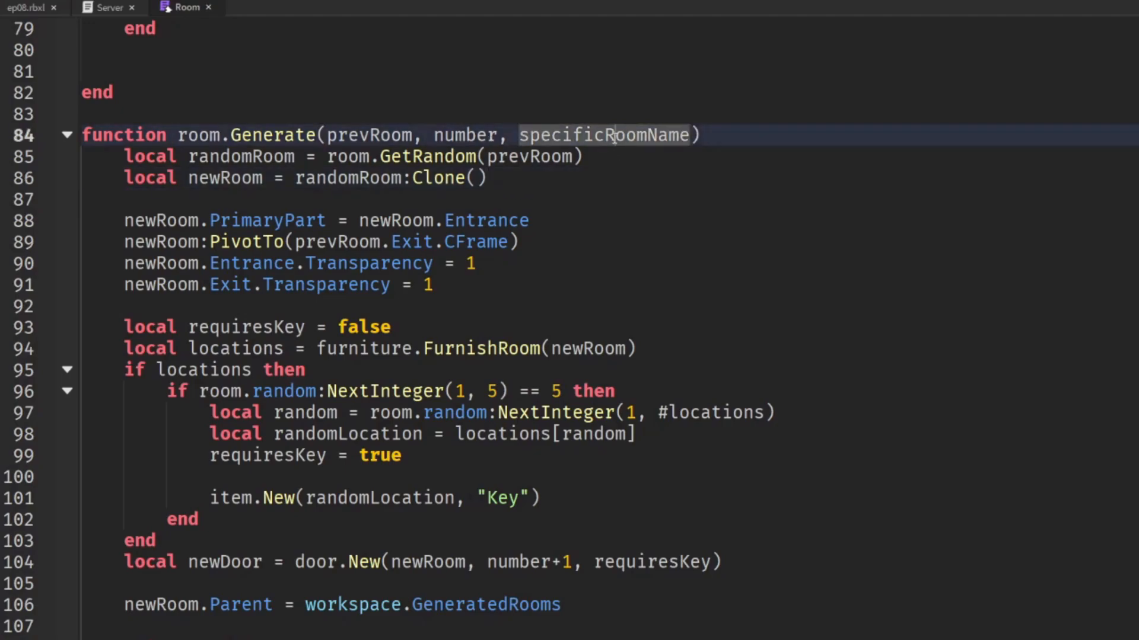
text(if)
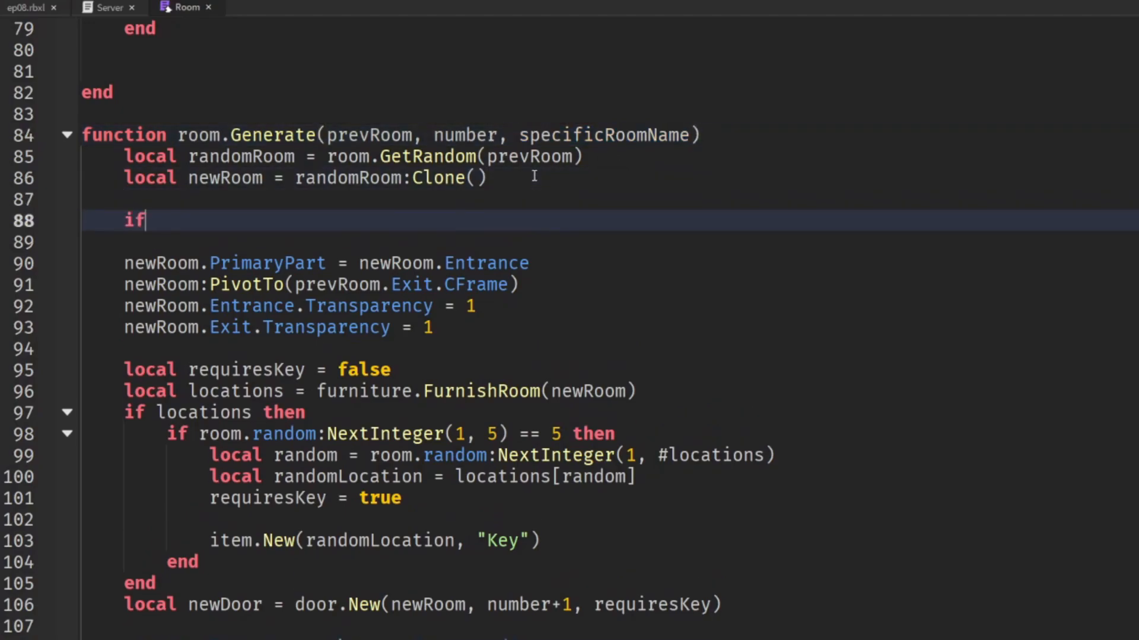
text(specificRoomName)
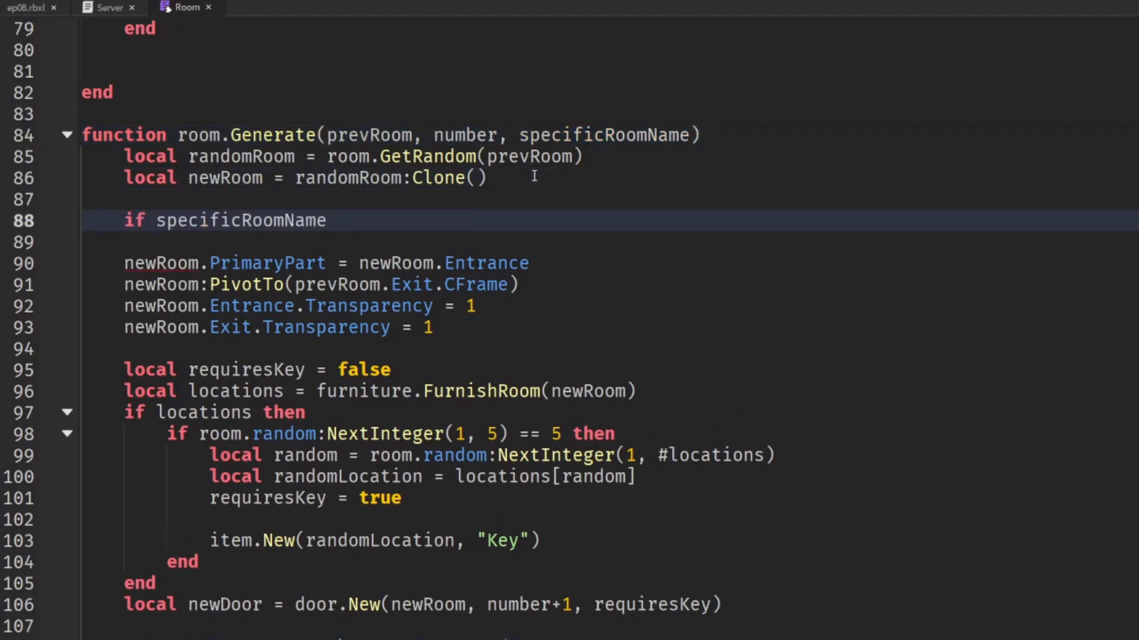
text(and)
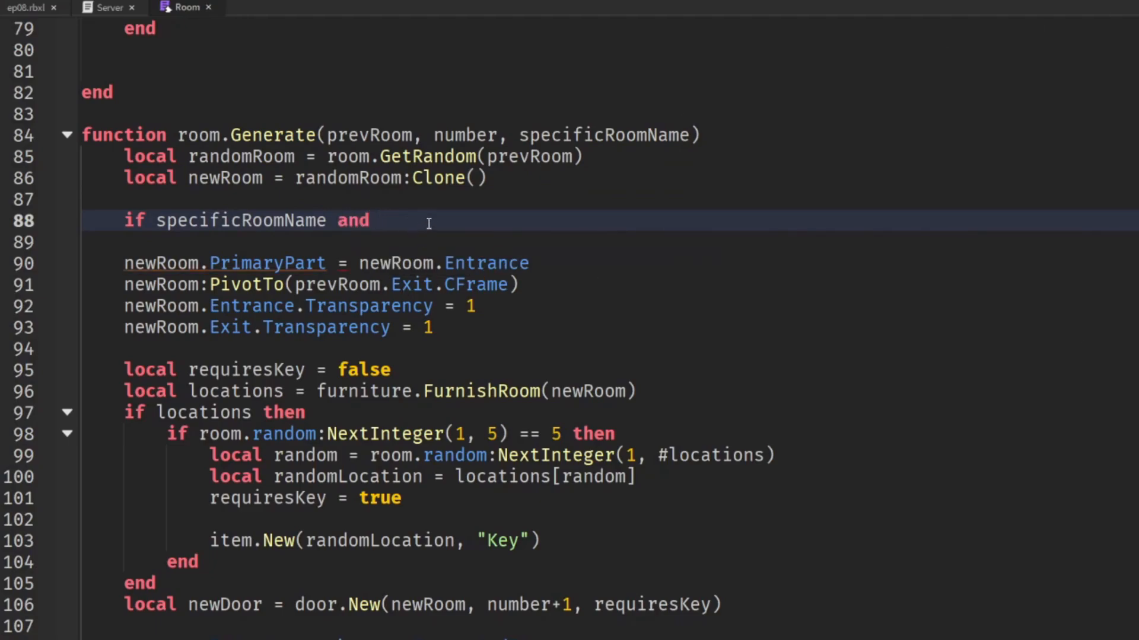
text(workspace.)
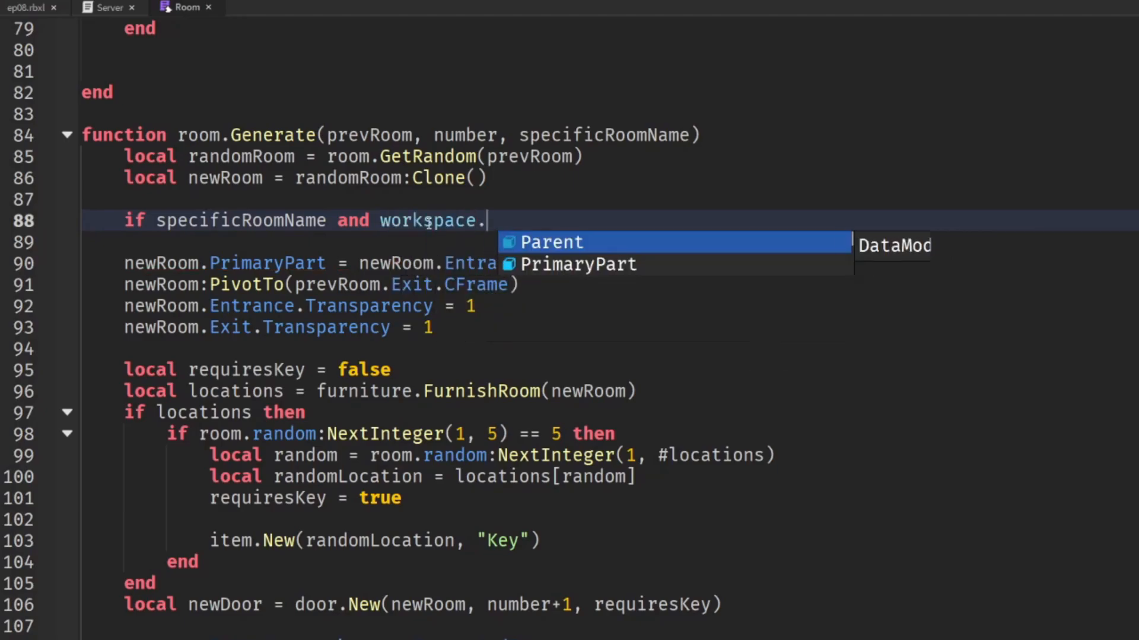
text(Rooms:FindFirstChild())
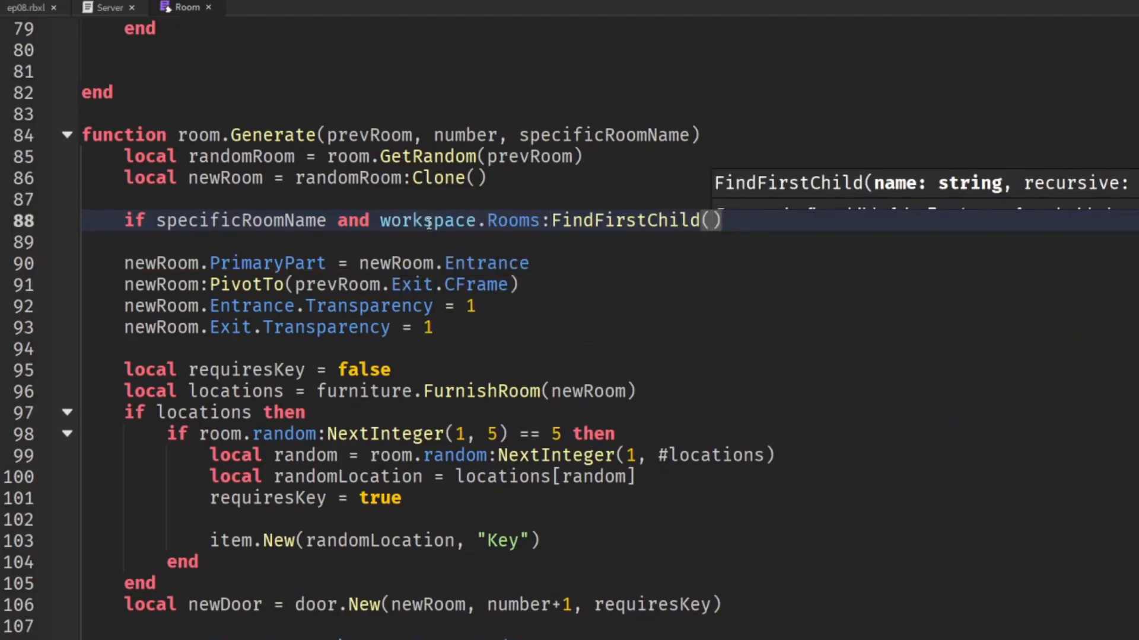
text(specificRoomName) then)
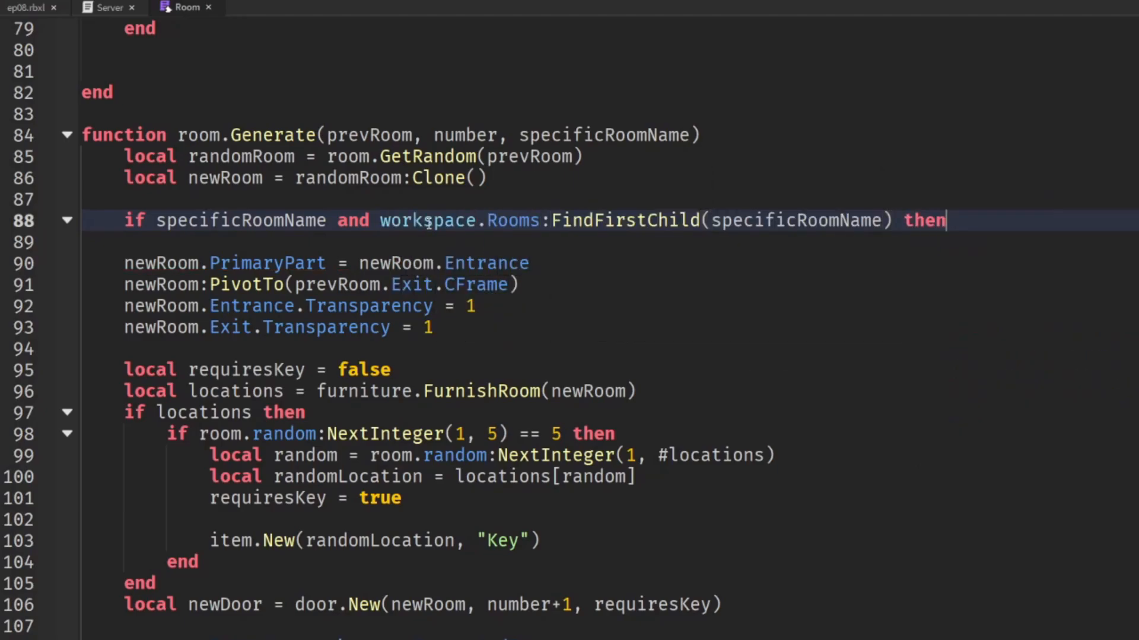
text(newRoom = workspace.Rooms[specificRoomName]:Clone())
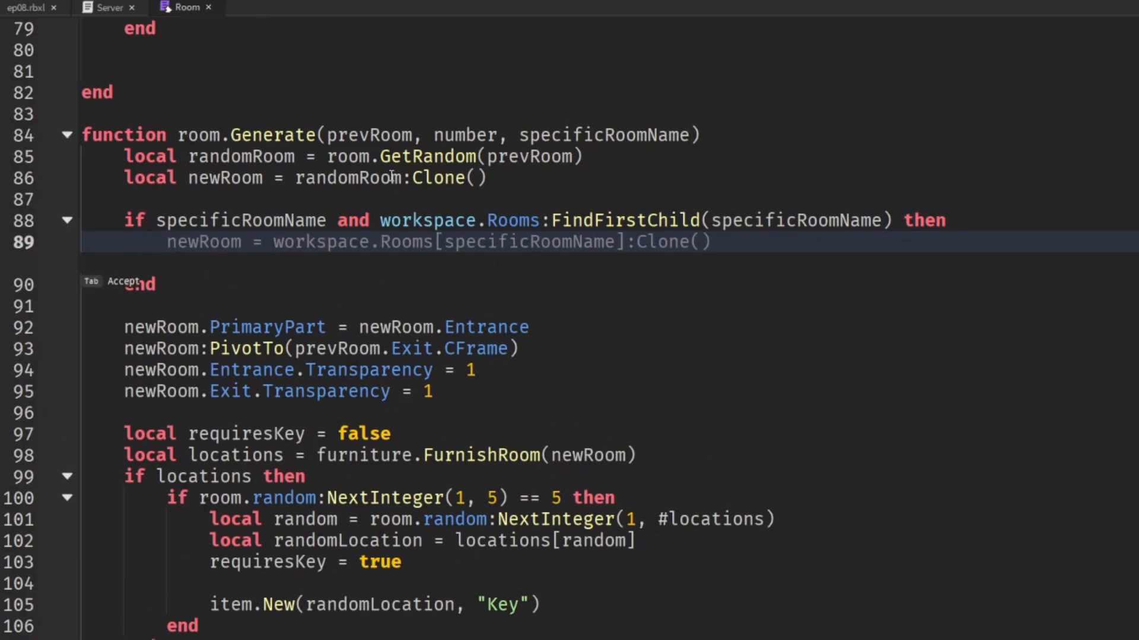
mouse_move(391, 168)
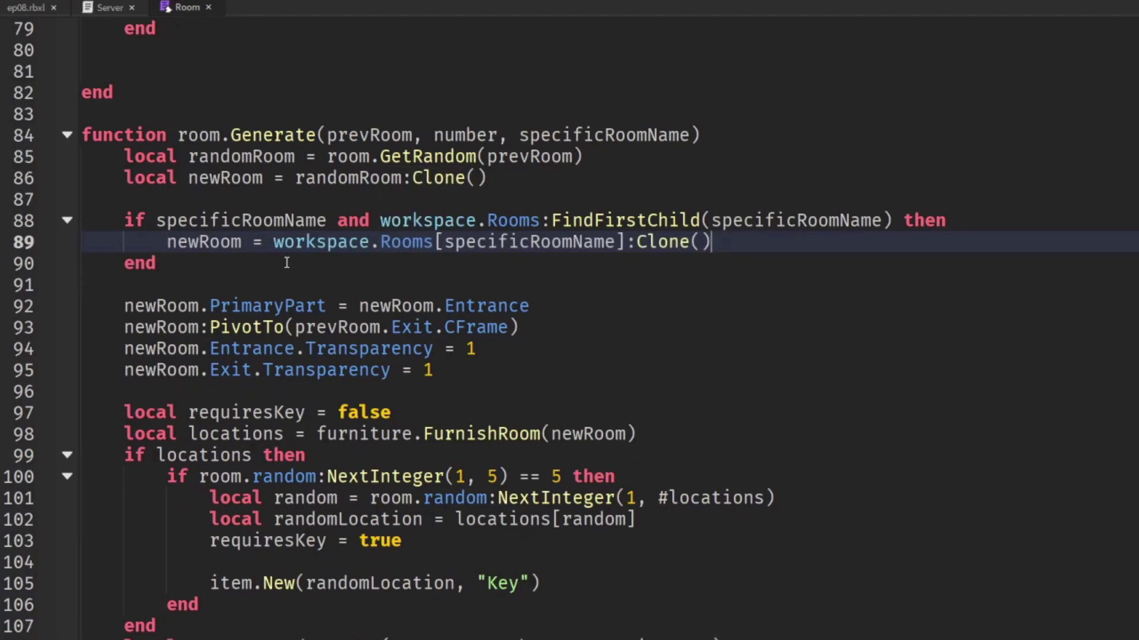
Move the random-room clone lines into an else branch
double_click(406, 242)
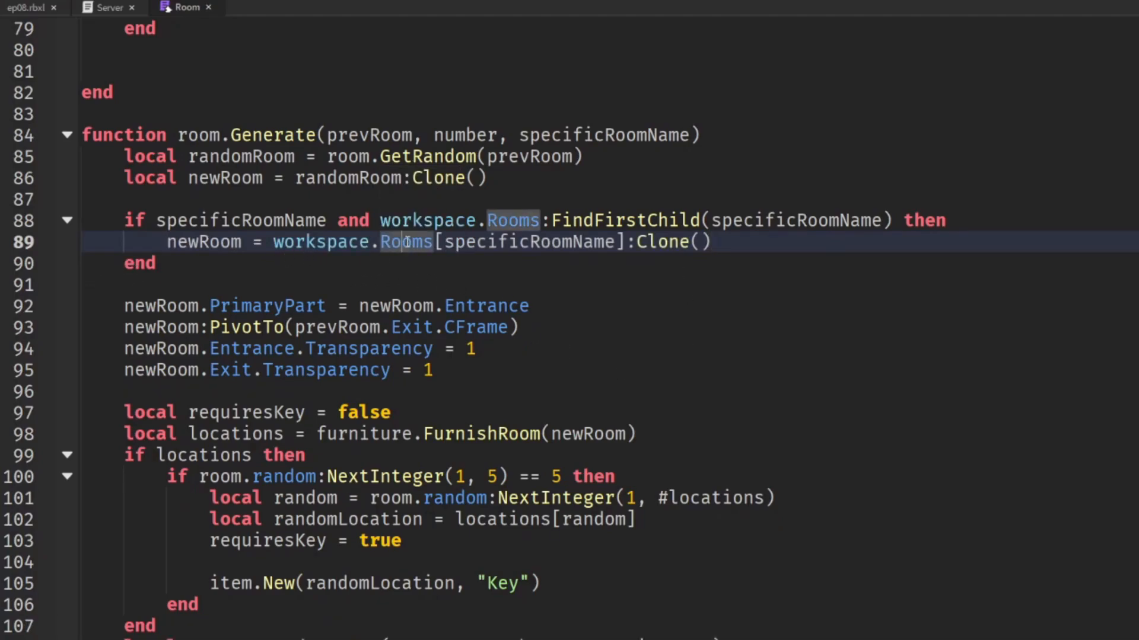
double_click(531, 242)
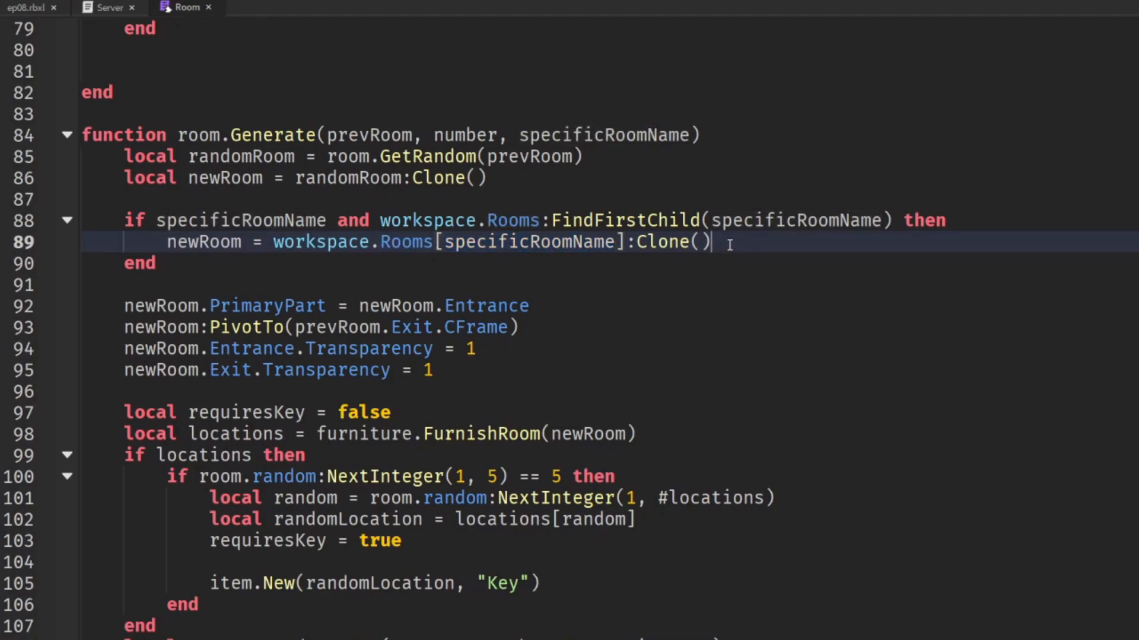
text(else)
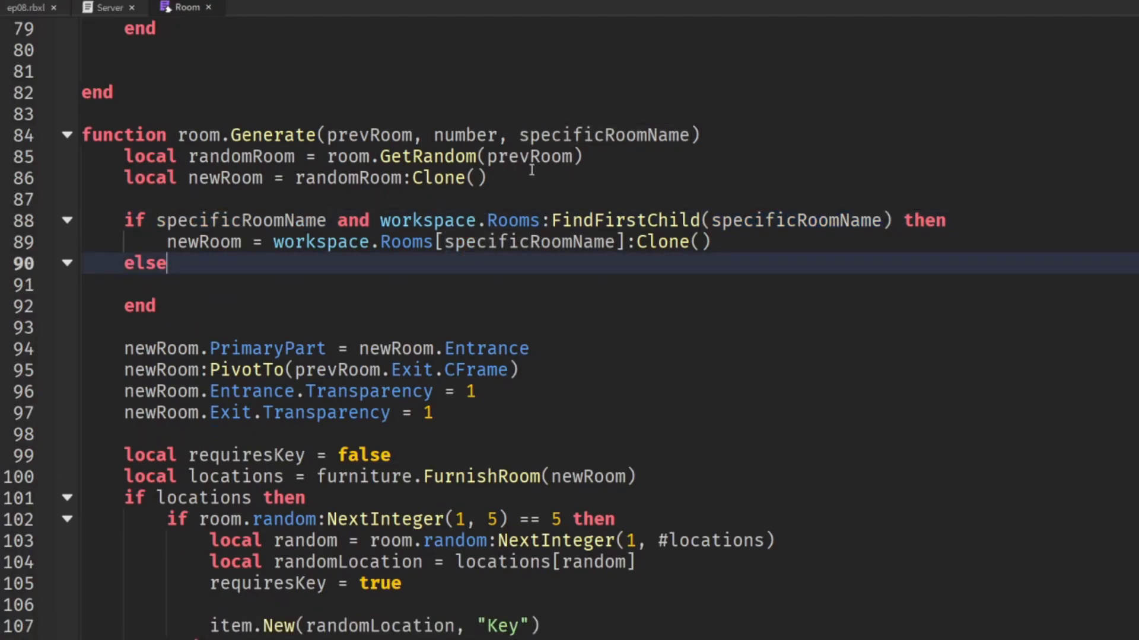
drag(123, 156, 486, 178)
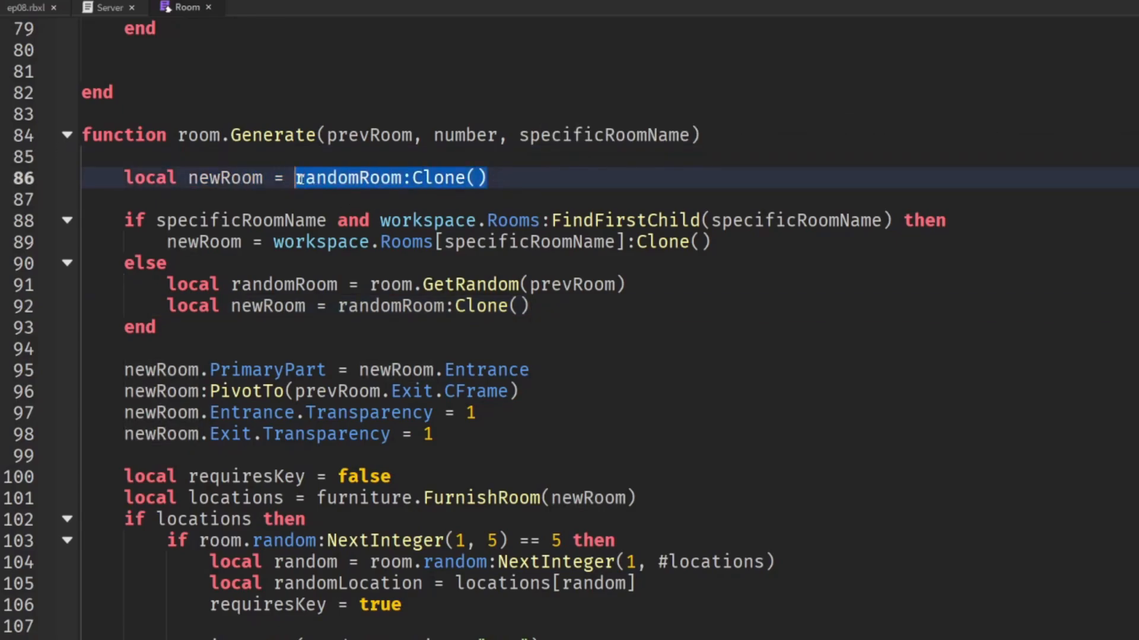
Declare local newRoom = nil above the if, then playtest and read the missing-Exit error
text(nil)
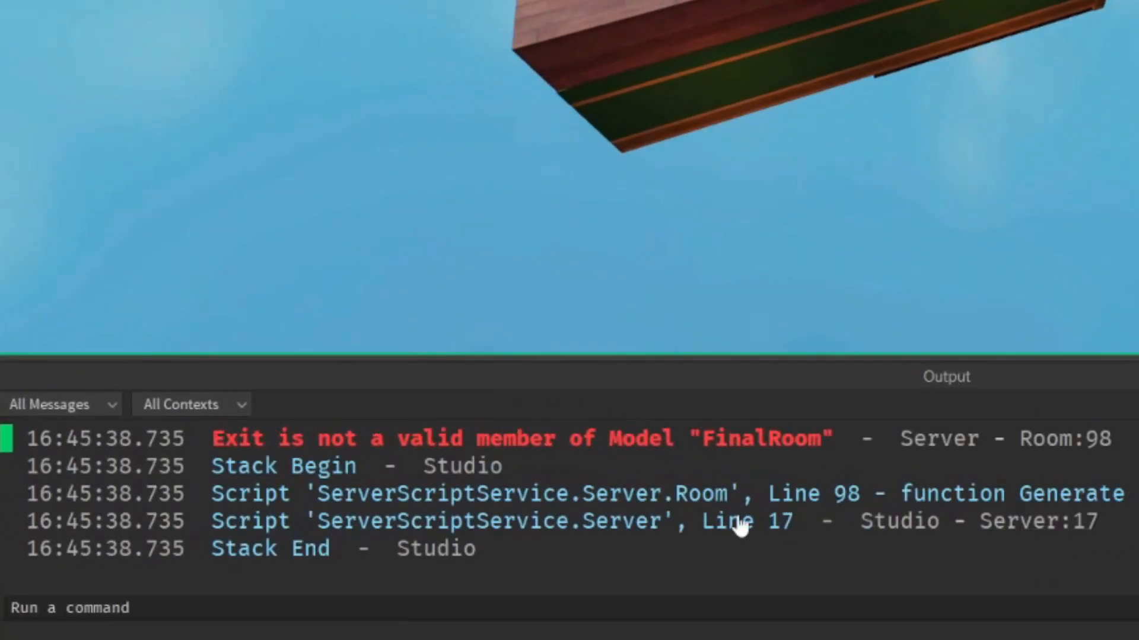
mouse_move(721, 500)
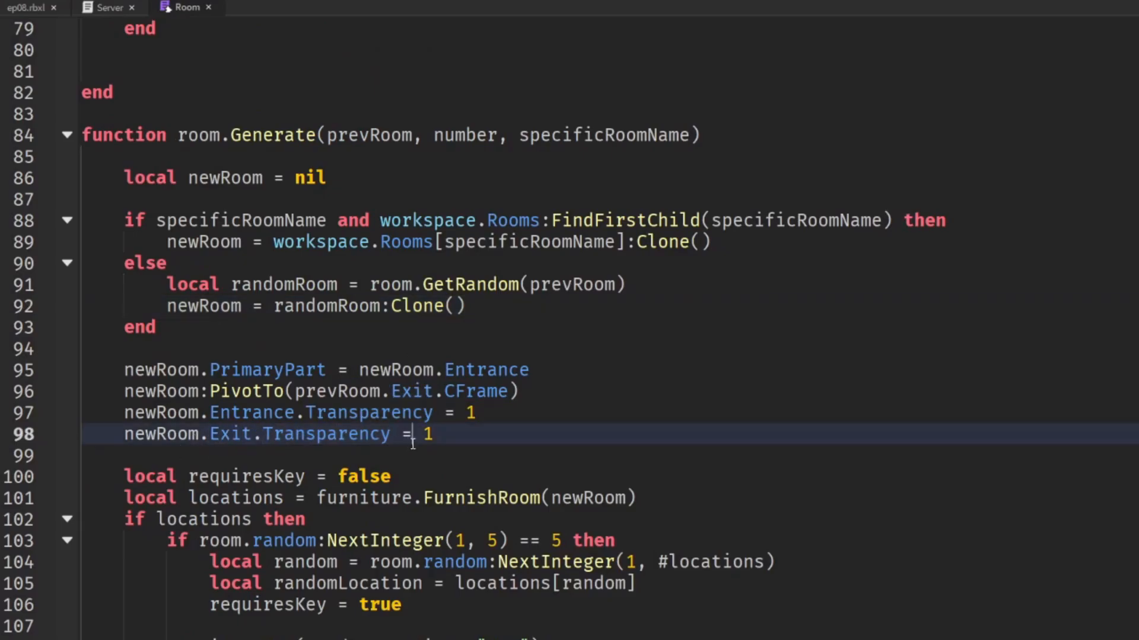
Wrap the exit, furnishing, key and door code in if newRoom:FindFirstChild("Exit") then … end
scroll(down, 3)
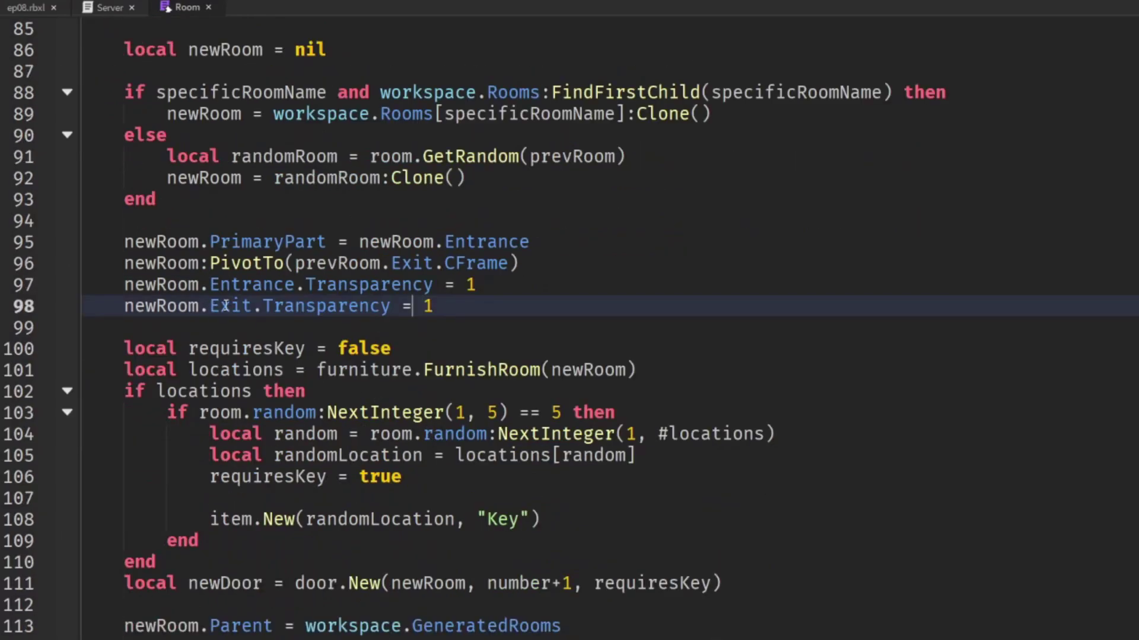
double_click(230, 306)
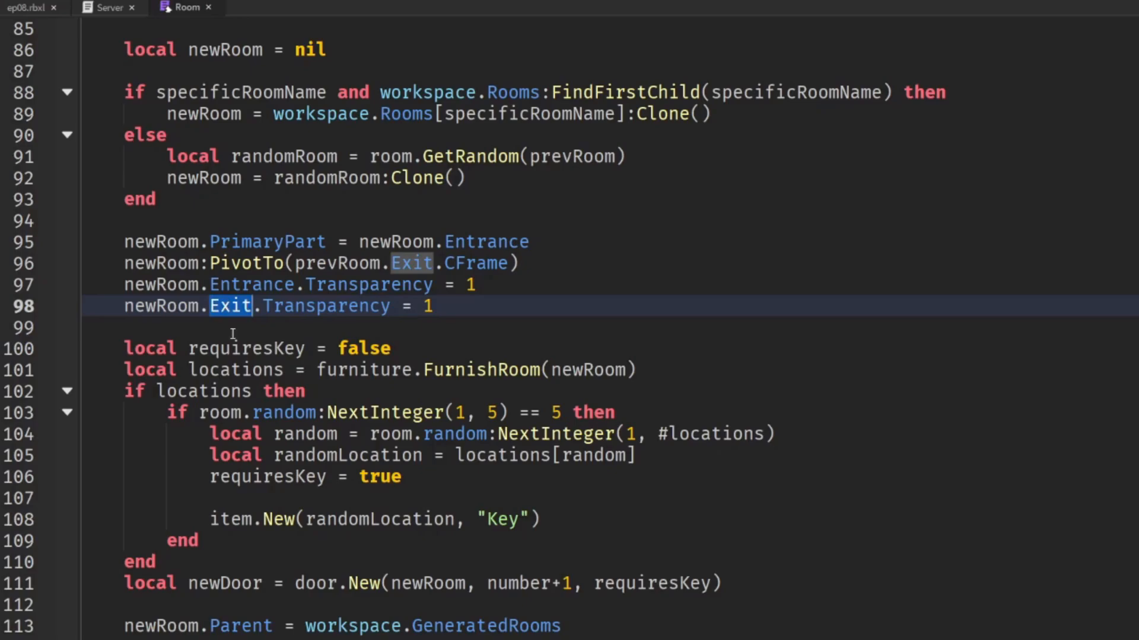
mouse_move(244, 348)
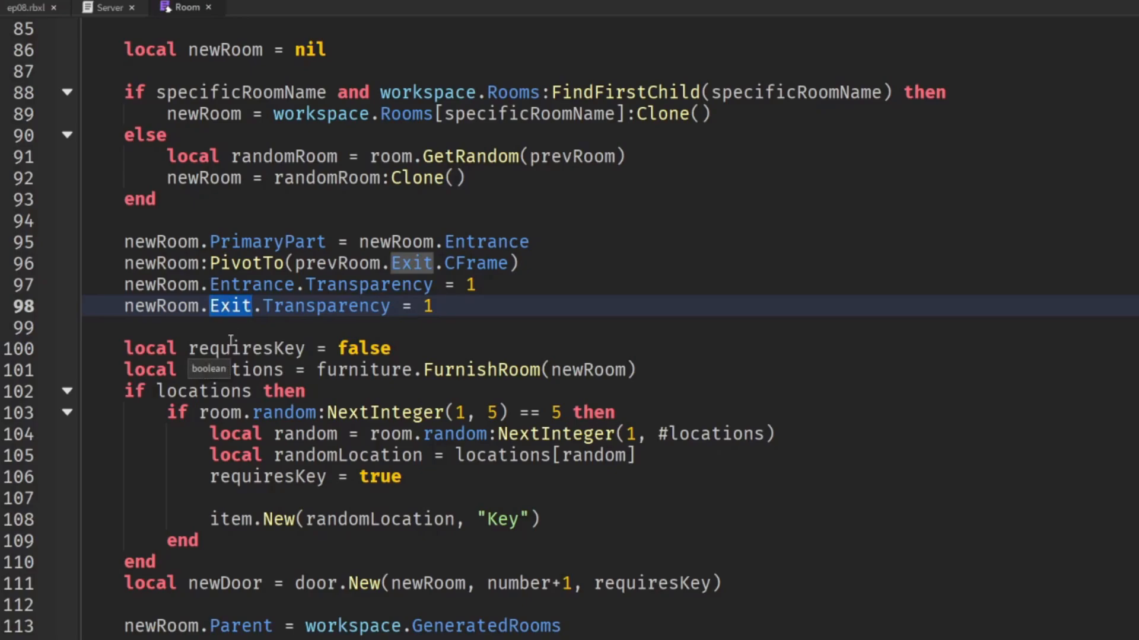
mouse_move(631, 280)
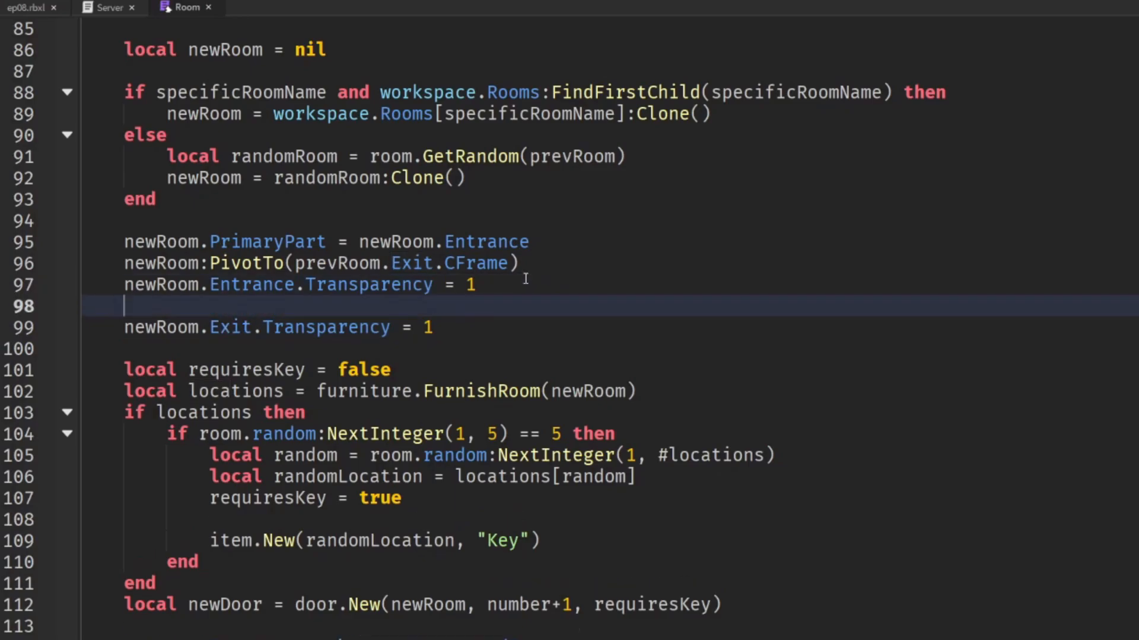
text(if)
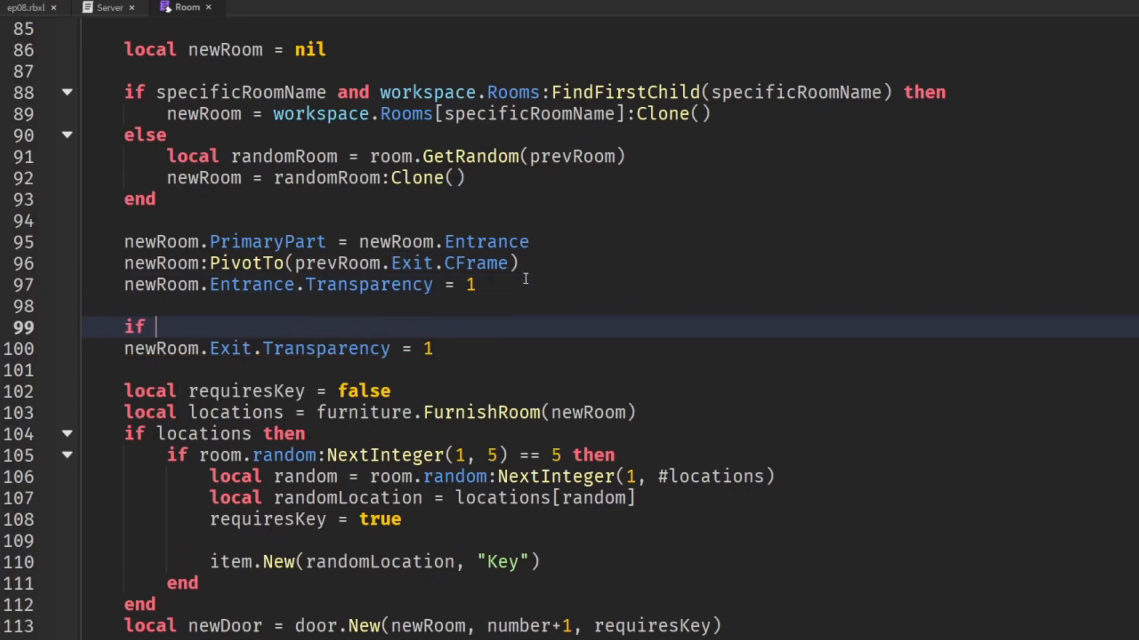
text(newRoom:)
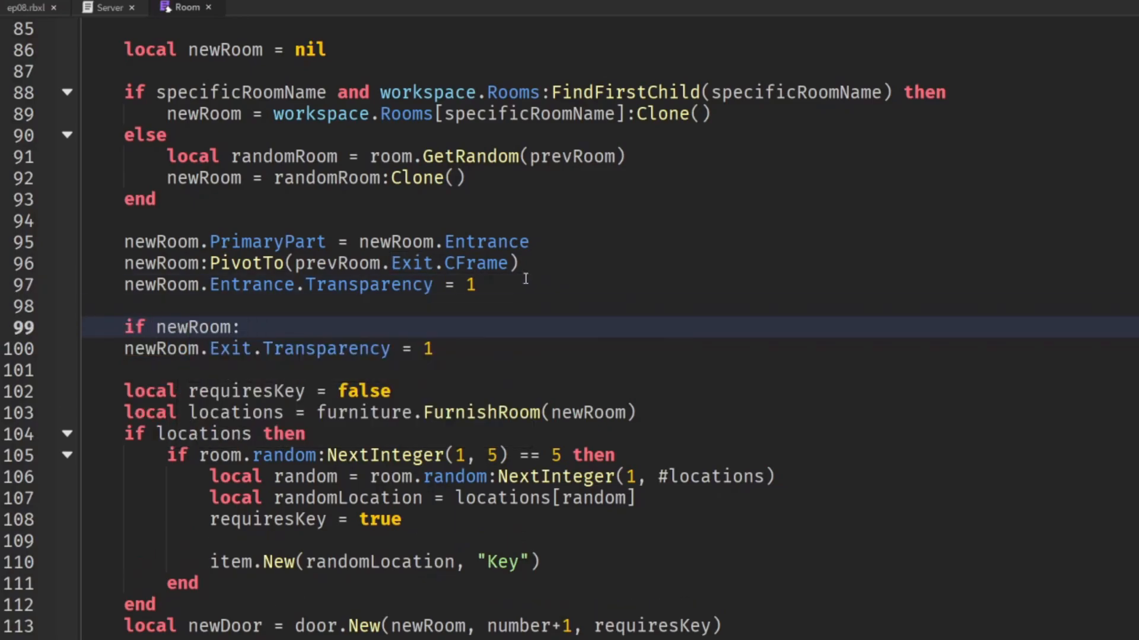
text(Fi)
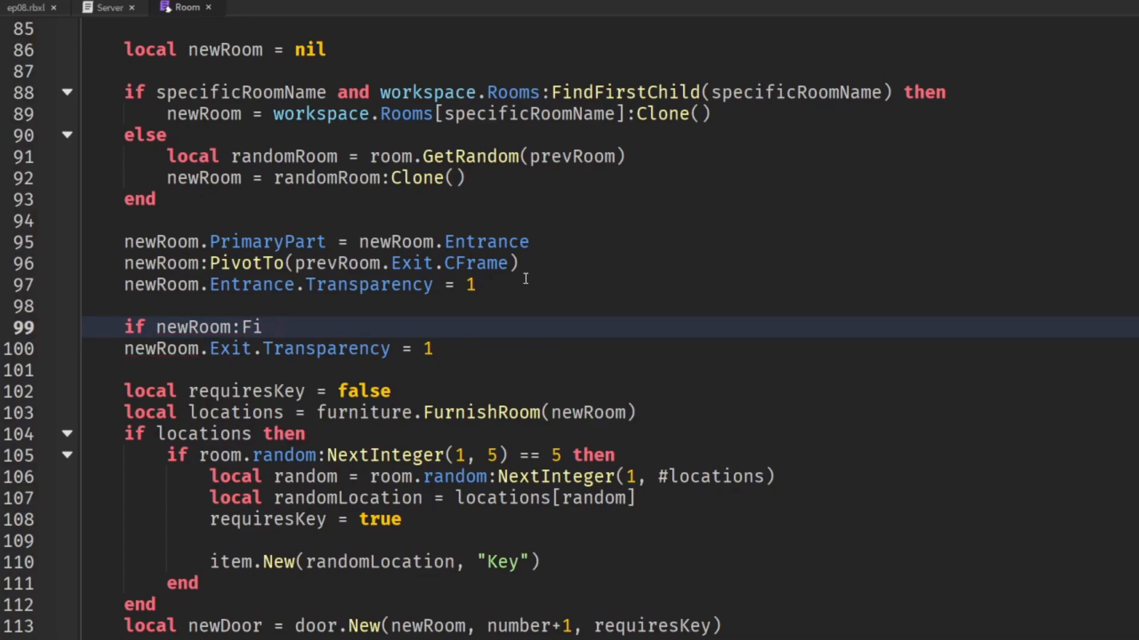
text(ndFirstChil)
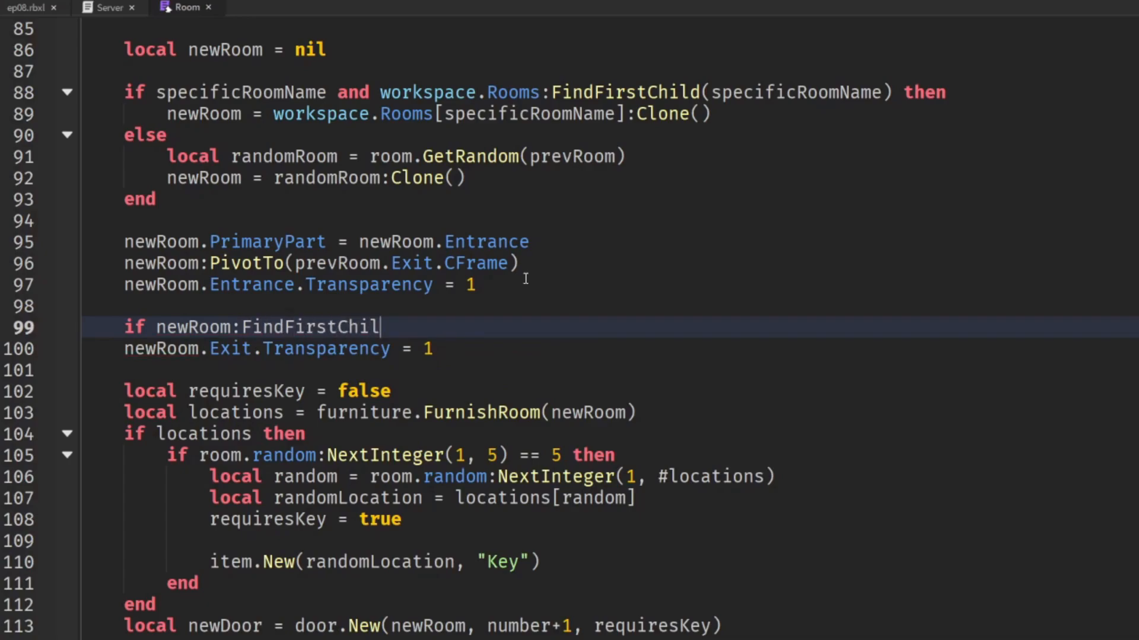
text(d("Exit") then)
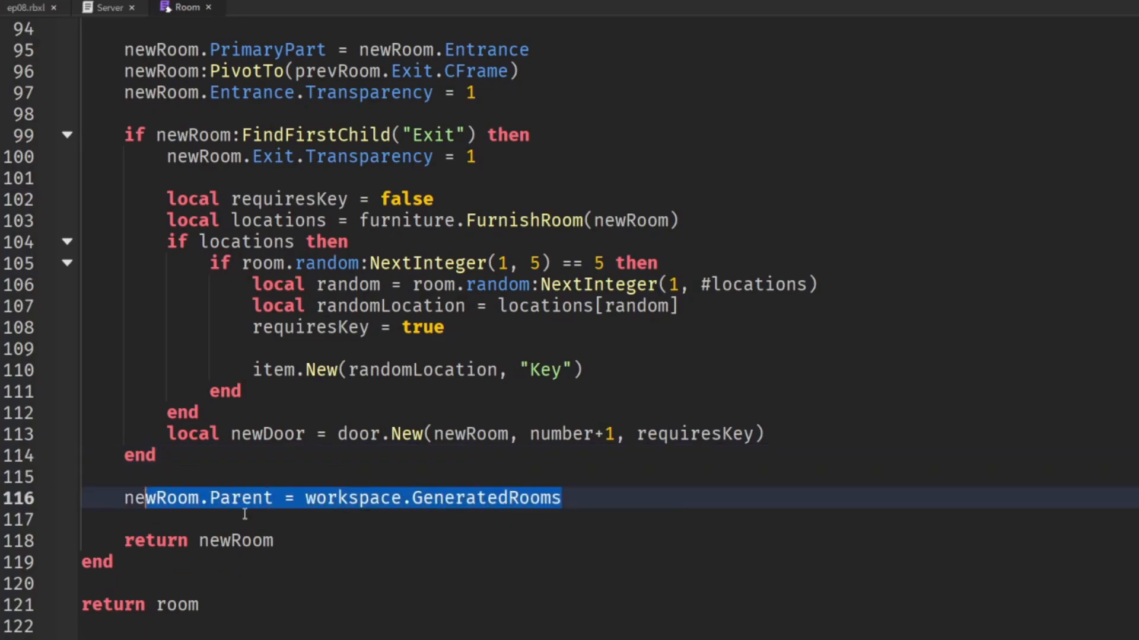
double_click(235, 541)
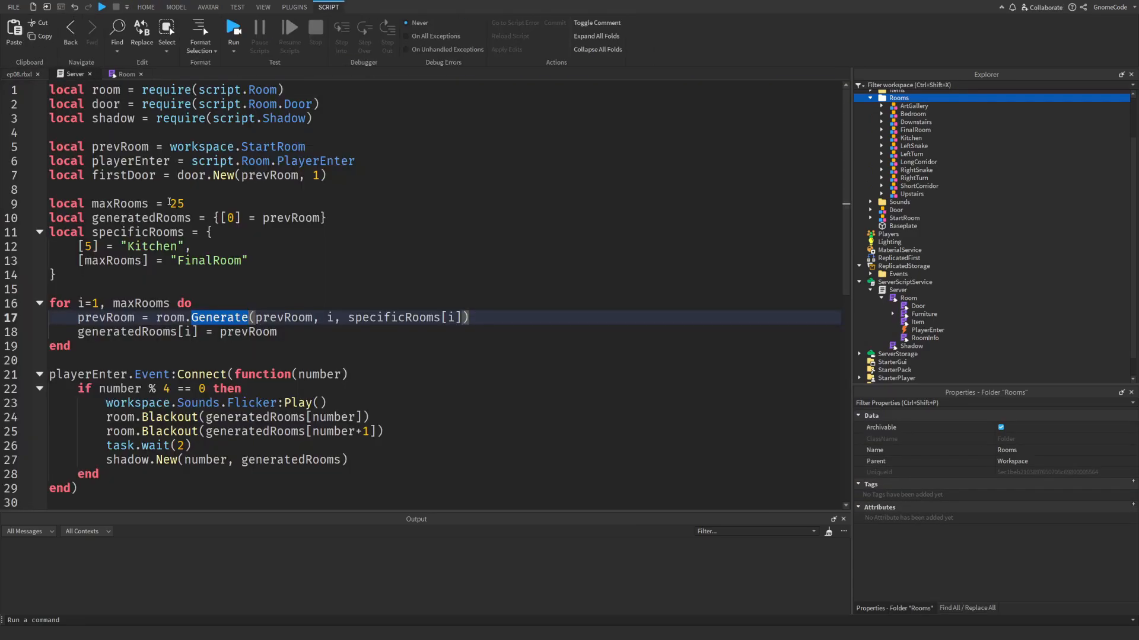
Change maxRooms to 100 and the Kitchen's specificRooms index to 50
text(1)
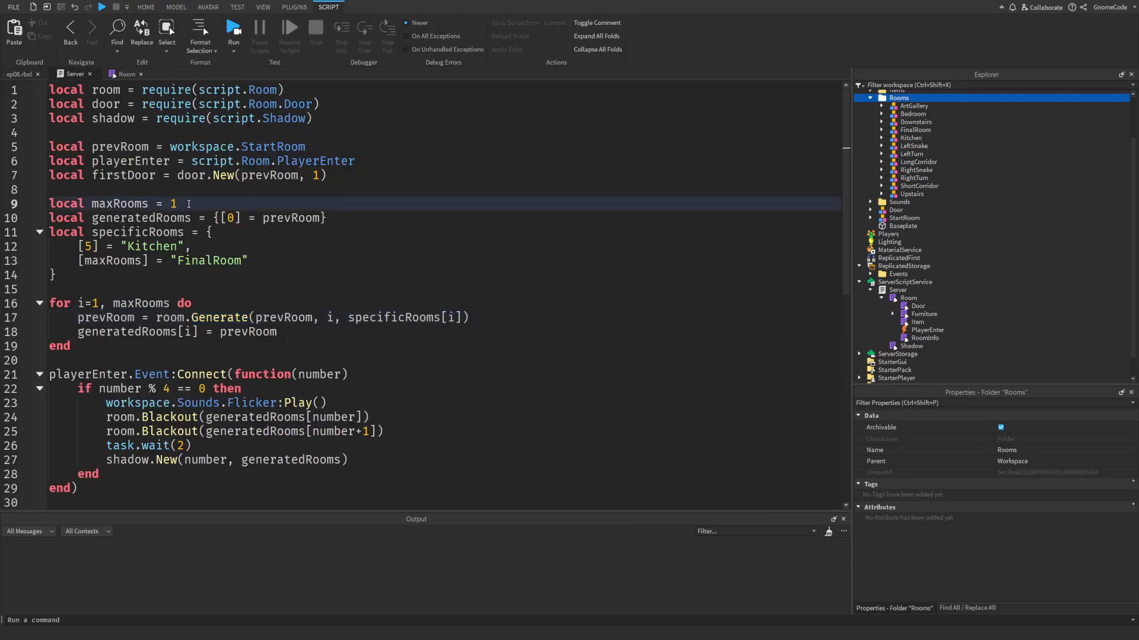
text(00)
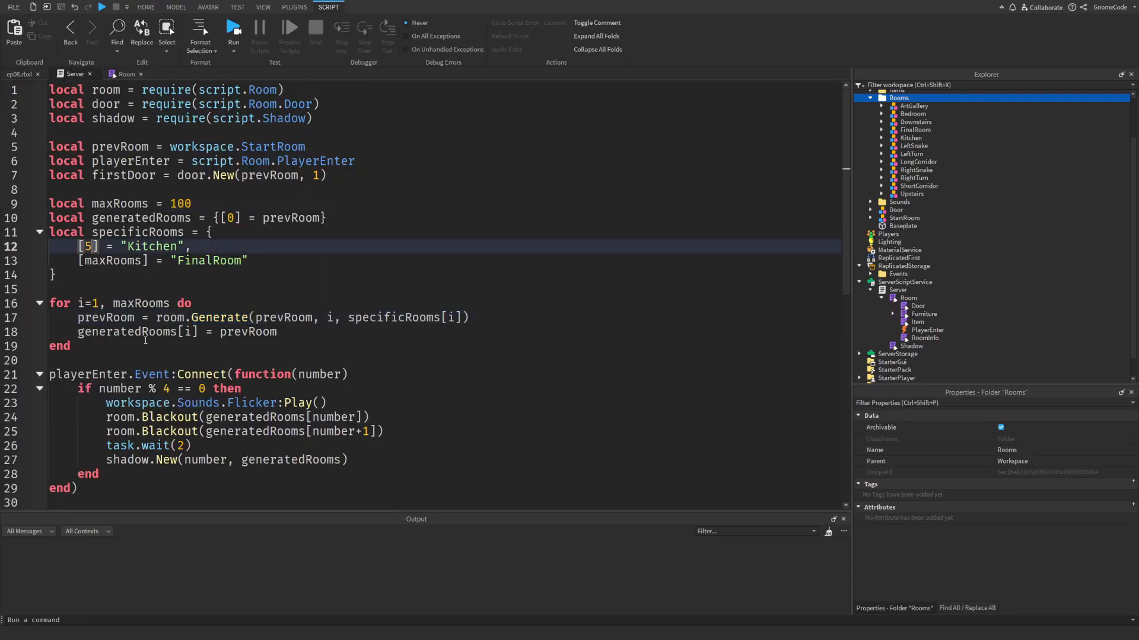
text(0)
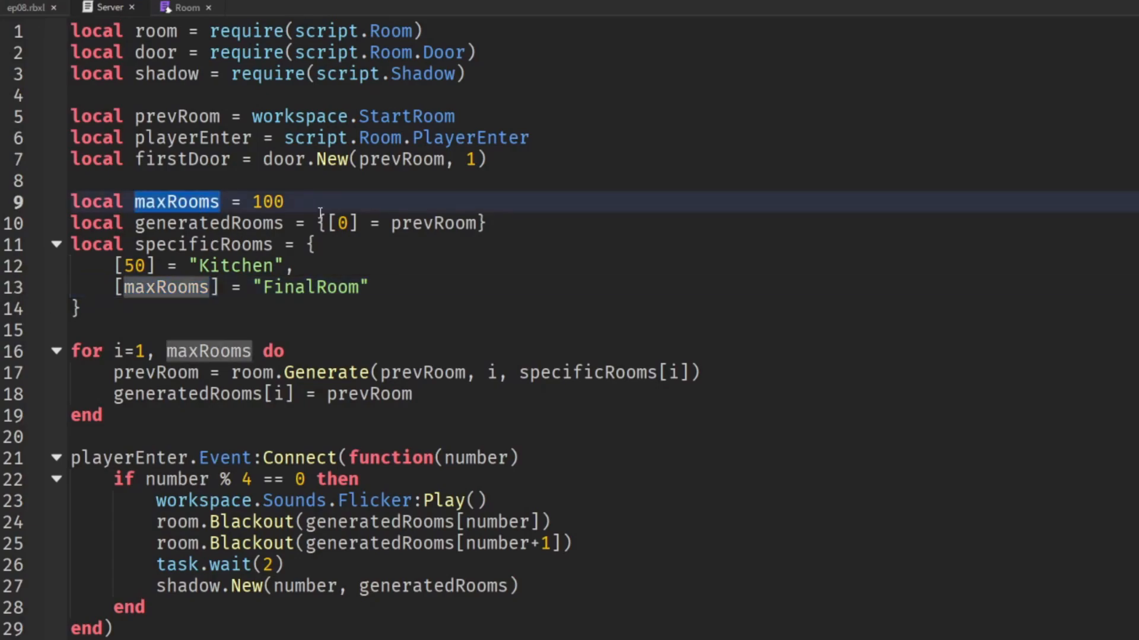
Add local roomBuffer = 5 and make the startup loop run only to roomBuffer
text(local r)
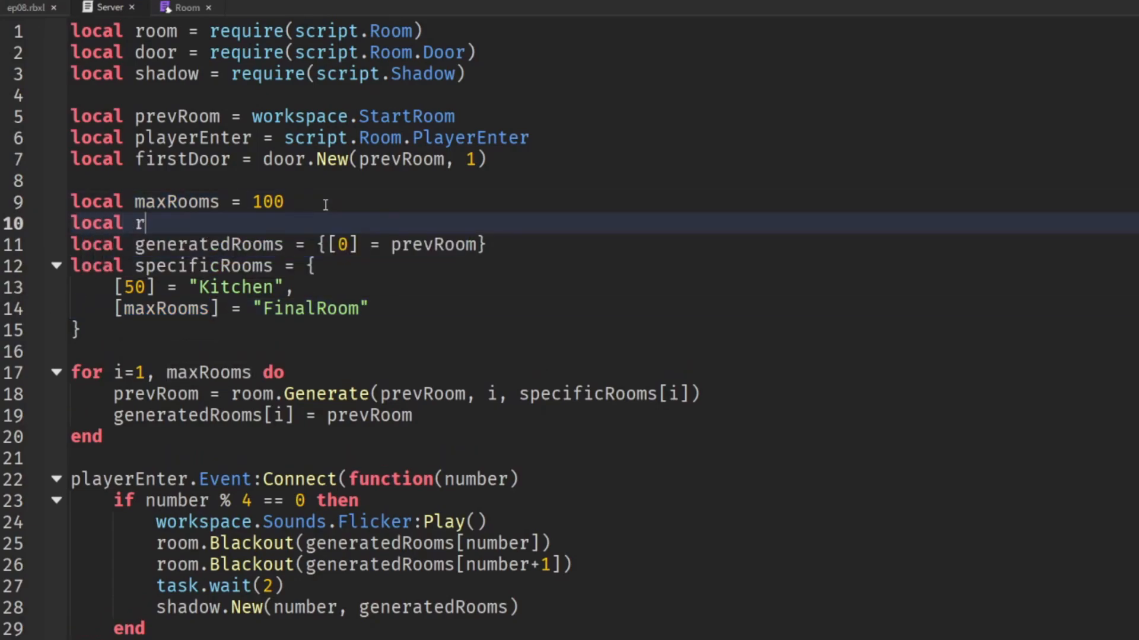
text(oomBuffer)
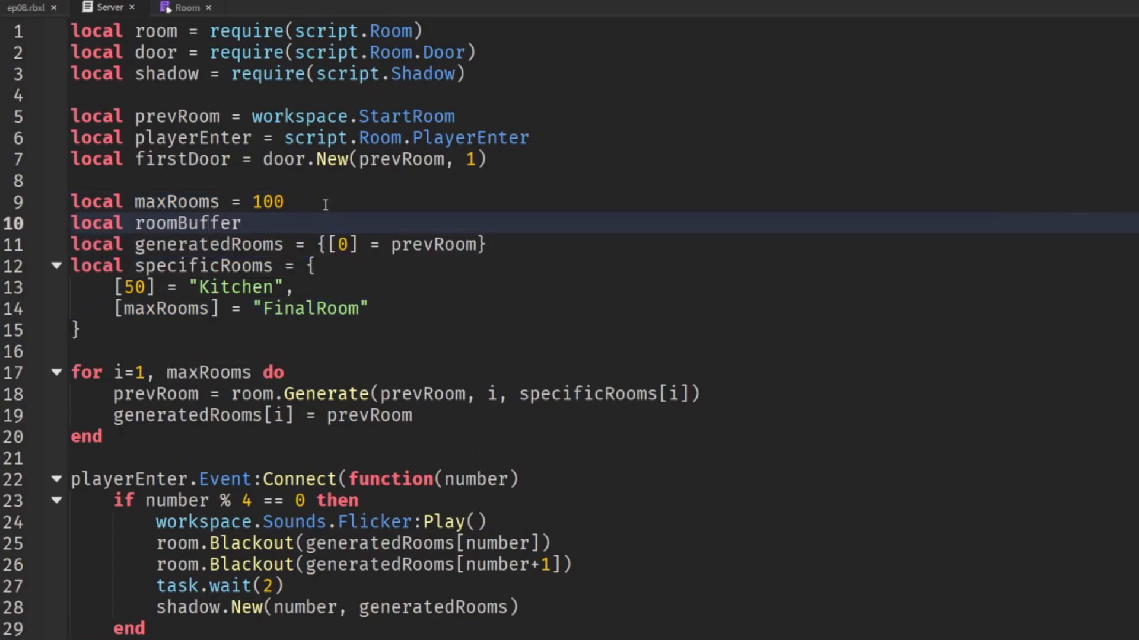
text(= 5)
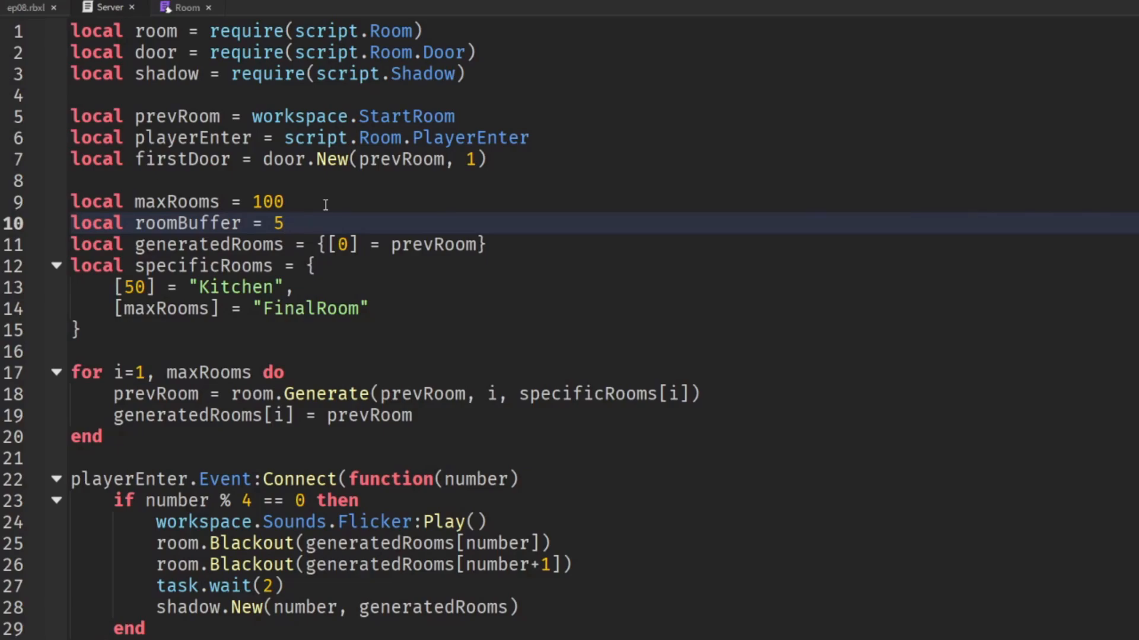
double_click(275, 223)
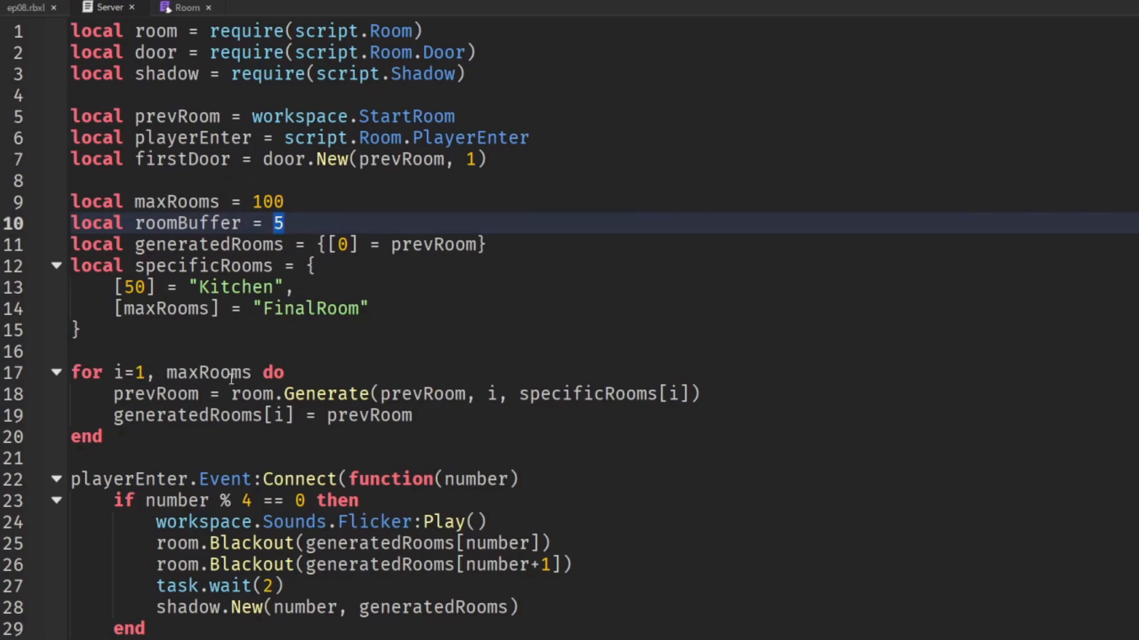
double_click(185, 223)
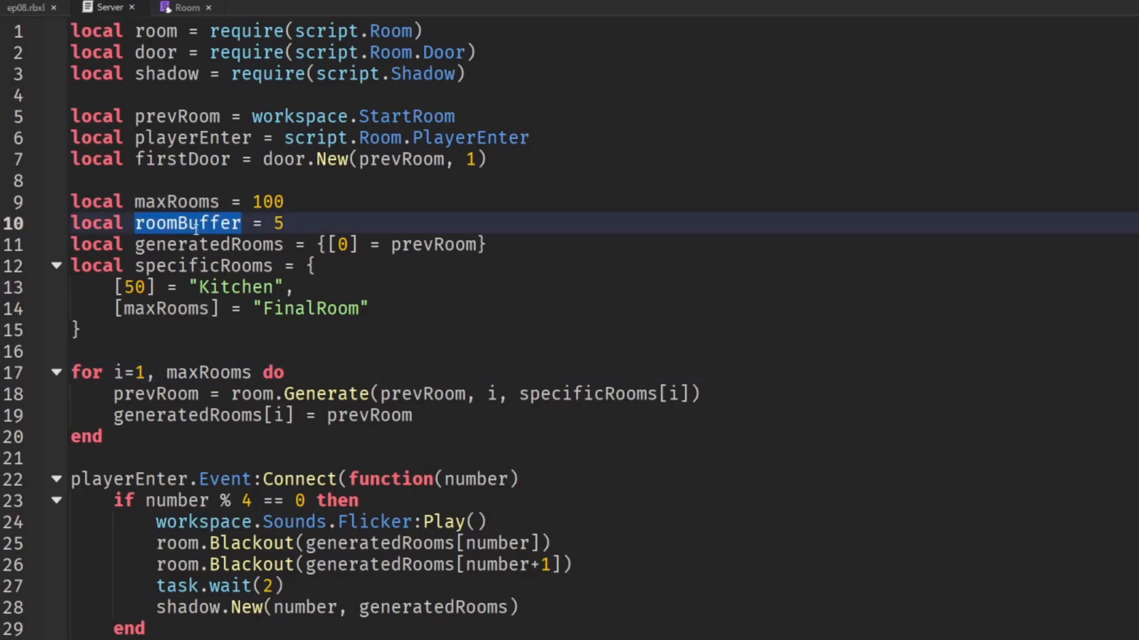
text(roomBuffer)
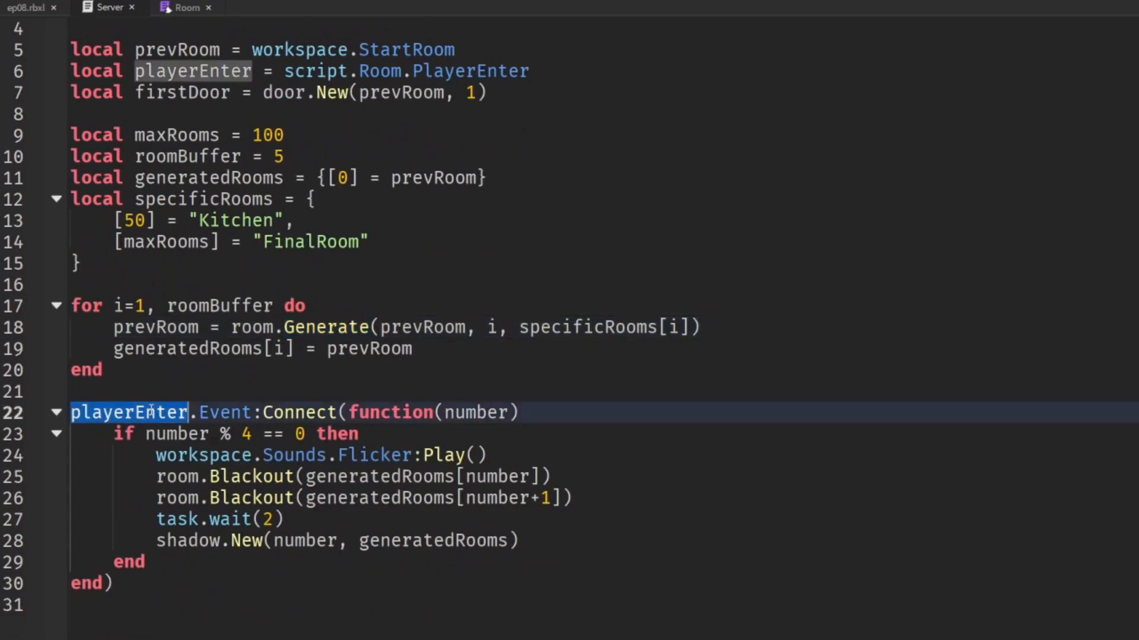
Add Room generation / Monster spawning comments and compute futureRoom = number + roomBuffer, checked against maxRooms
click(599, 413)
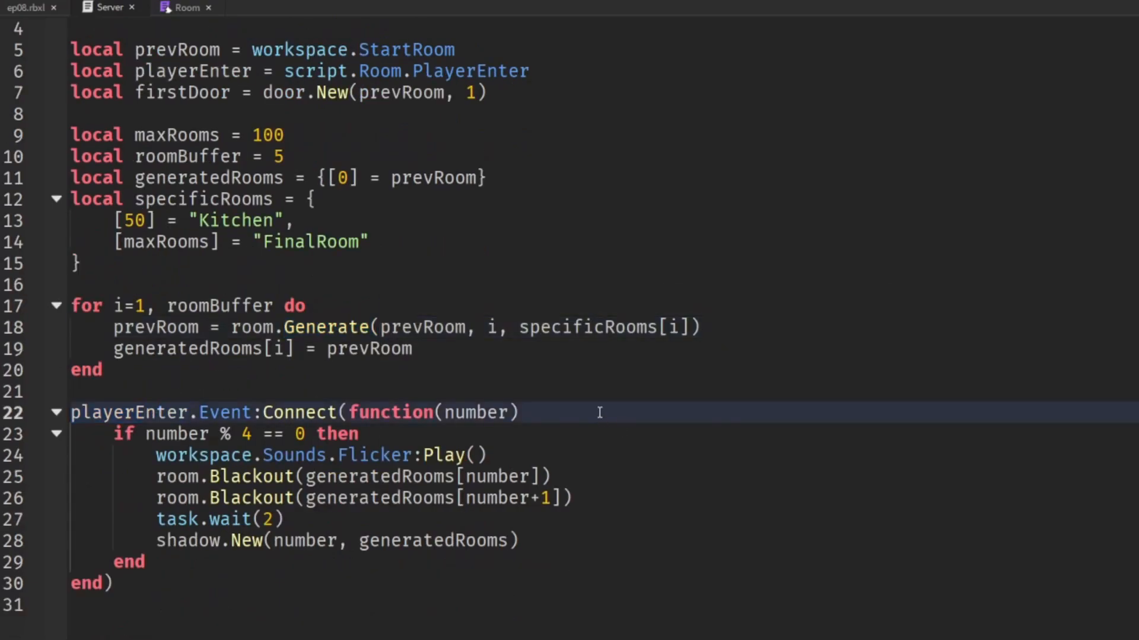
text(-- Mons)
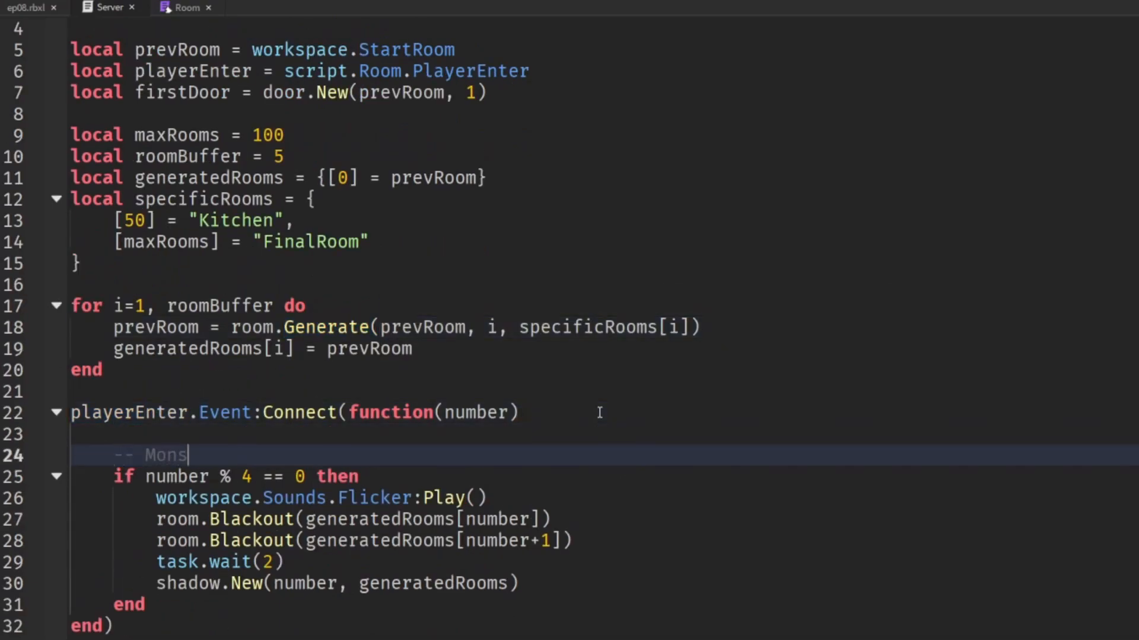
text(ter spawning)
text(local futureRoom = number)
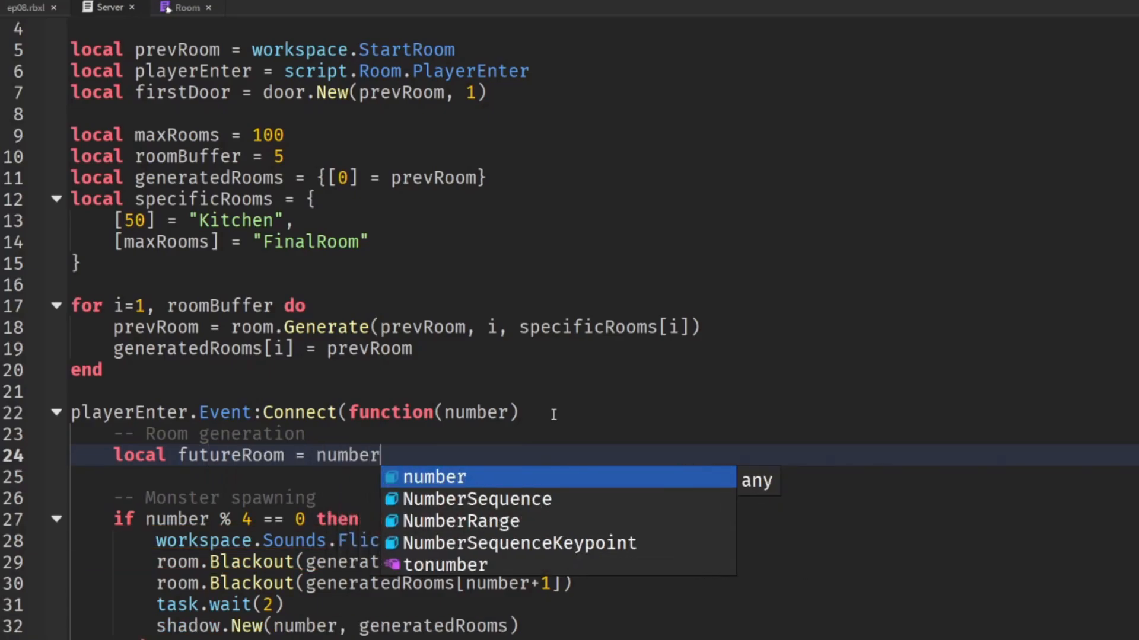
text(+ b)
click(605, 476)
text(if futureRoom < =)
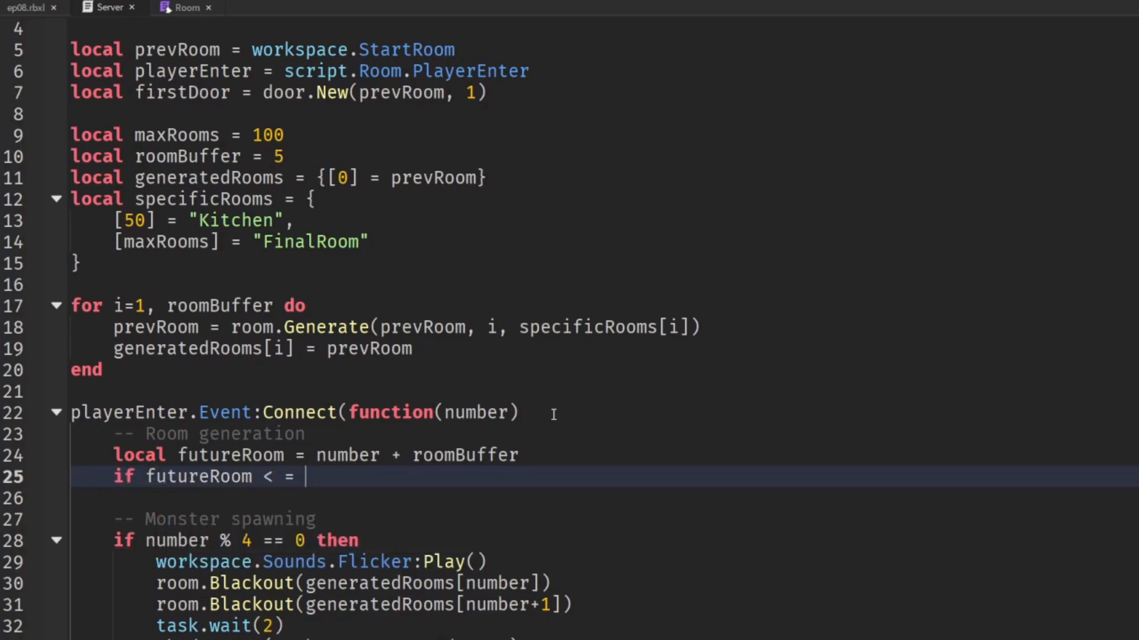
text(maxRooms then)
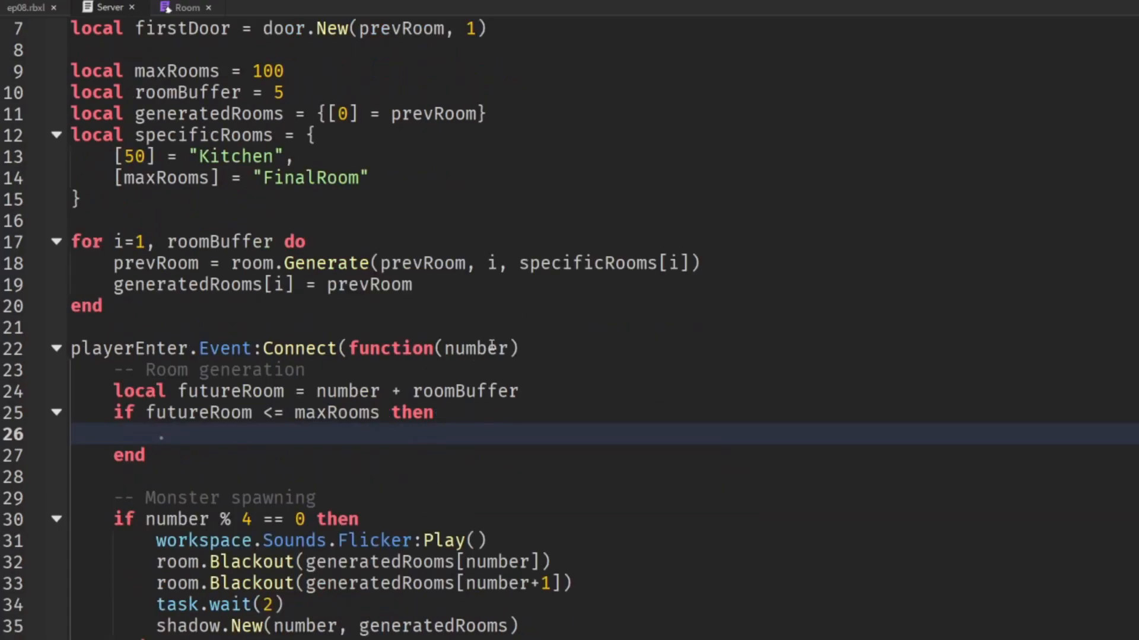
Paste the Generate lines inside the futureRoom check, indexing with futureRoom instead of i
drag(114, 263, 411, 285)
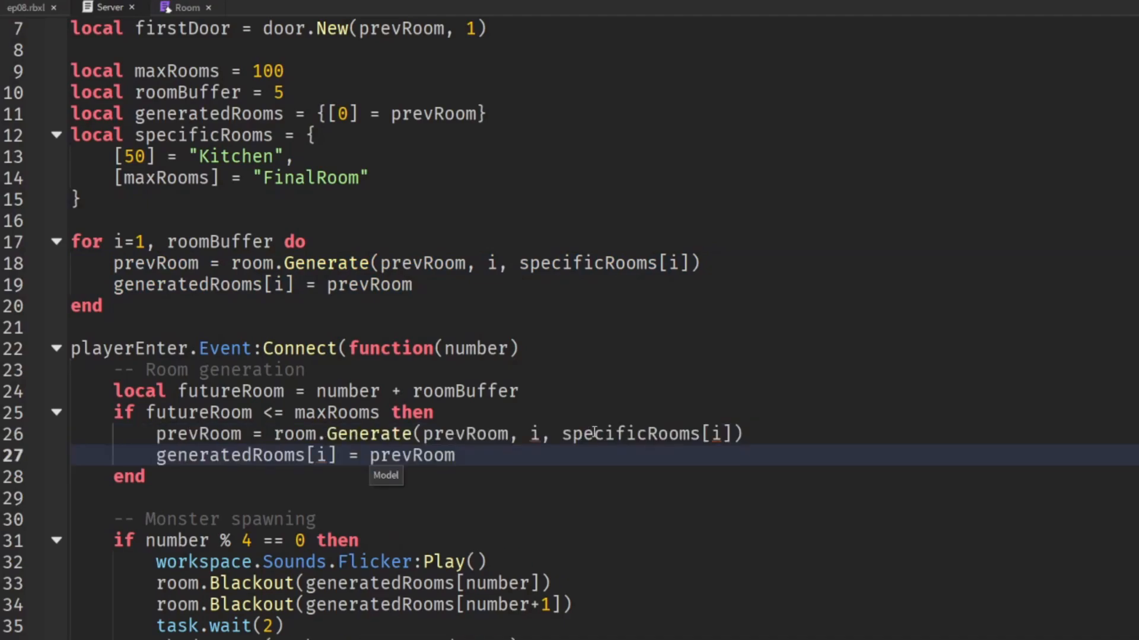
double_click(198, 413)
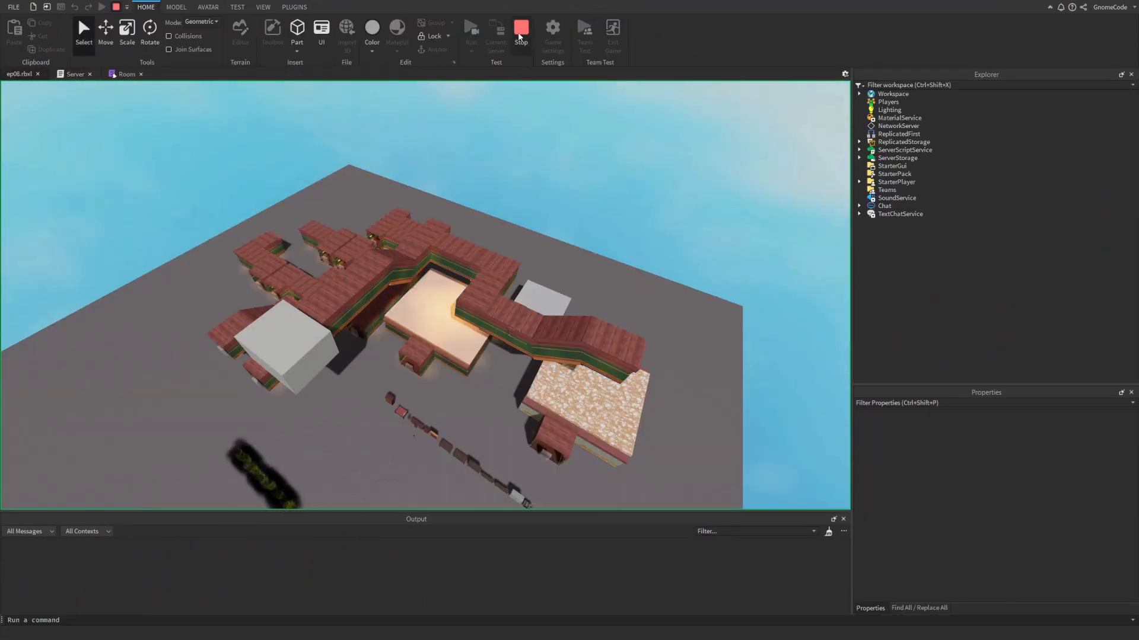
Restart the playtest, then return to the Server script to switch Generate to futureRoom
click(521, 28)
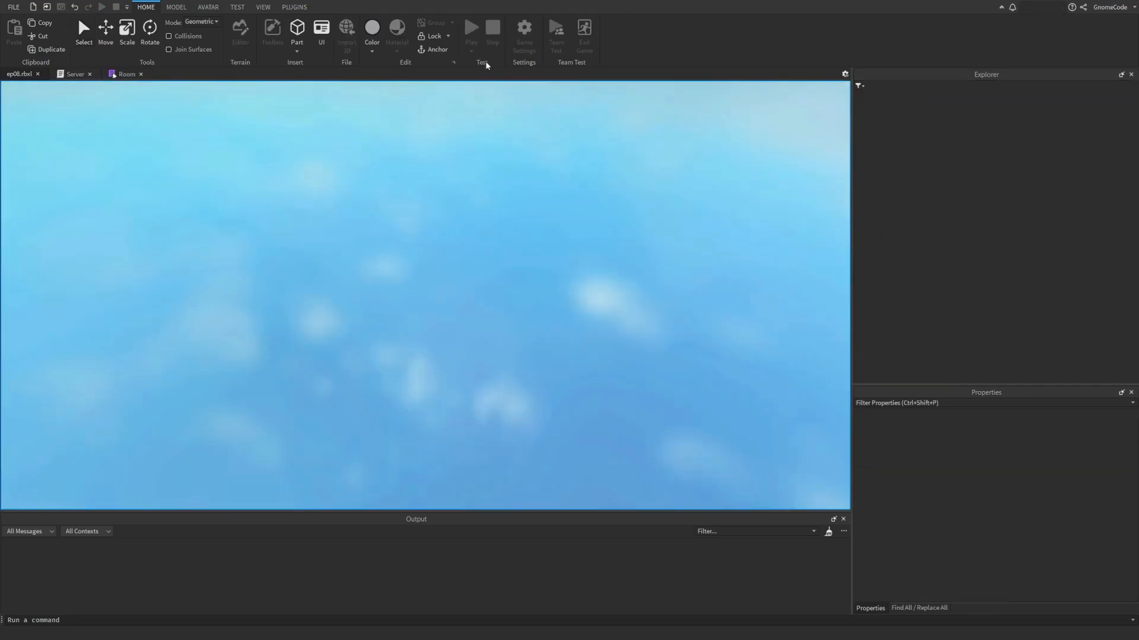
click(472, 30)
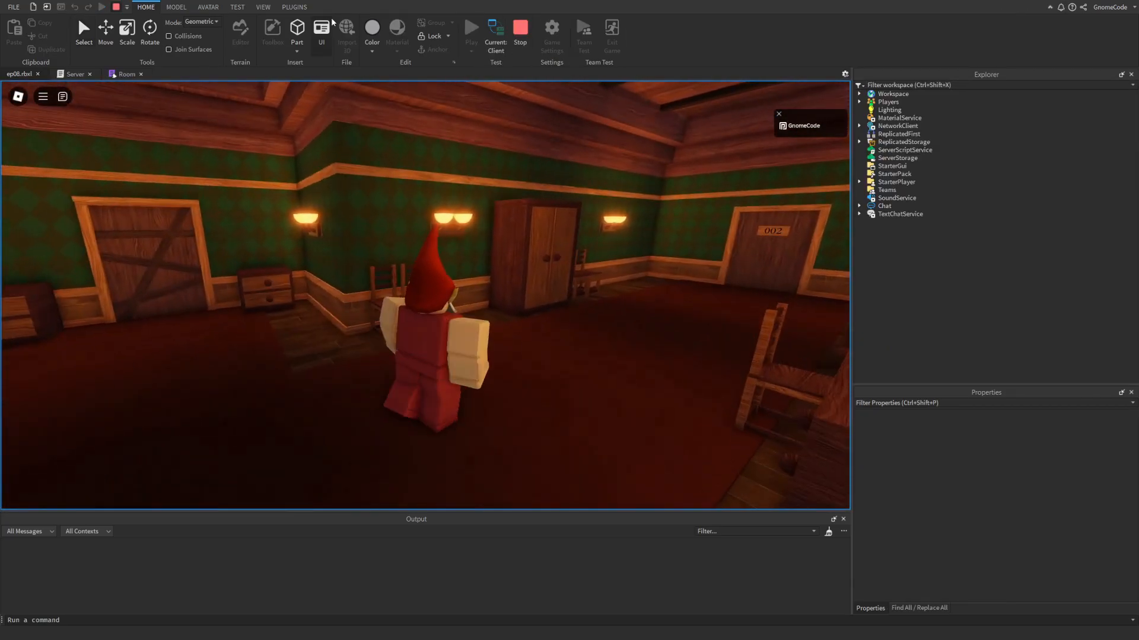
click(237, 7)
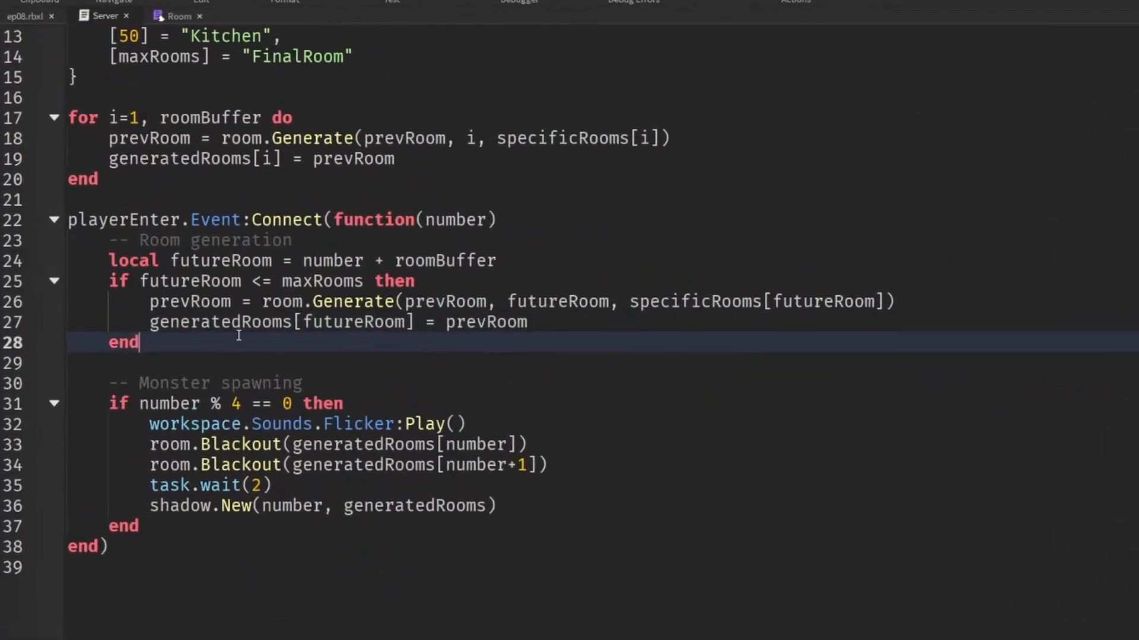
Compute local discardRoom from number minus the room buffer and guard with 'if discardRoom > 0 then'
text(local di)
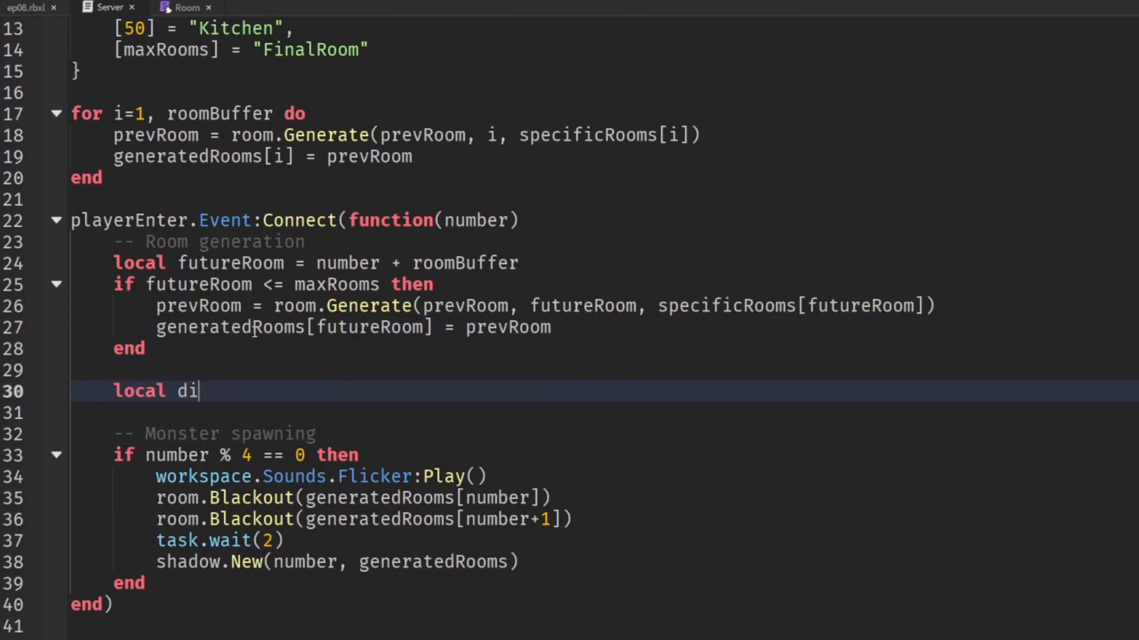
text(scardRoom)
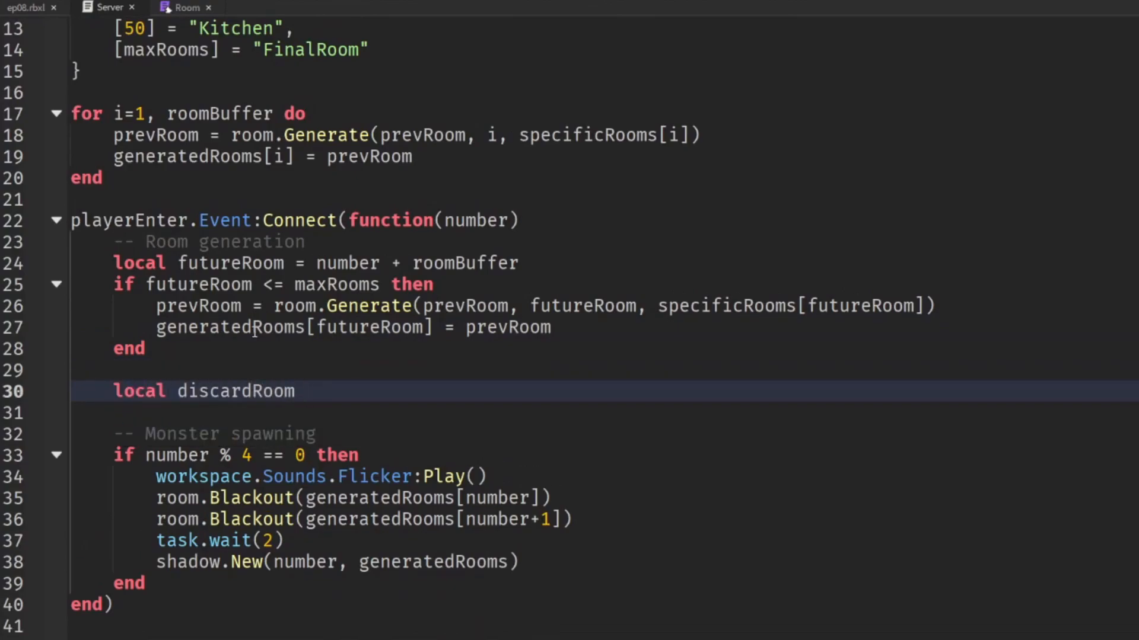
text(=)
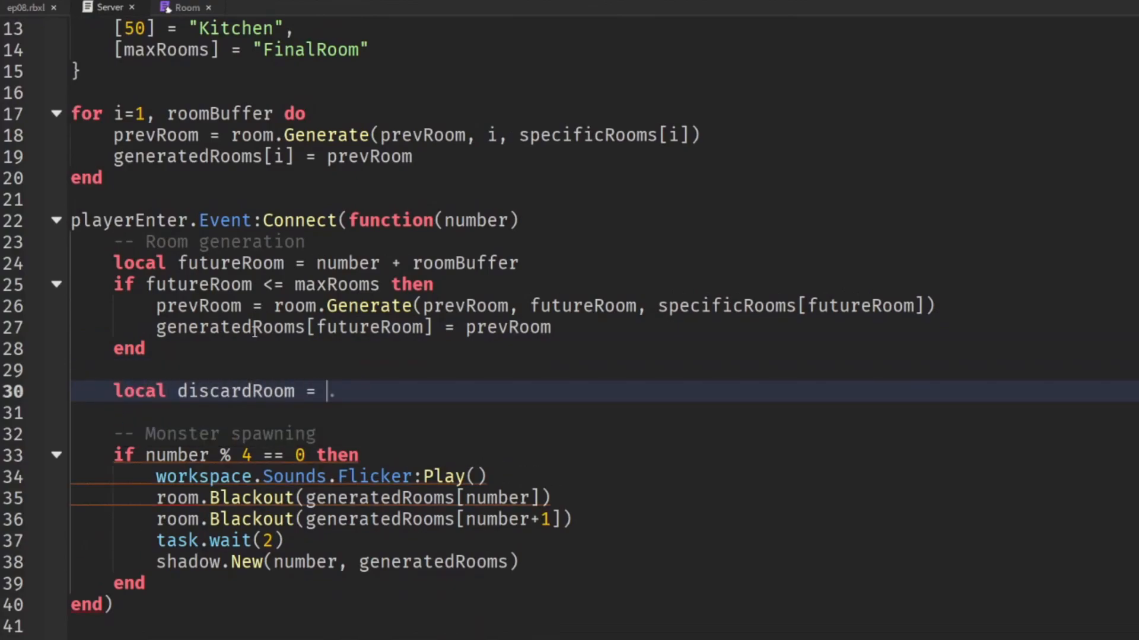
text(number)
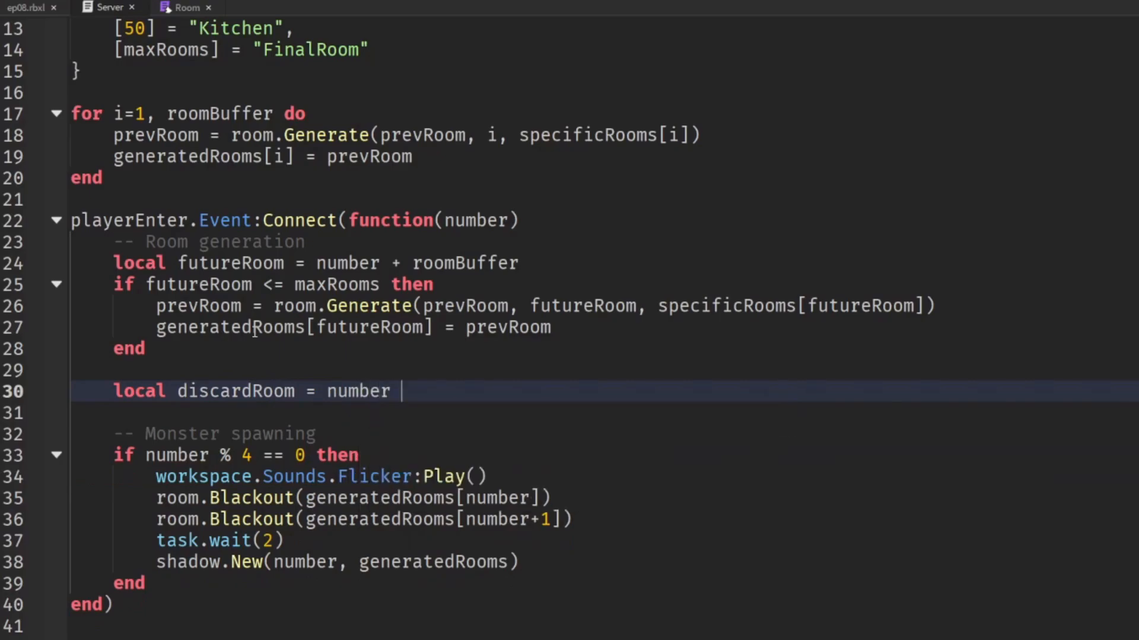
text(- roomBuffer)
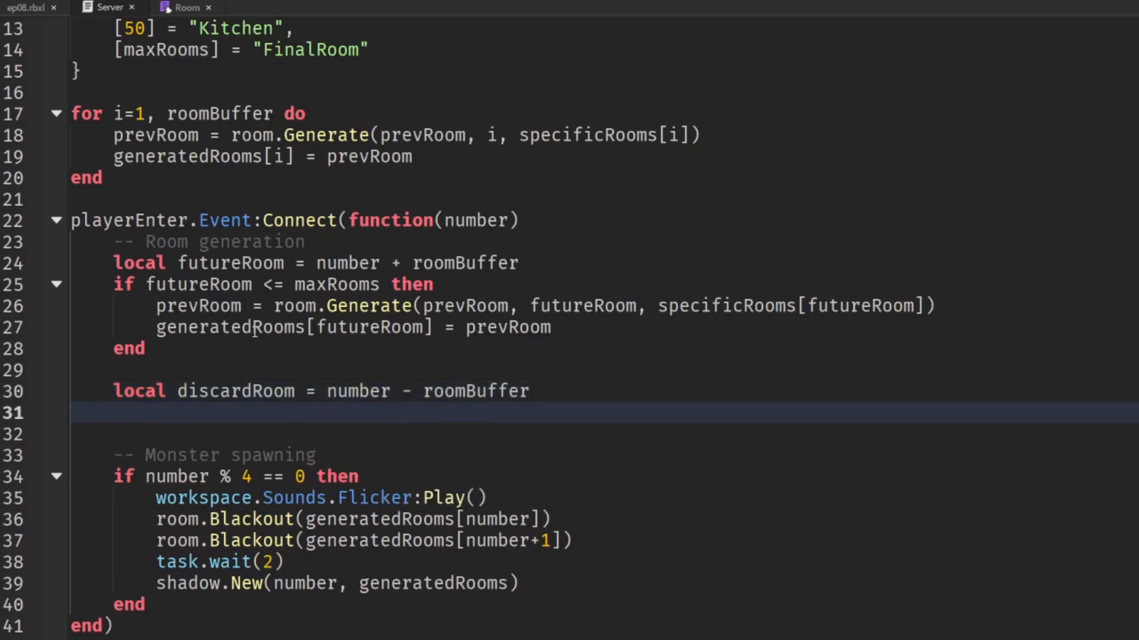
text(if discardRoom)
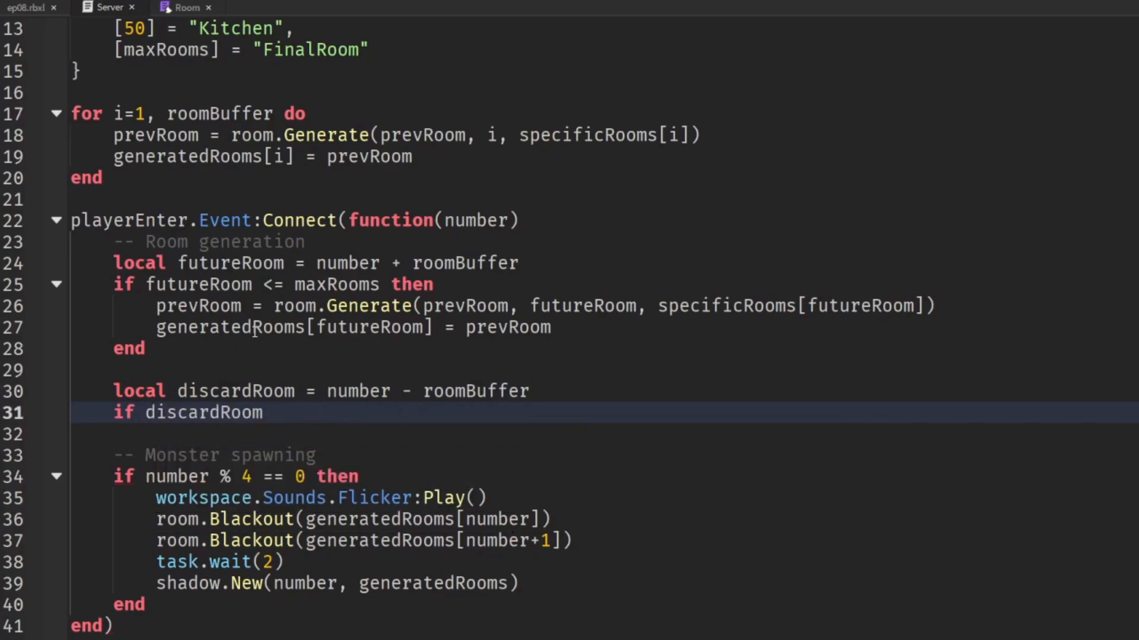
text(>)
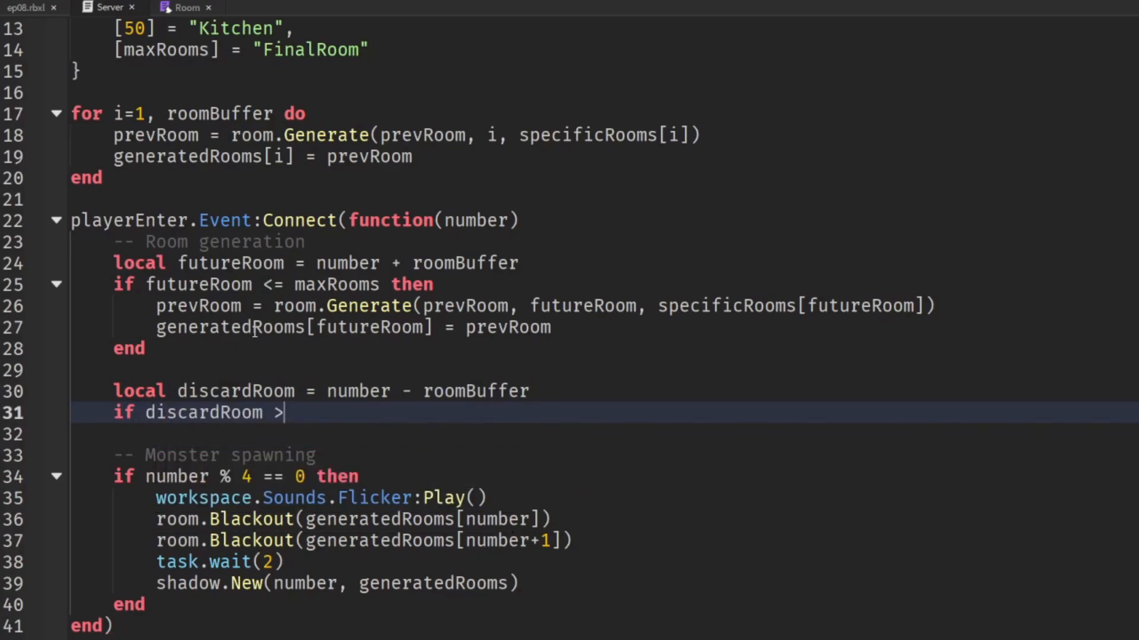
text(1 then)
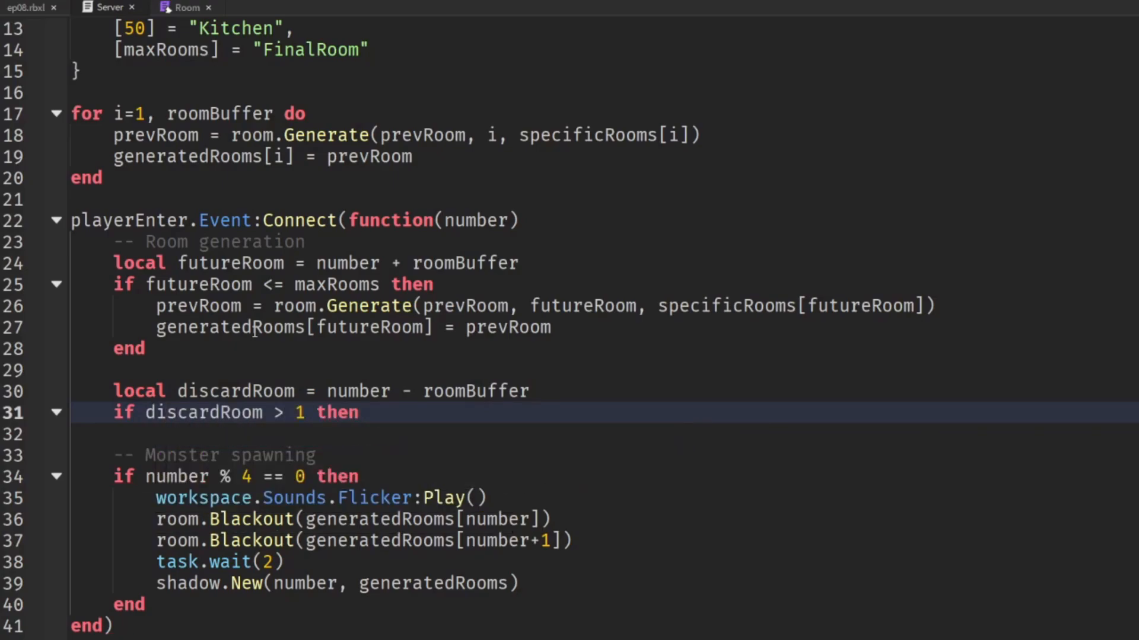
text(0 t)
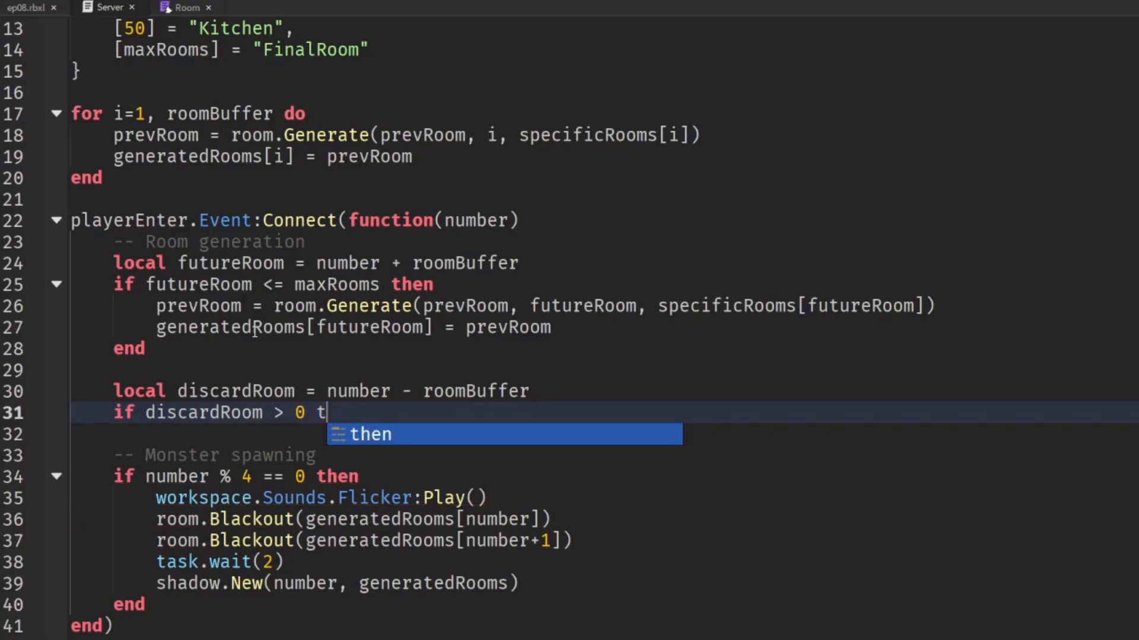
key(Enter)
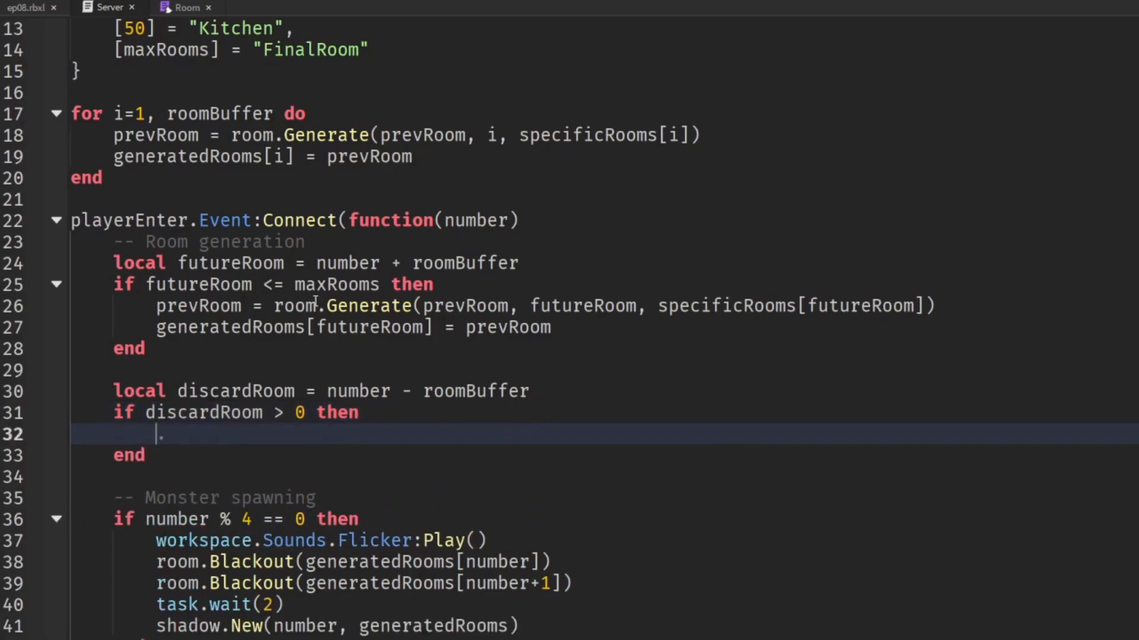
scroll(down, 3)
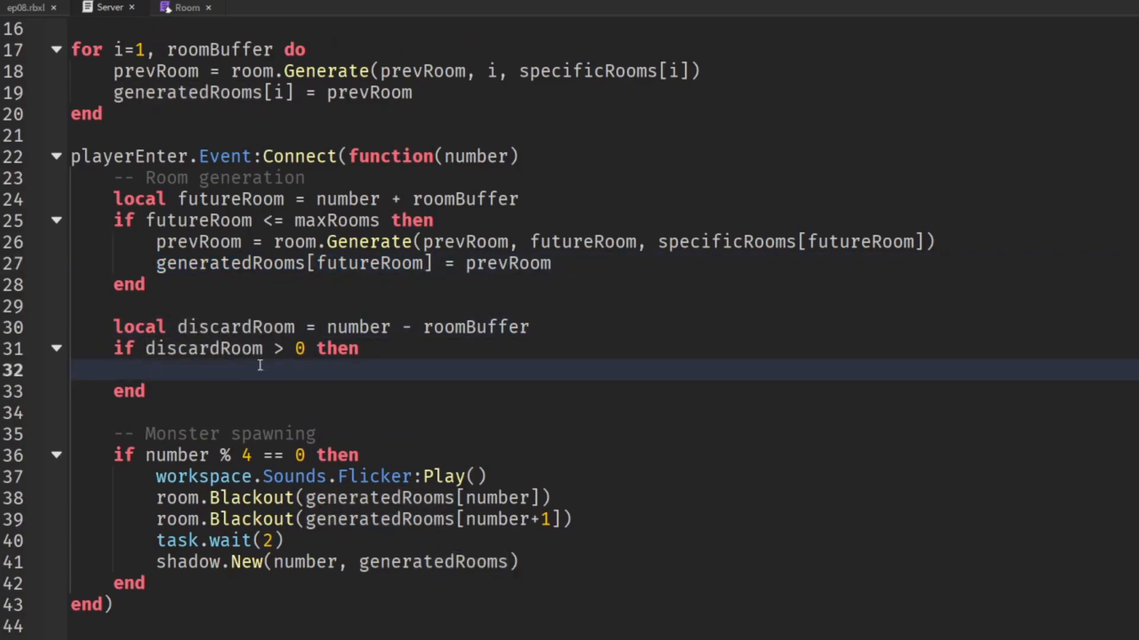
Inside the guard, destroy generatedRooms[discardRoom] and set it to nil
text(generatedRooms)
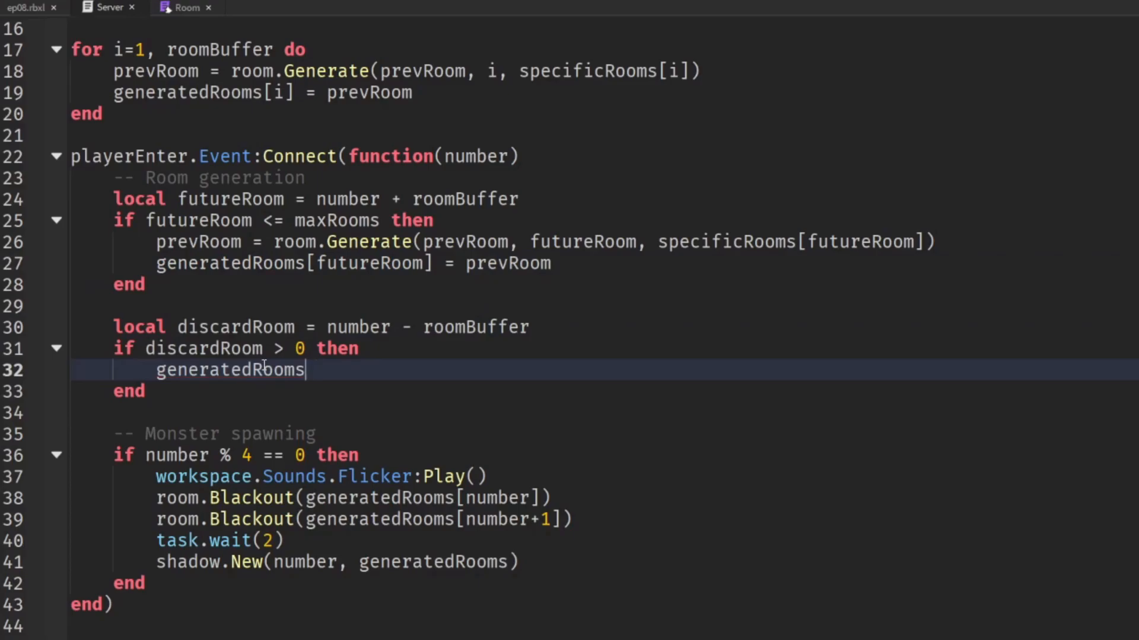
text([discardRoom])
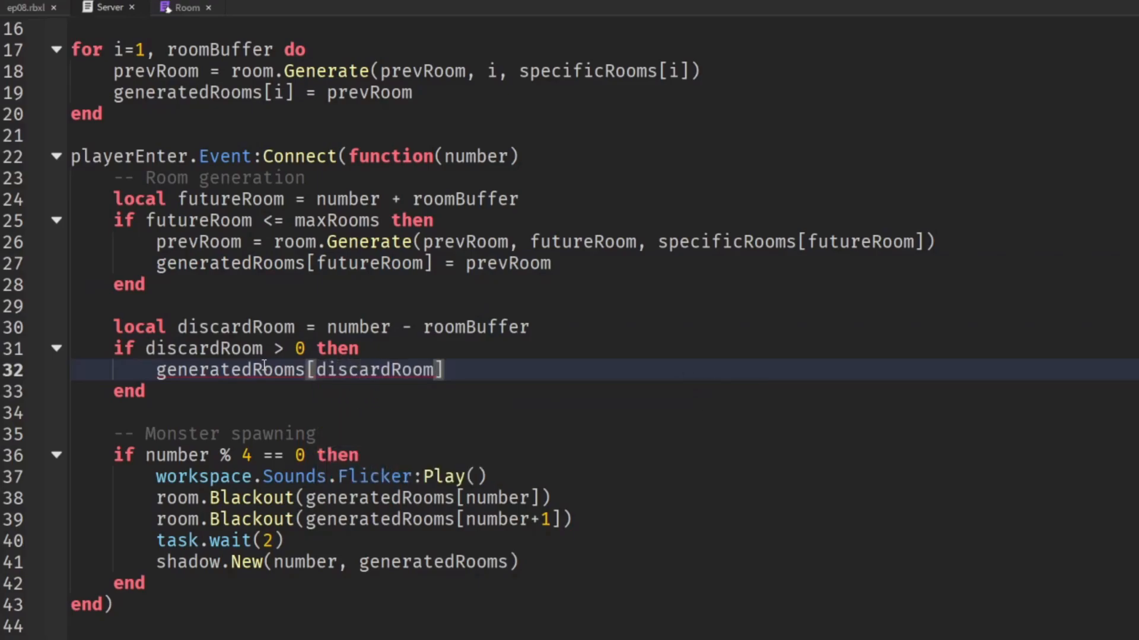
text(:Destroy()
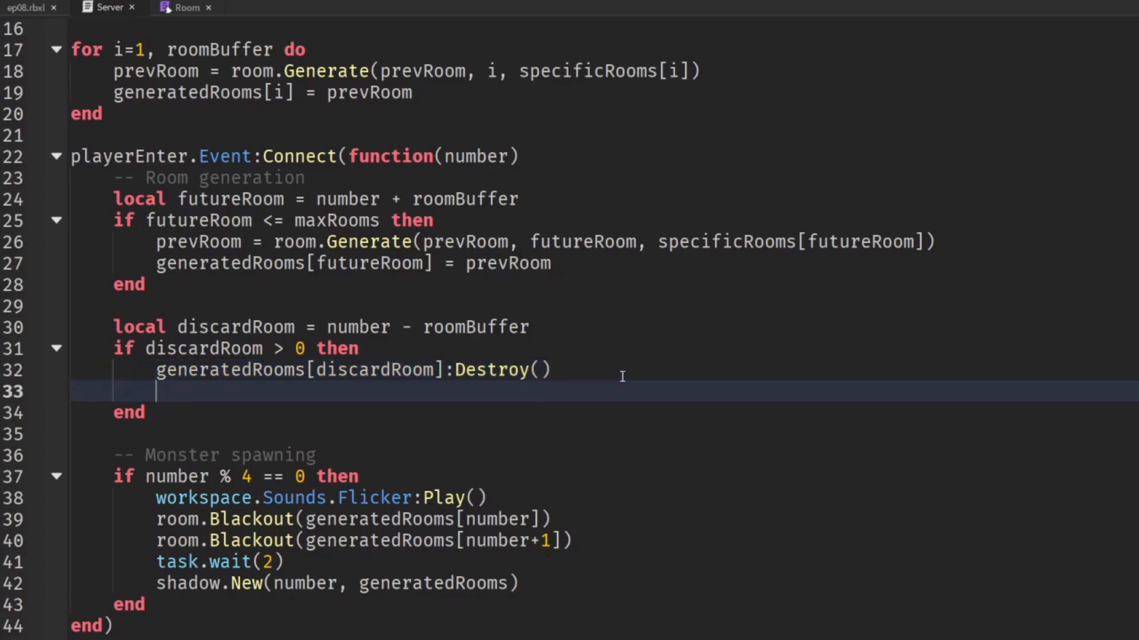
text(generatedRooms[discardRoom] = nil)
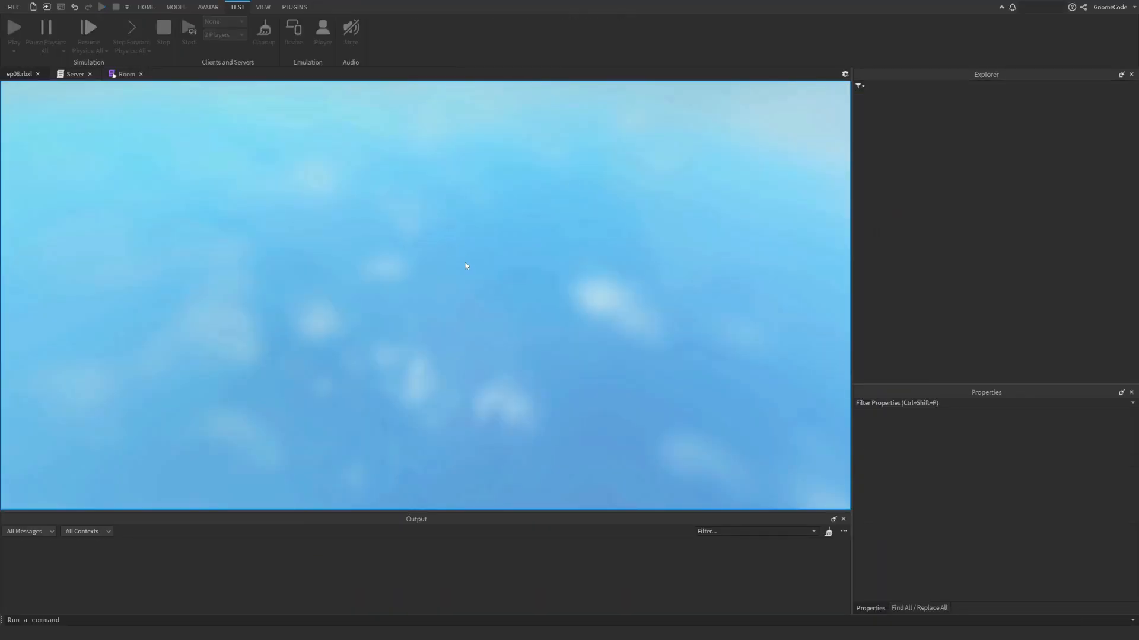
Playtest to inspect the generated room chain, then stop the test
click(13, 31)
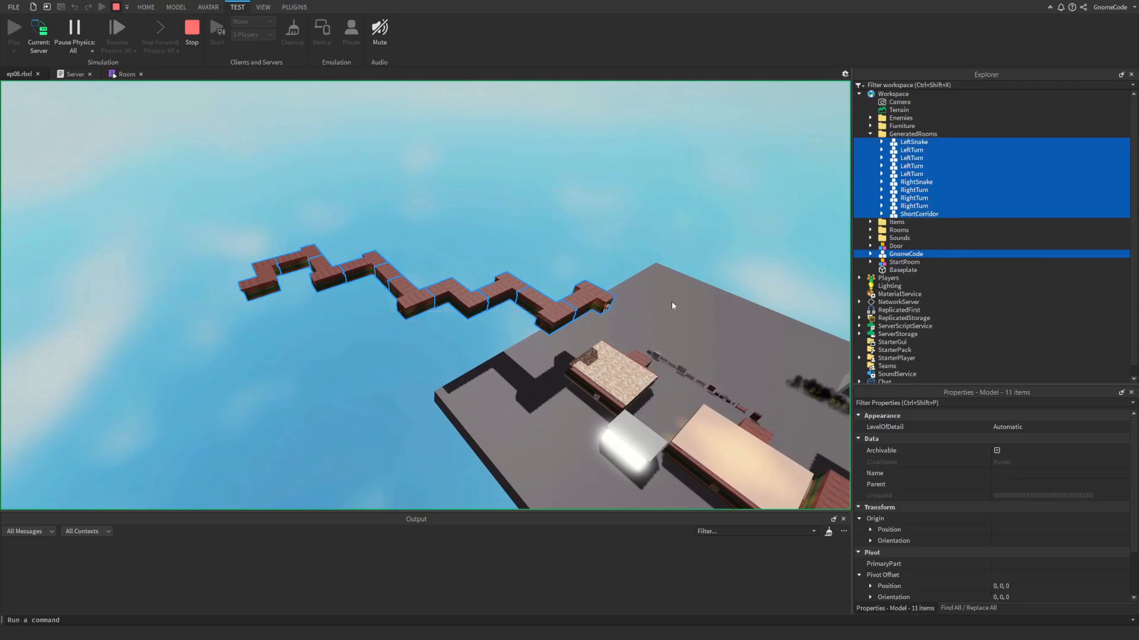
click(673, 306)
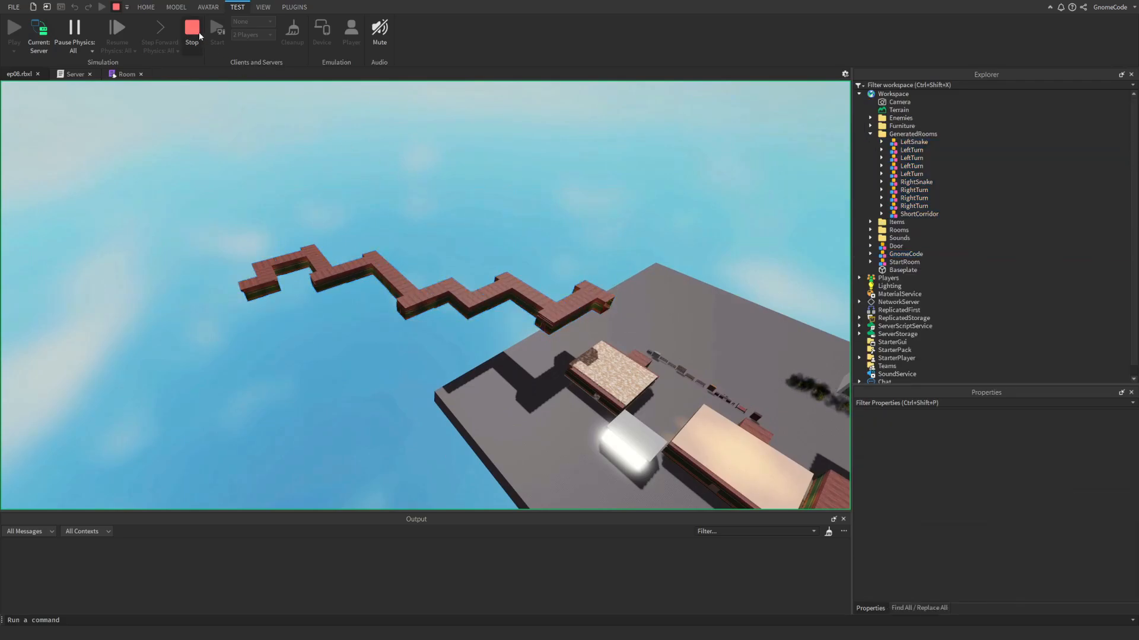
click(191, 29)
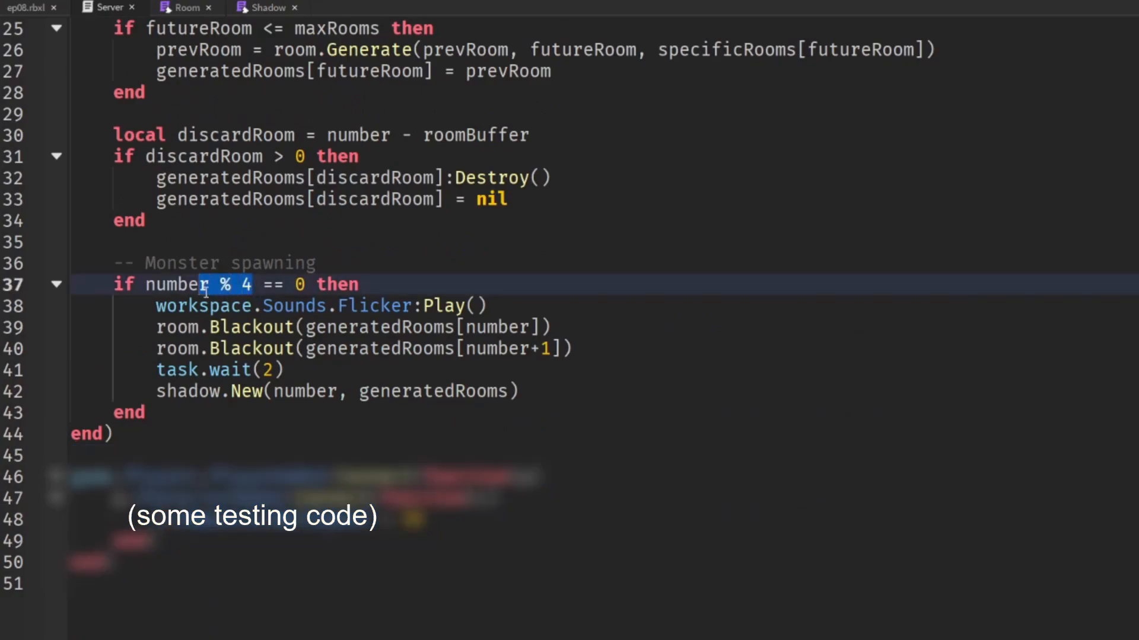
mouse_move(463, 377)
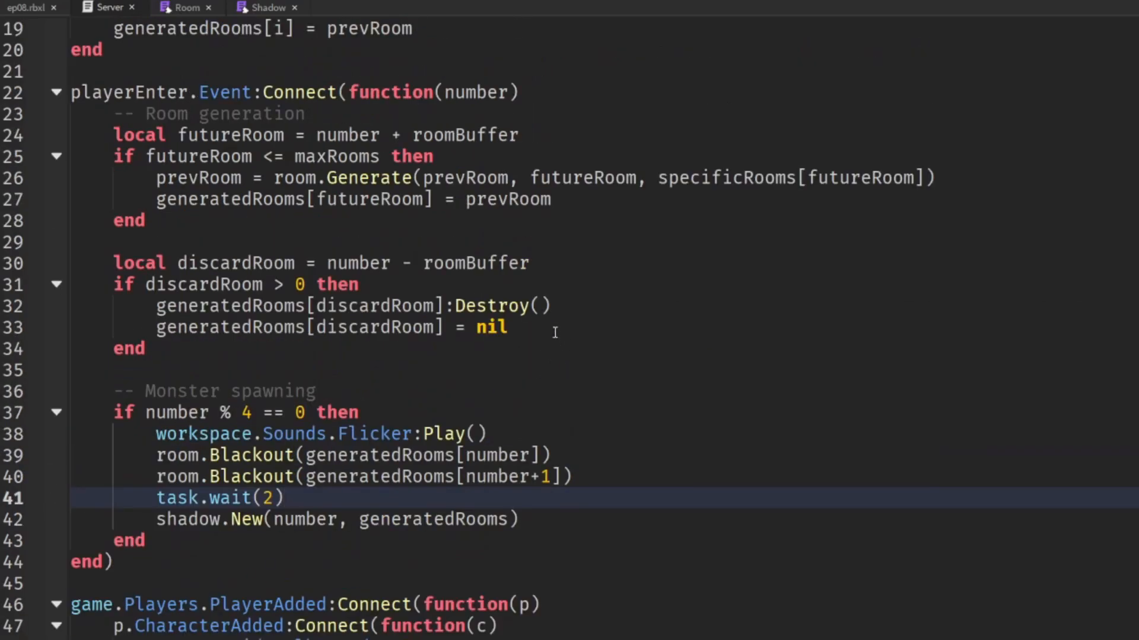
mouse_move(586, 465)
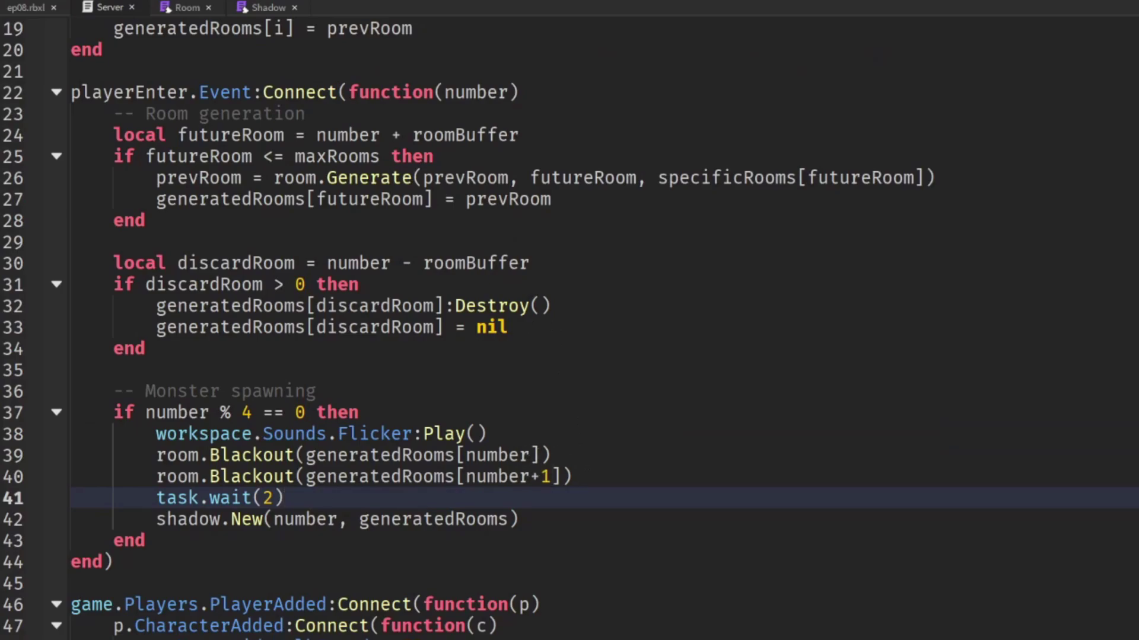
Add local maxTravel and loop i=0 to maxTravel blacking out generatedRooms[number + i]
text(local max)
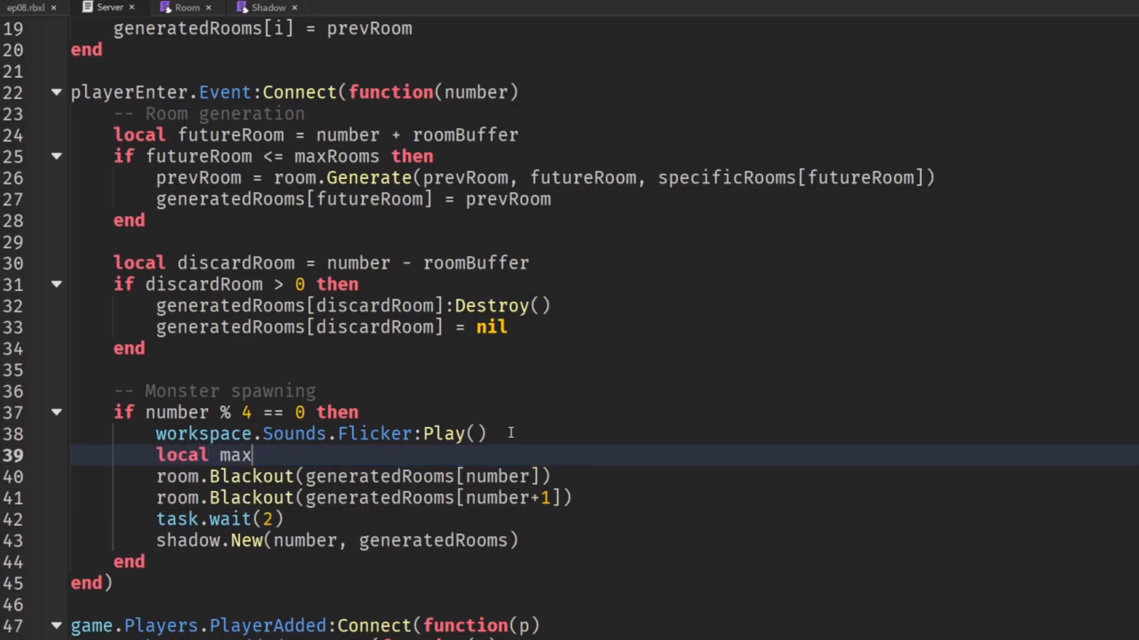
text(Travel = 3)
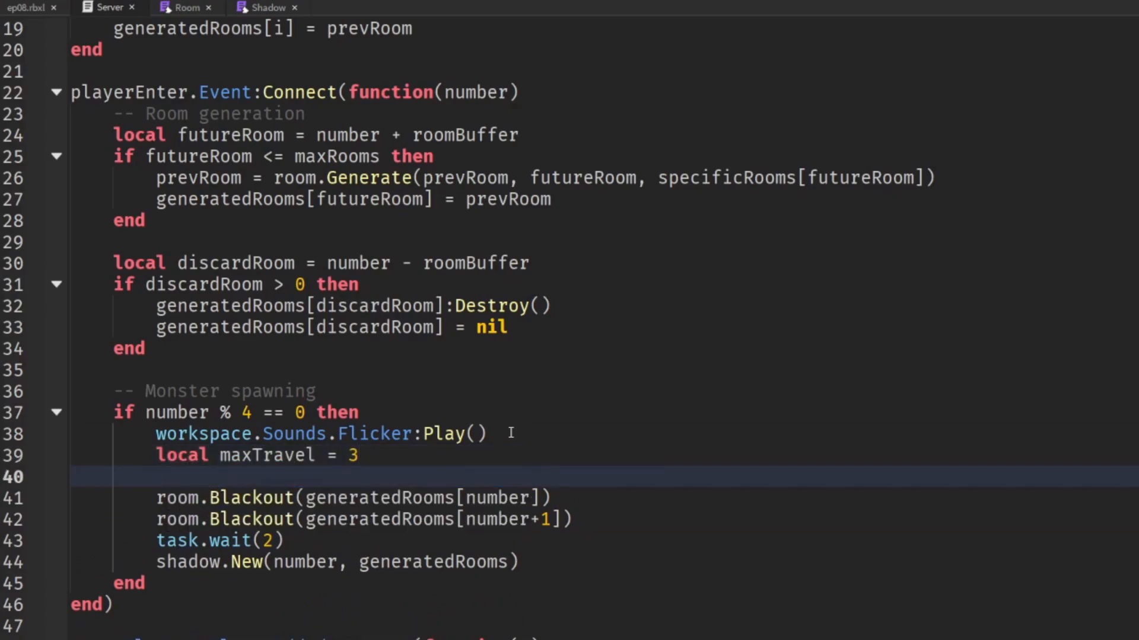
text(for i=)
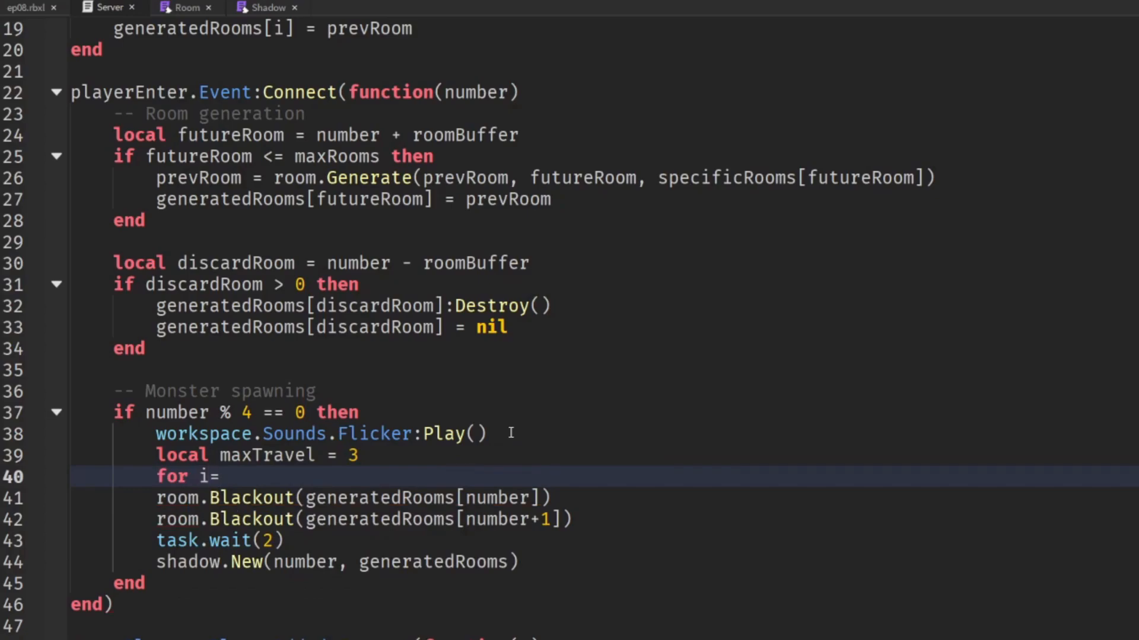
text(0, maxTravel do)
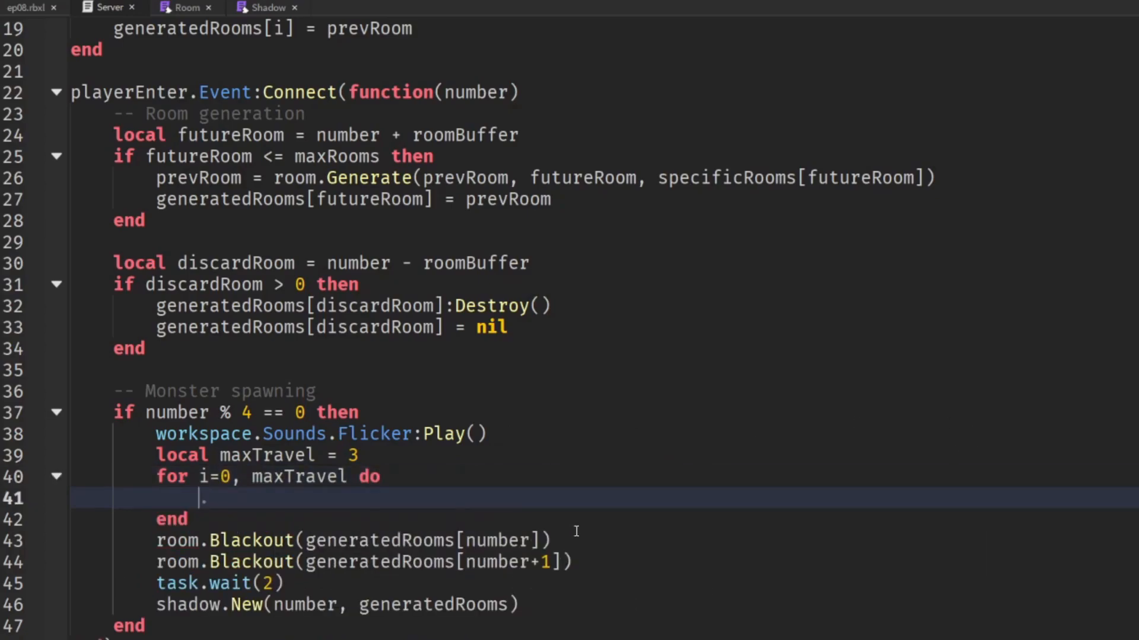
text(room.Blackout(generatedRooms[number]))
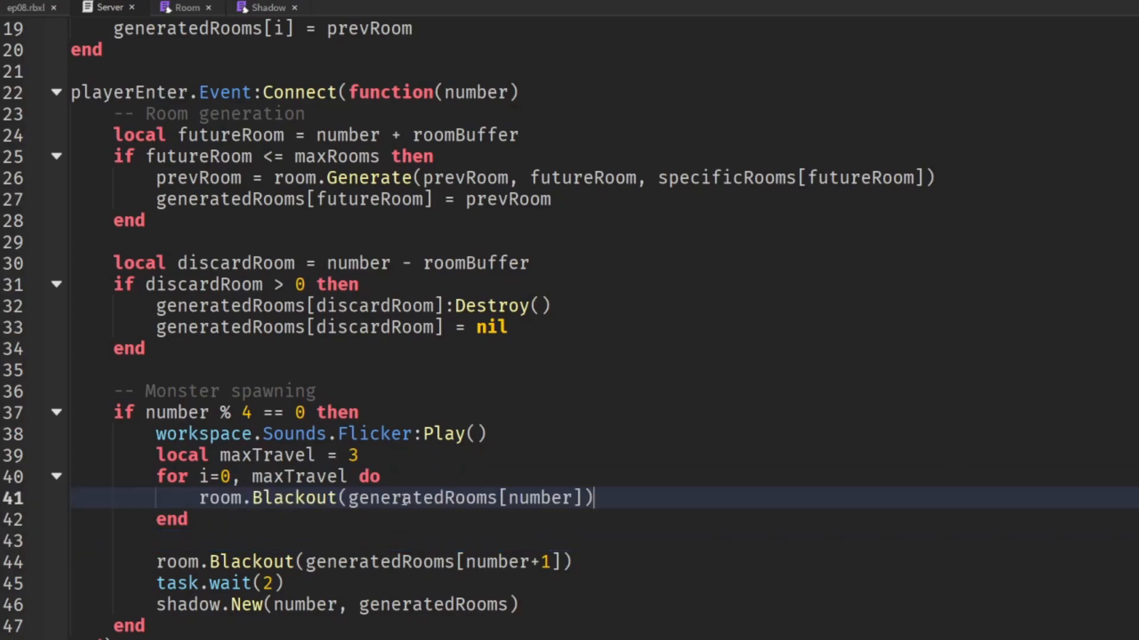
text(+)
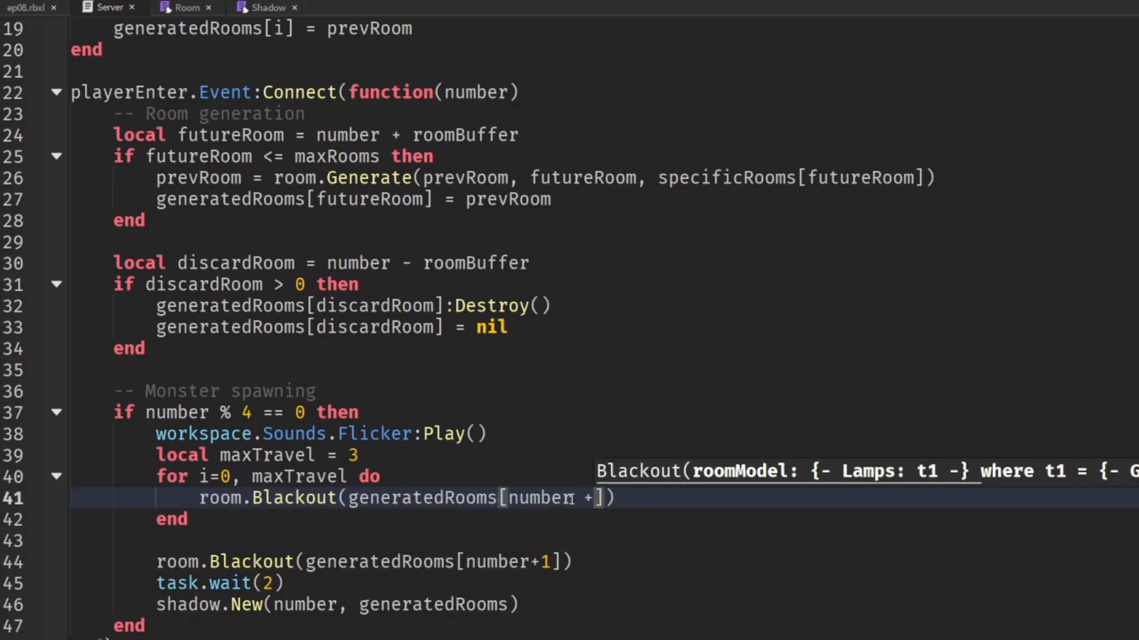
text(i)
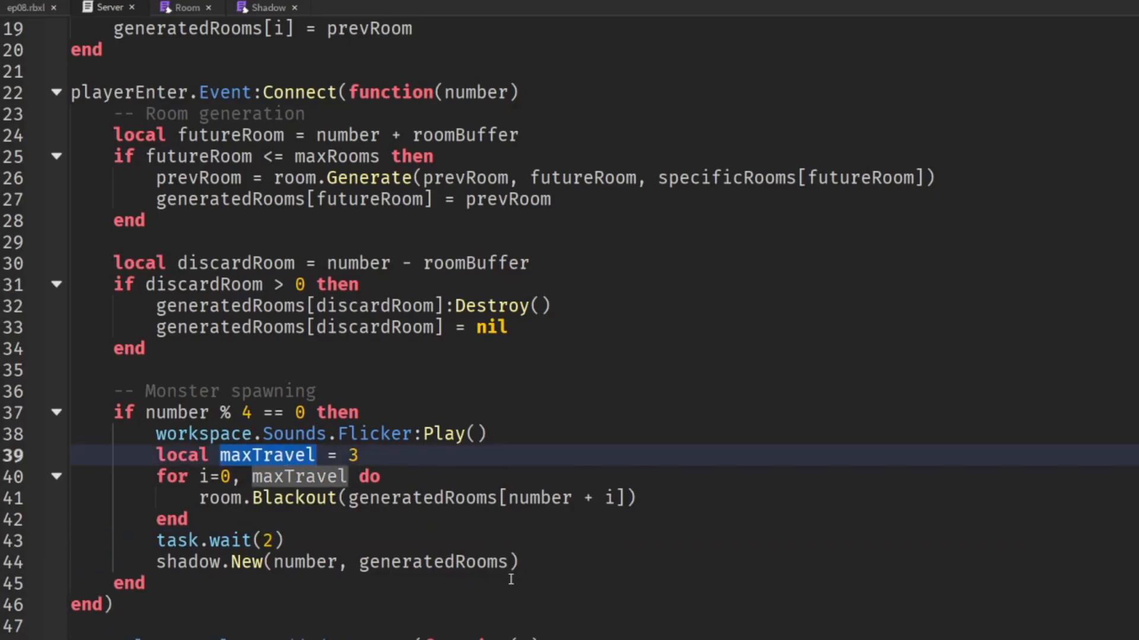
Pass maxTravel as an extra argument to shadow.New
text(, maxTravel)
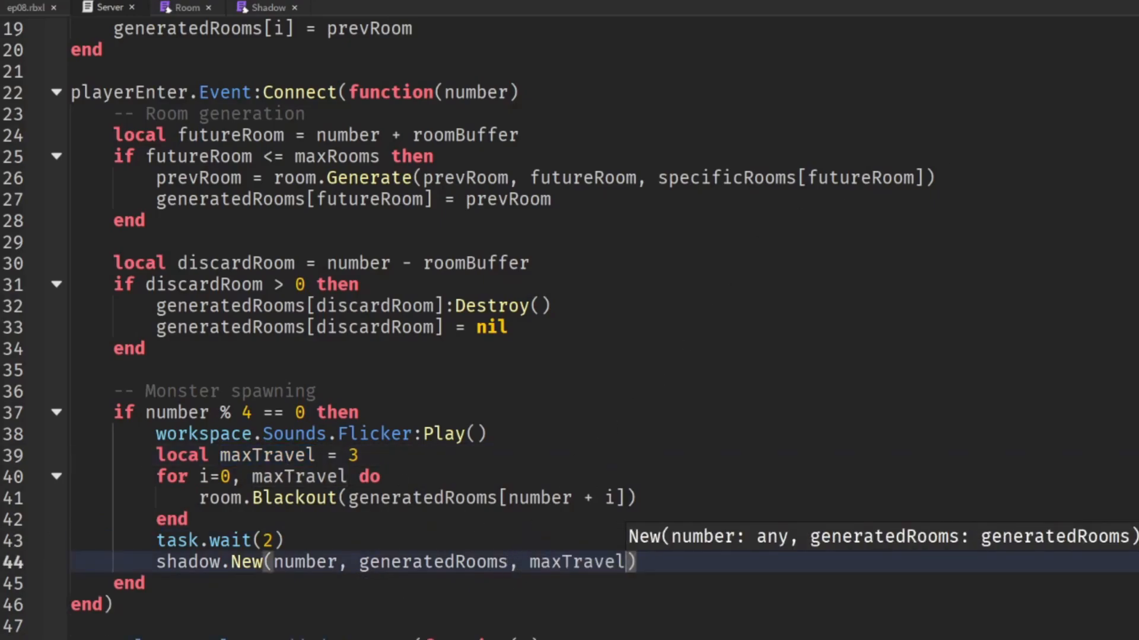
click(269, 7)
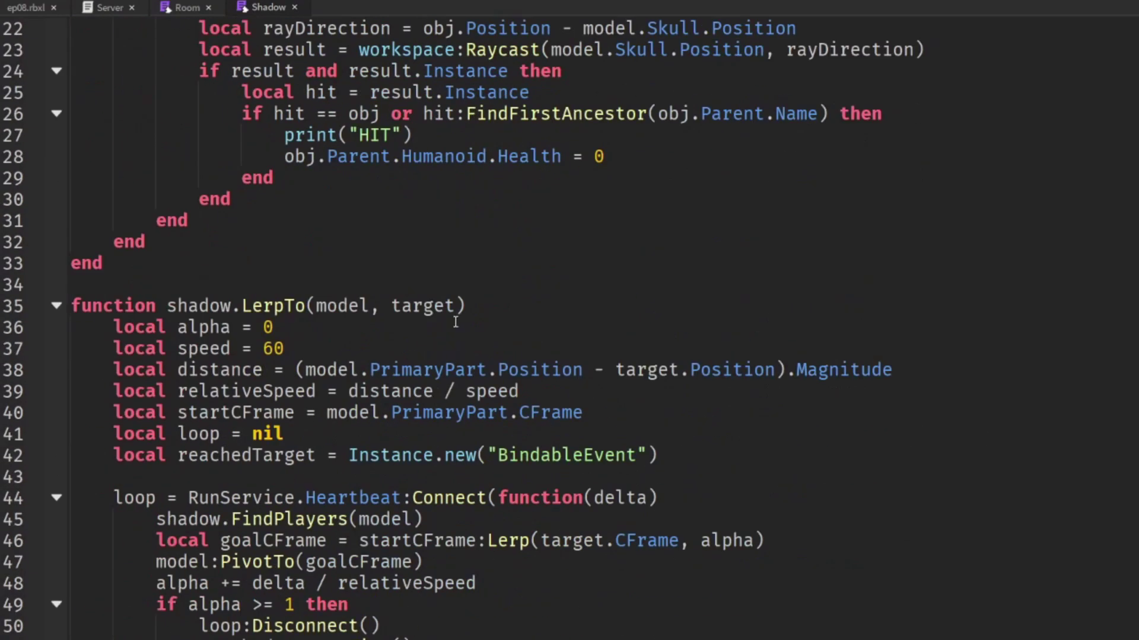
Add maxTravel to shadow.New's parameters, set maxNum = number + maxTravel, and select the final-door lines for removal
scroll(down, 3)
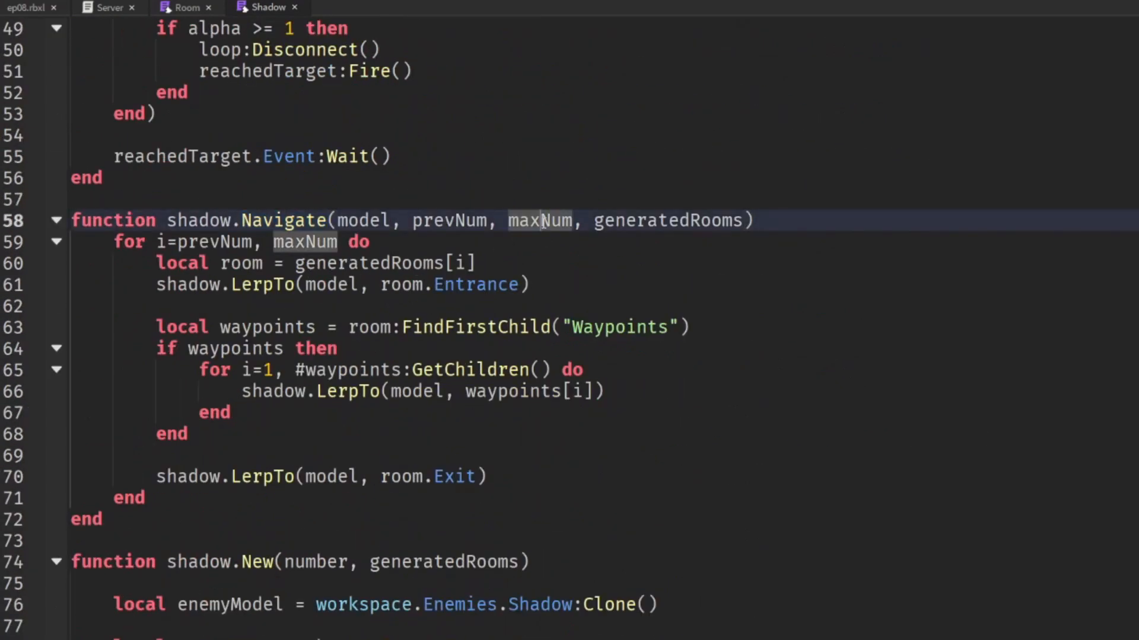
scroll(down, 3)
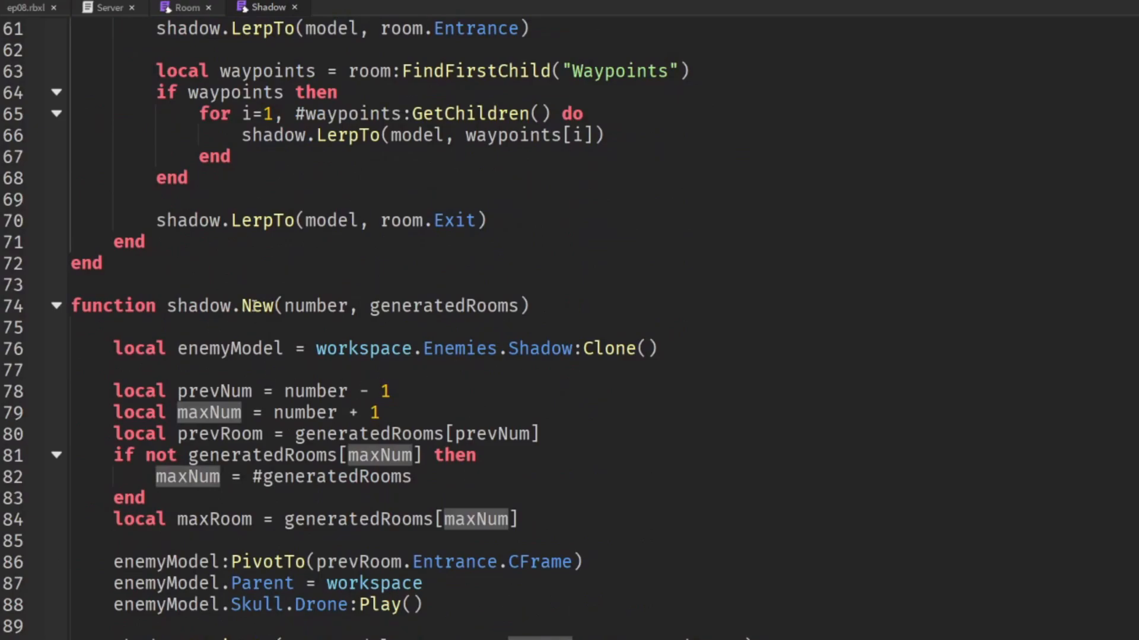
click(306, 412)
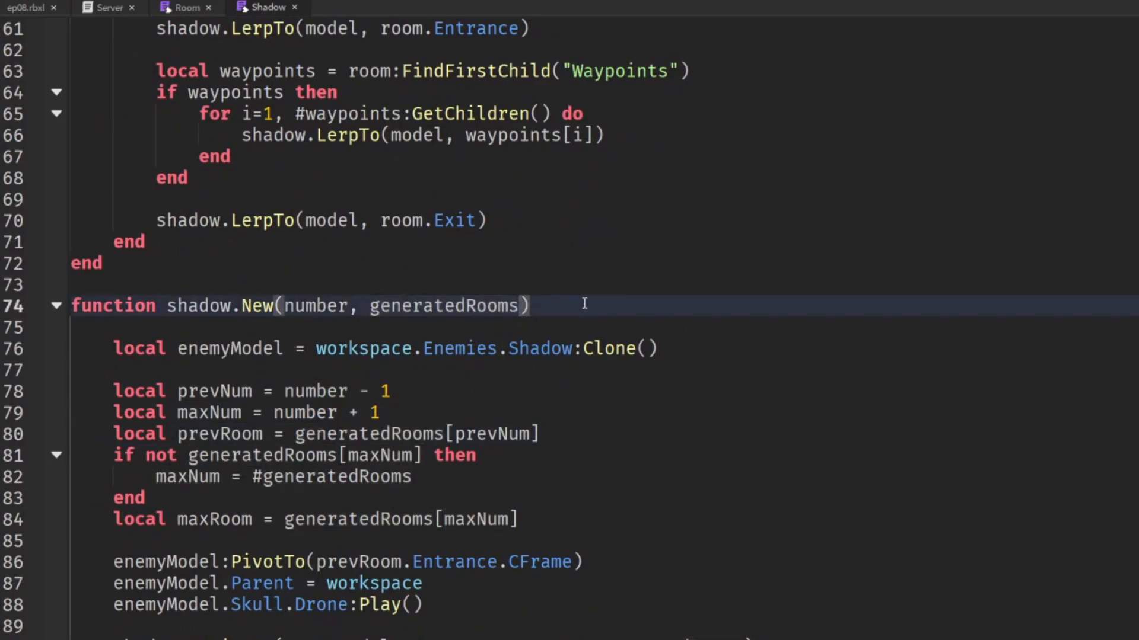
text(, maxTravel)
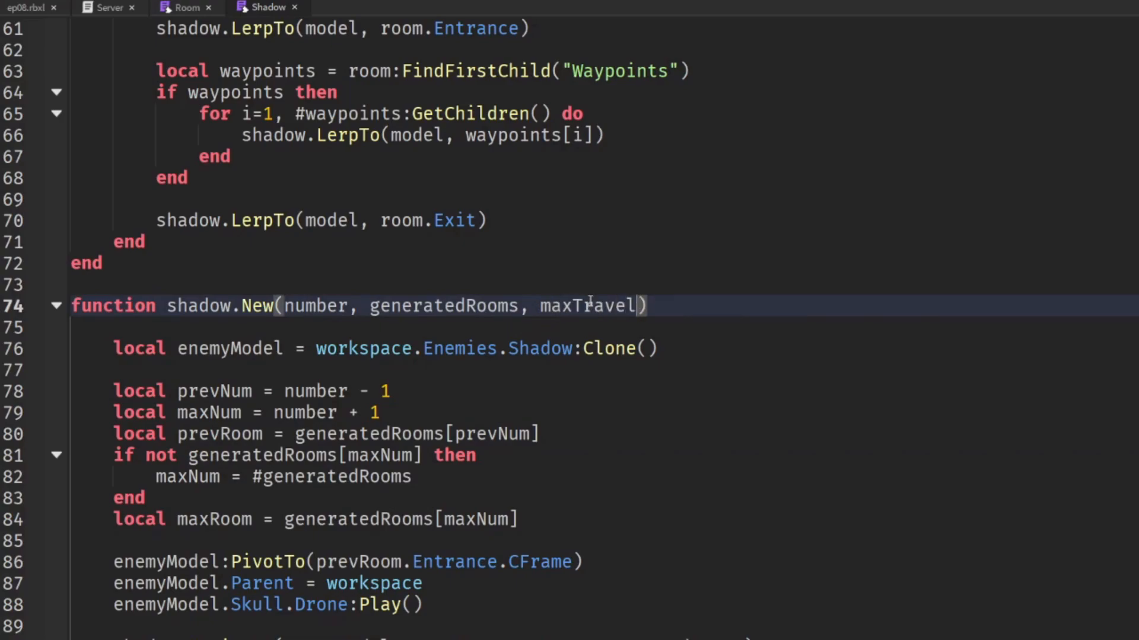
double_click(585, 306)
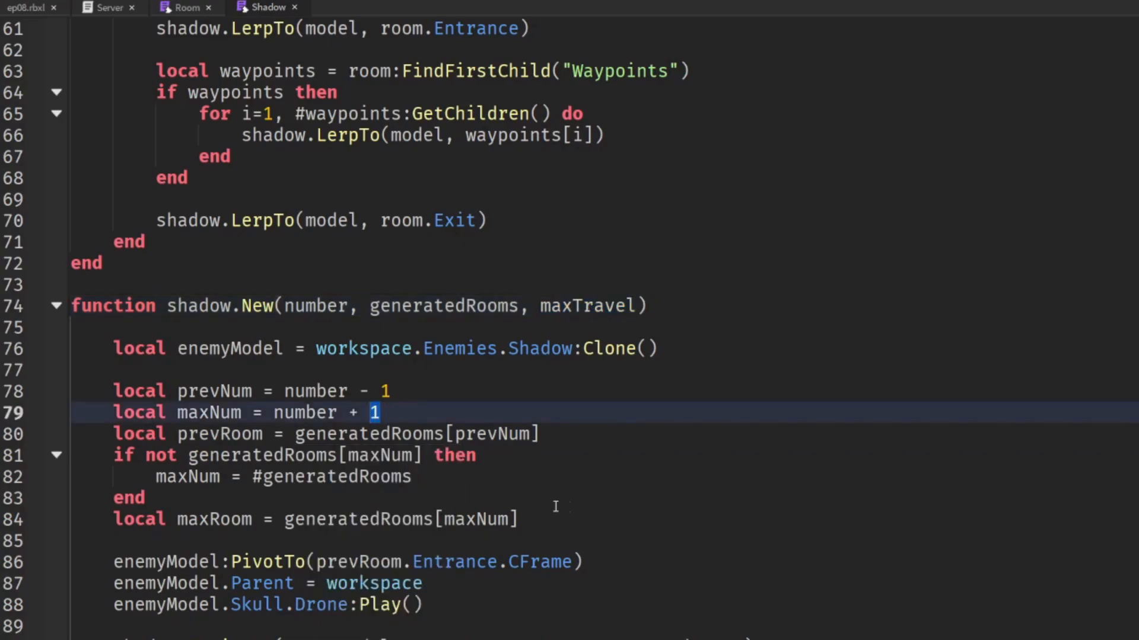
text(maxTravel)
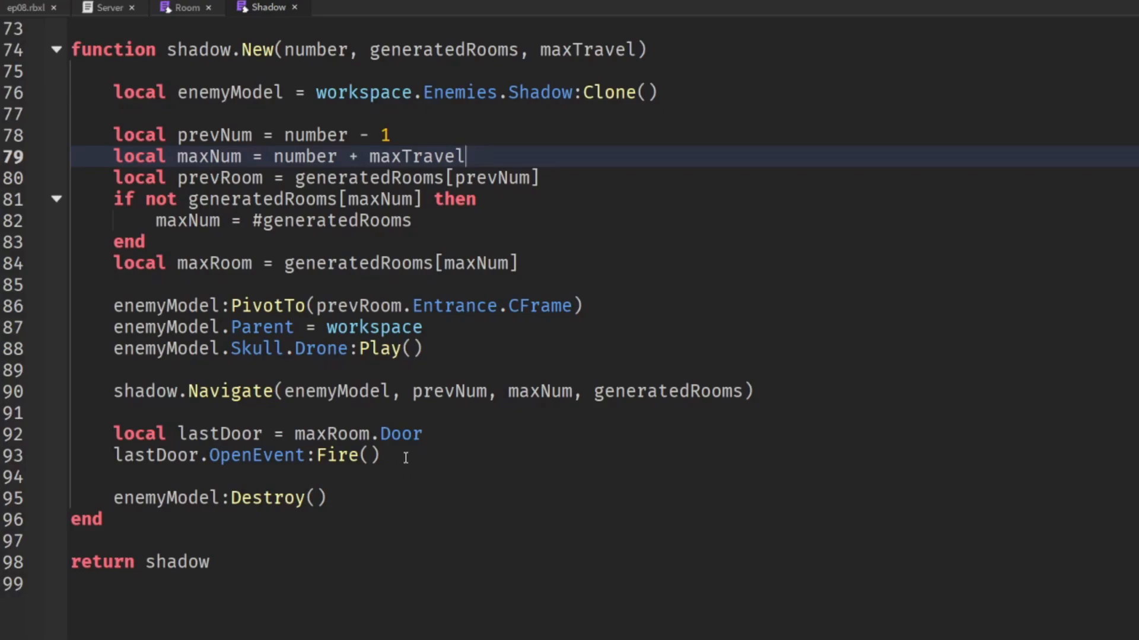
drag(113, 434, 379, 455)
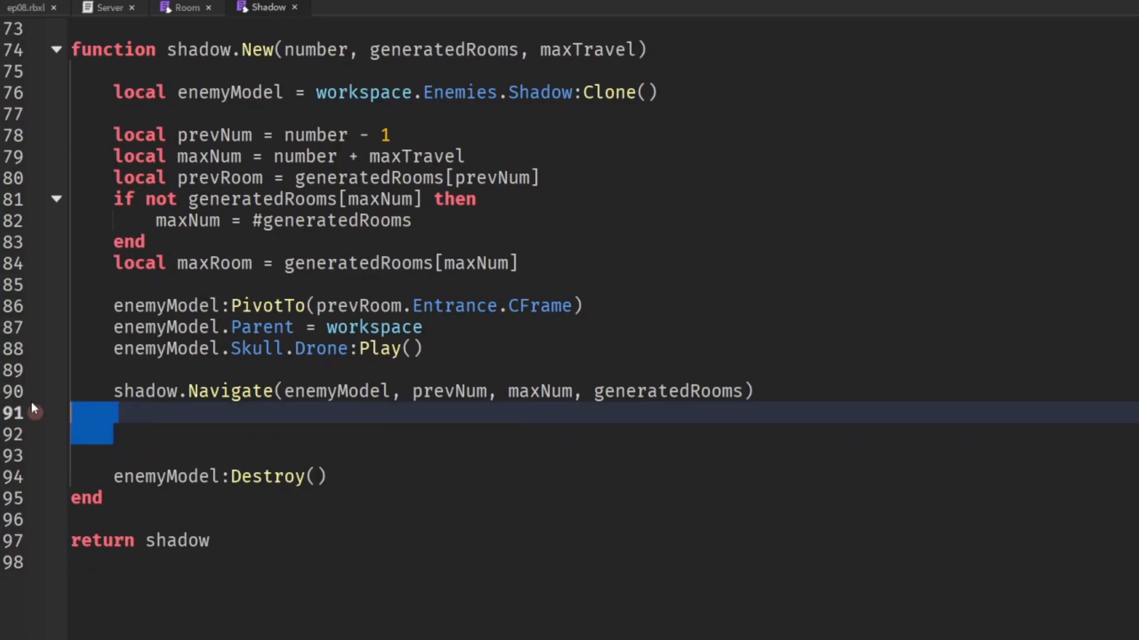
After the Exit LerpTo in Navigate's loop, reference room.Door.OpenEvent to open each door
scroll(up, 3)
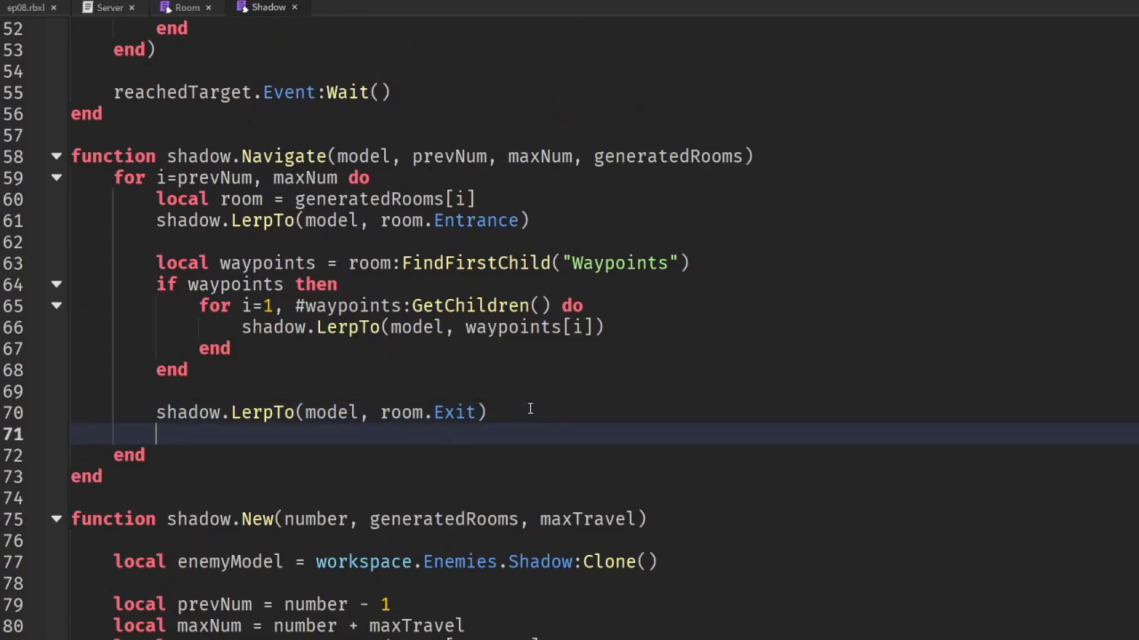
text(room.Door)
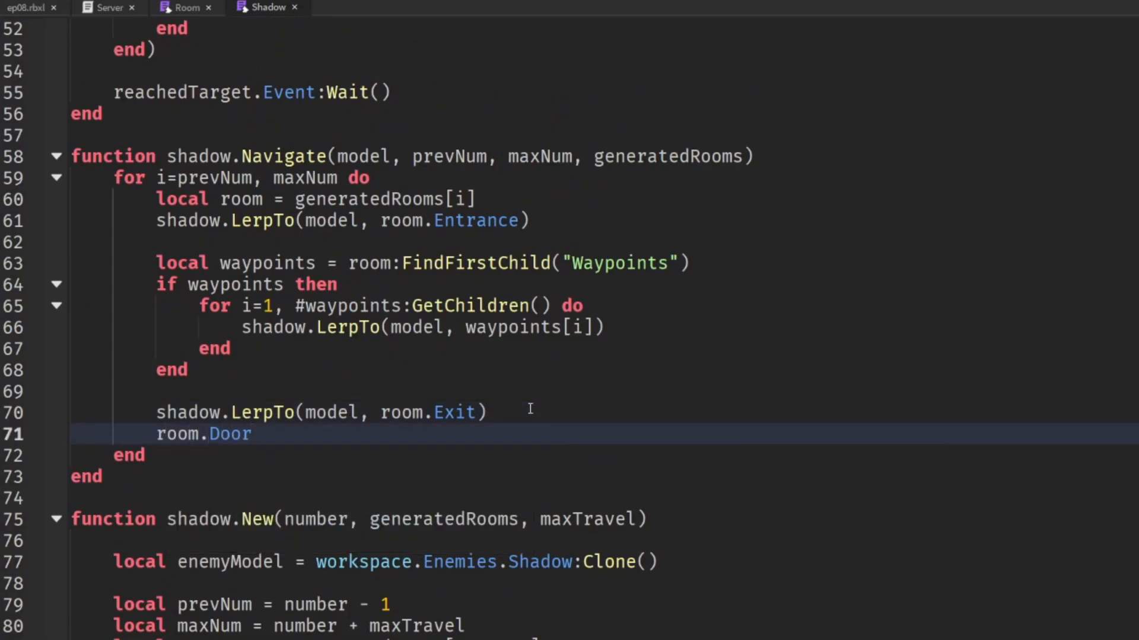
text(.OpenEvent)
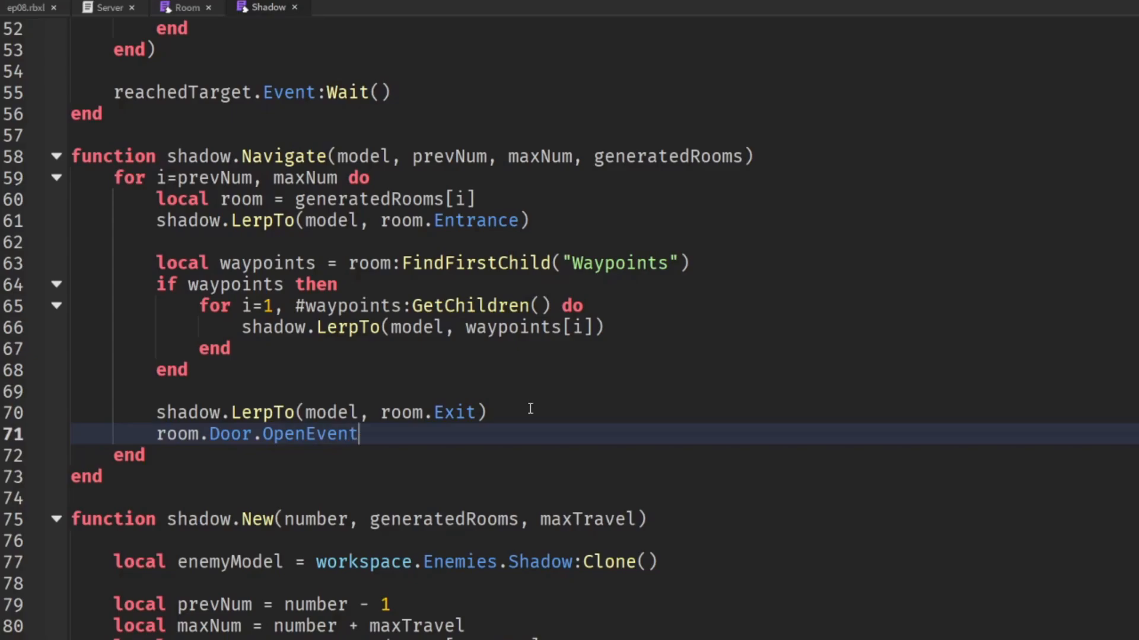